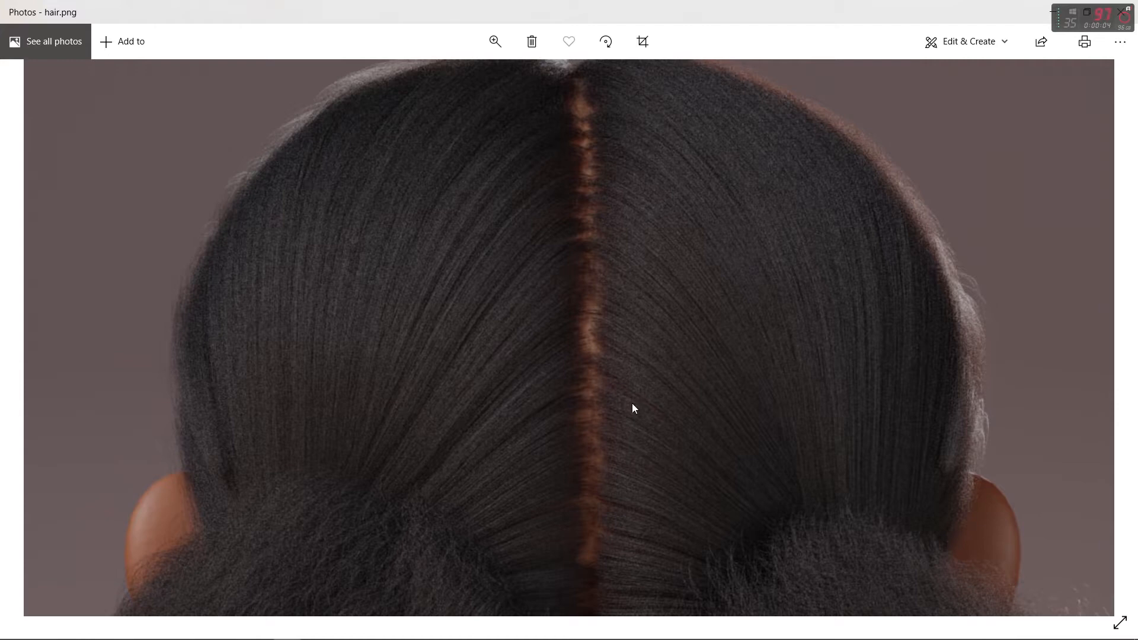
{"action": "mouse_move", "coordinate": [743, 391]}
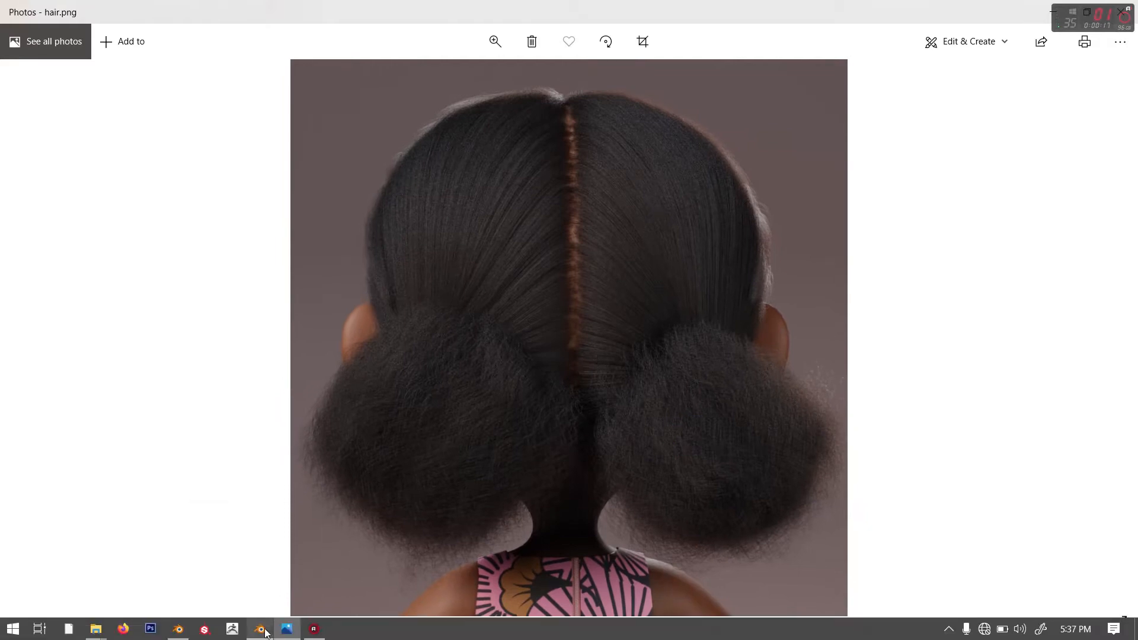
Step: Circle-select the sphere's upper faces in Edit Mode and separate them as a new object
{"action": "left_click", "coordinate": [258, 629]}
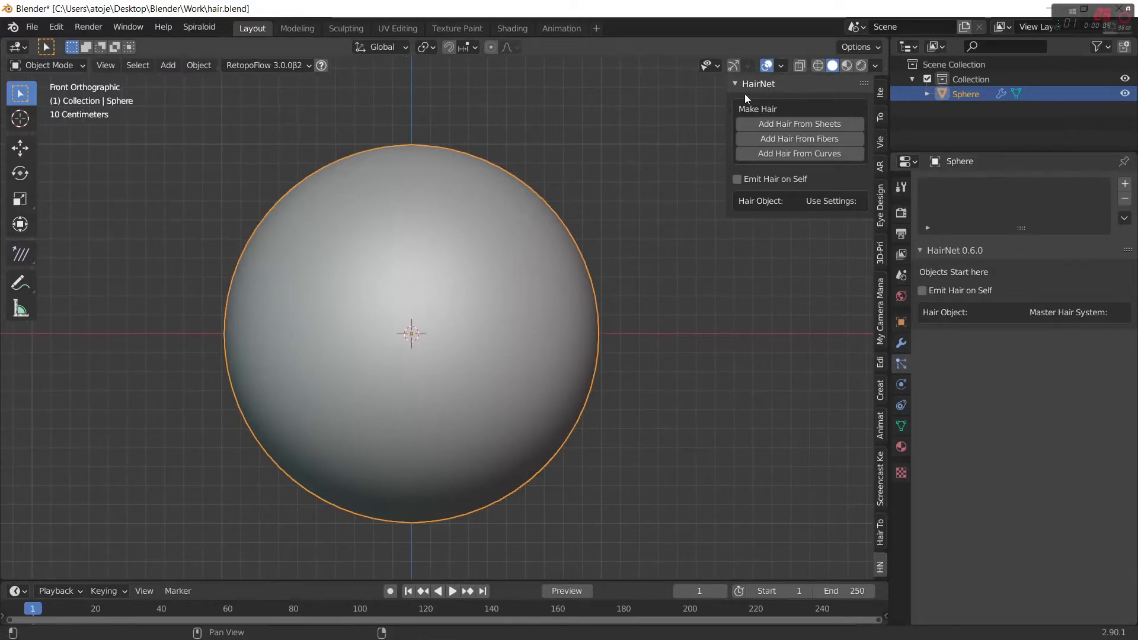
{"action": "mouse_move", "coordinate": [798, 235]}
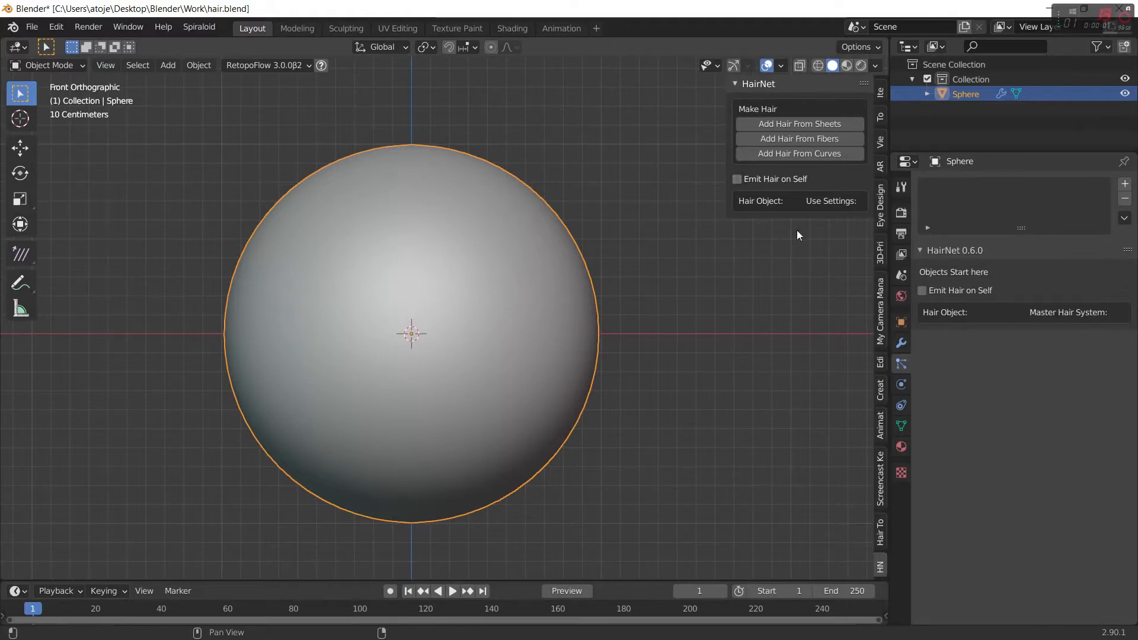
{"action": "key", "text": "n"}
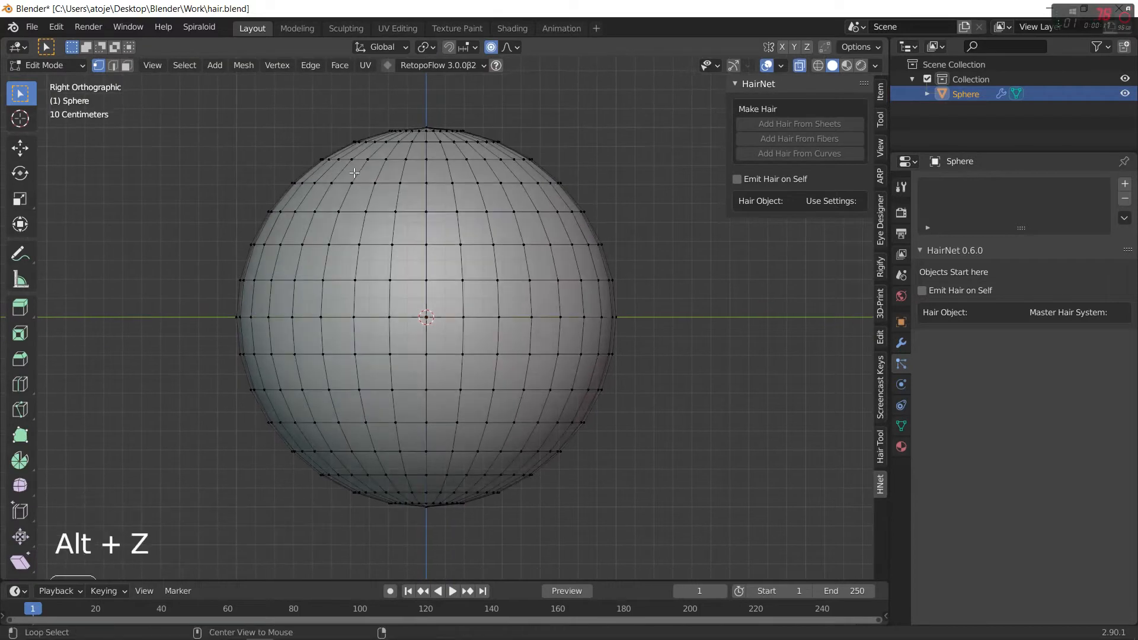
{"action": "key", "text": "c"}
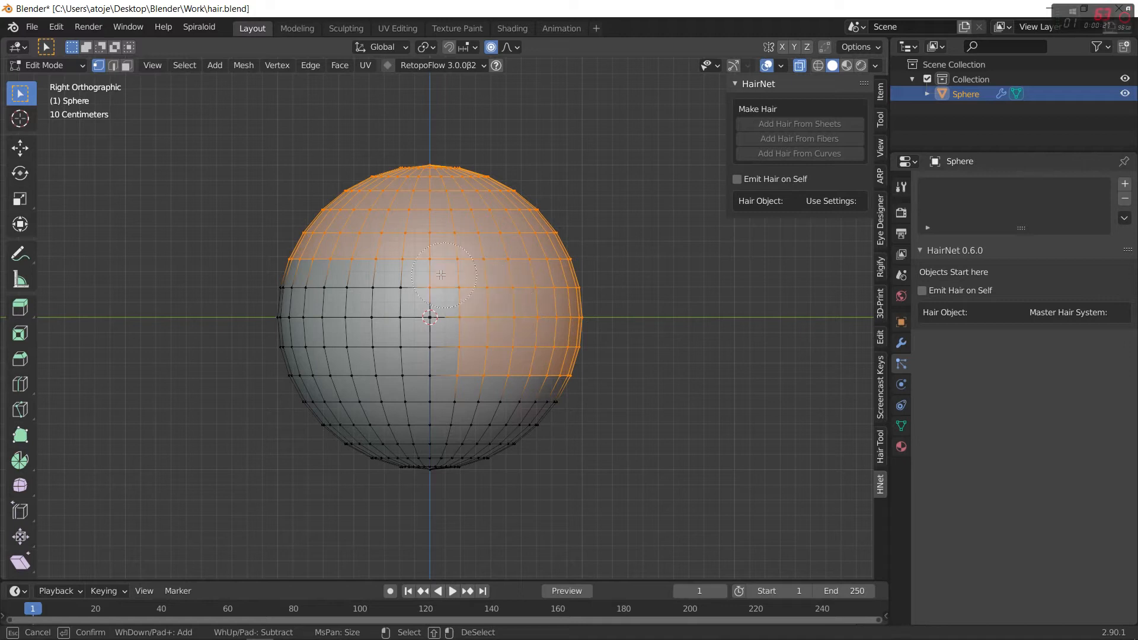
{"action": "mouse_move", "coordinate": [436, 352]}
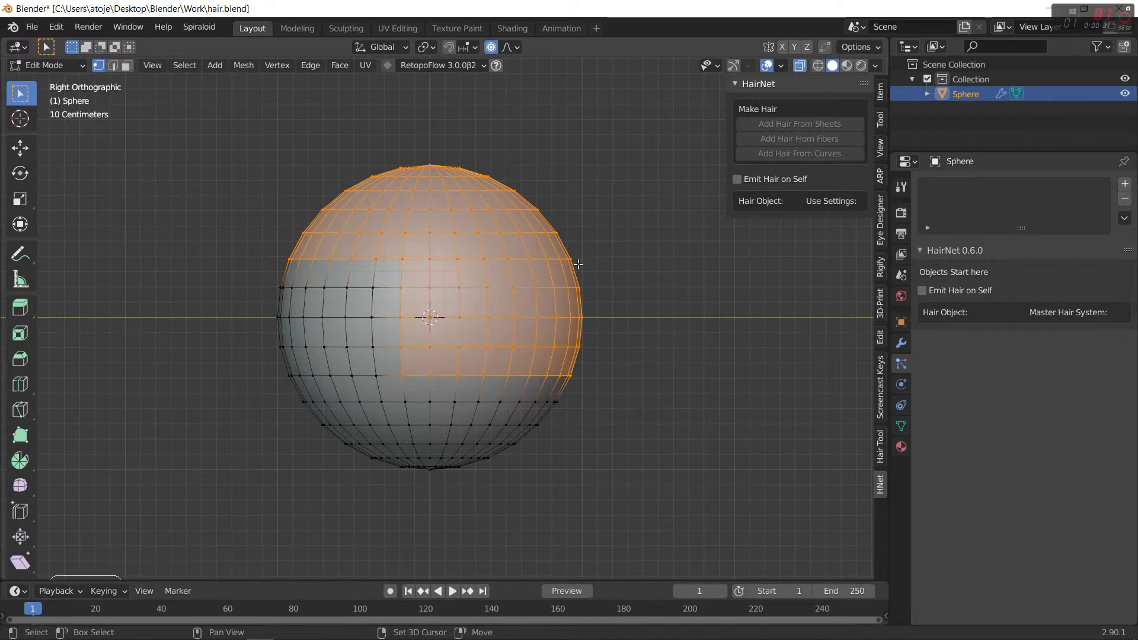
{"action": "key", "text": "p"}
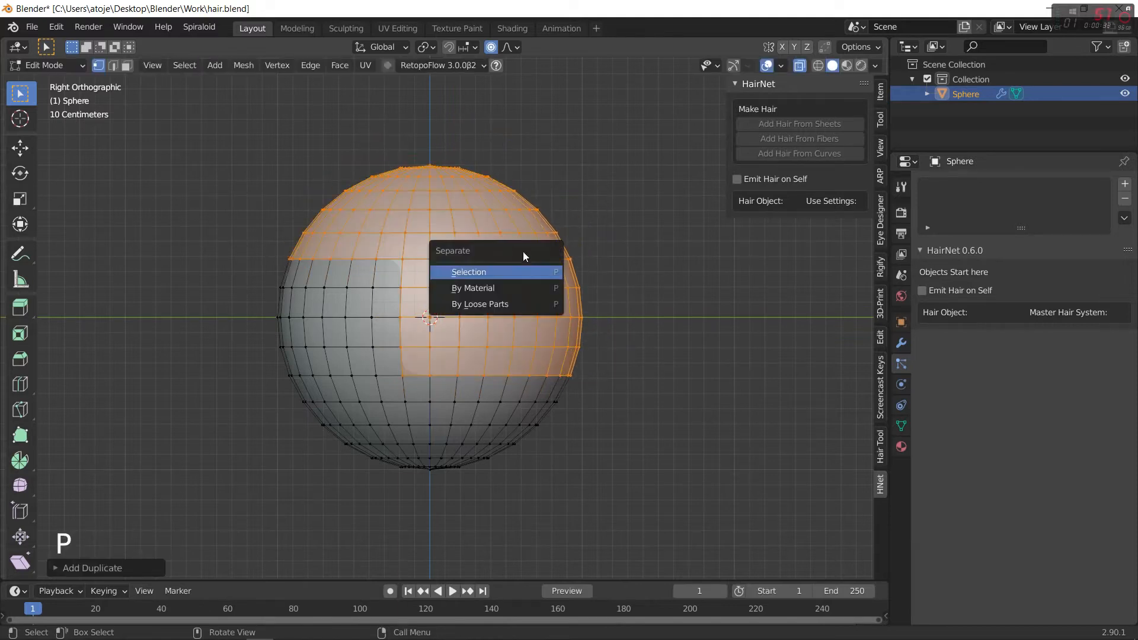
{"action": "left_click", "coordinate": [469, 271]}
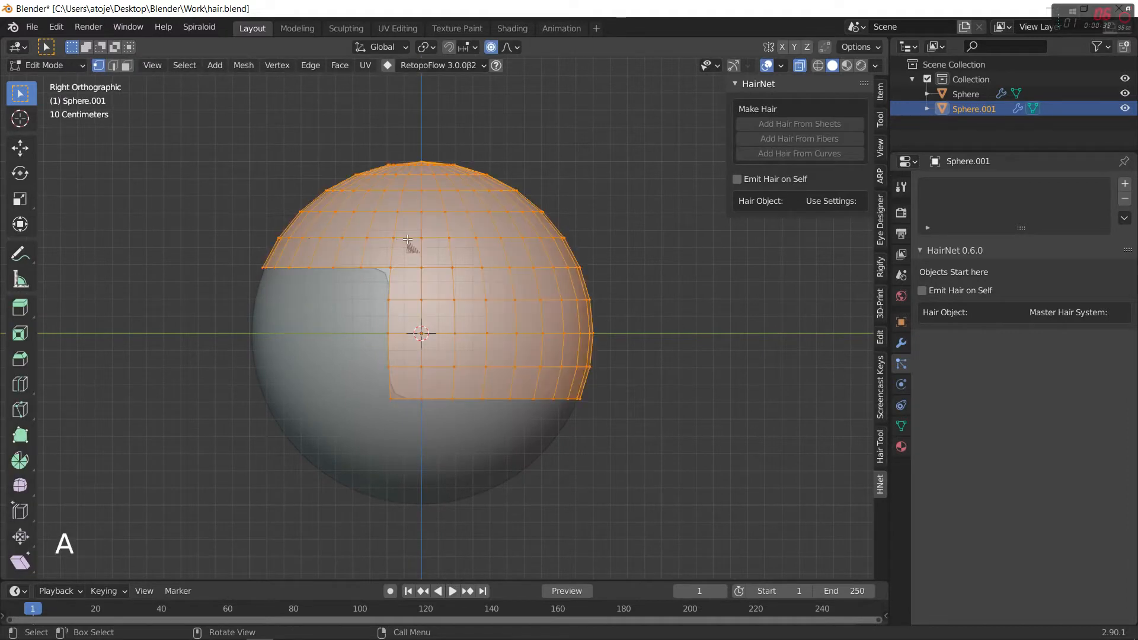
Step: Scale the separated cap slightly and rename the new object to 'Hair'
{"action": "key", "text": "s"}
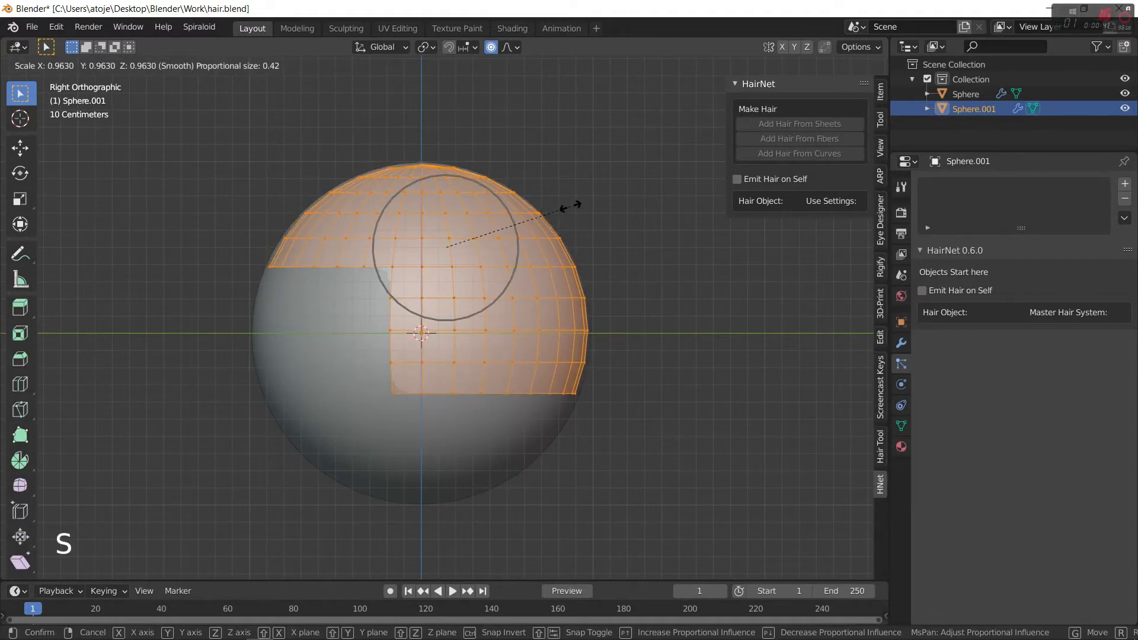
{"action": "key", "text": "Tab"}
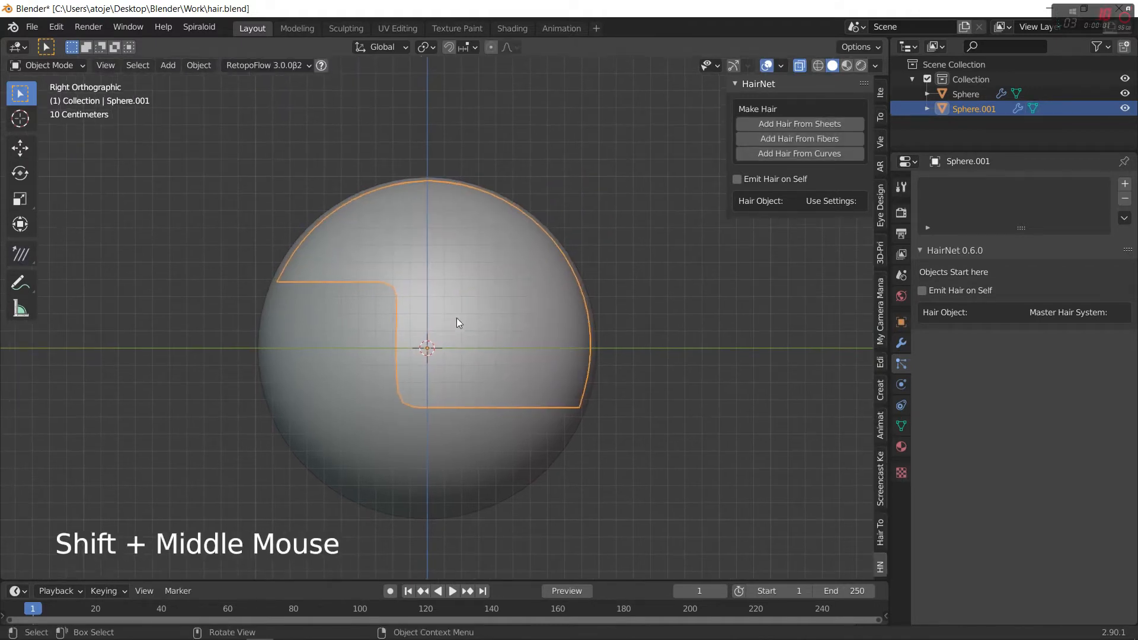
{"action": "key", "text": "f2"}
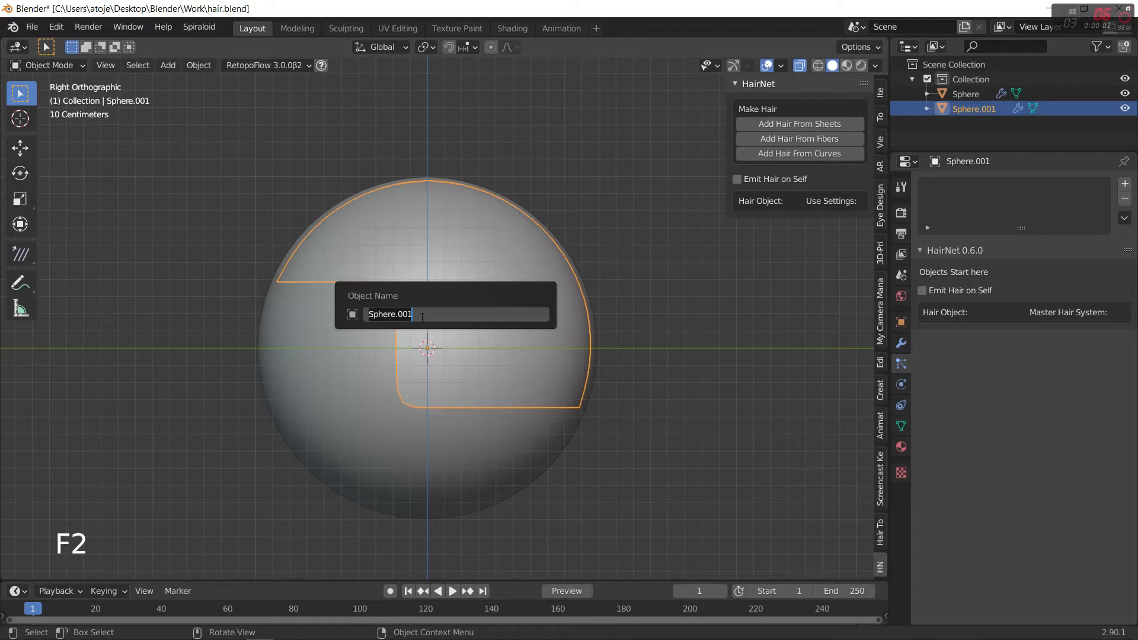
{"action": "type", "text": "Hair"}
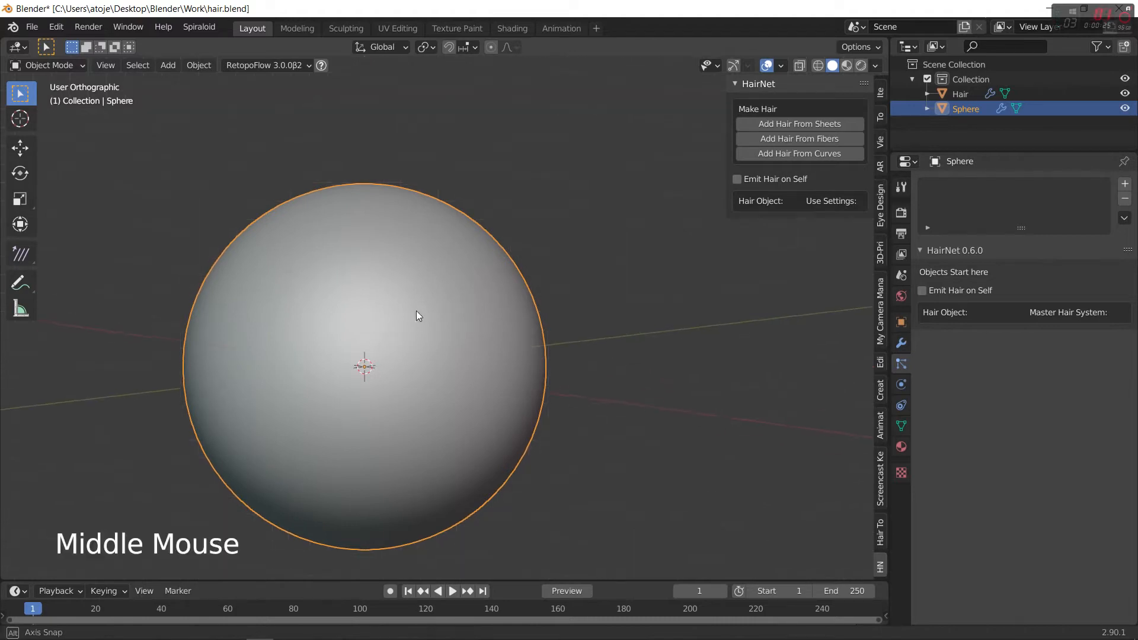
Step: Separate a side strip of the sphere's faces into a new object, Sphere.001
{"action": "key", "text": "Tab"}
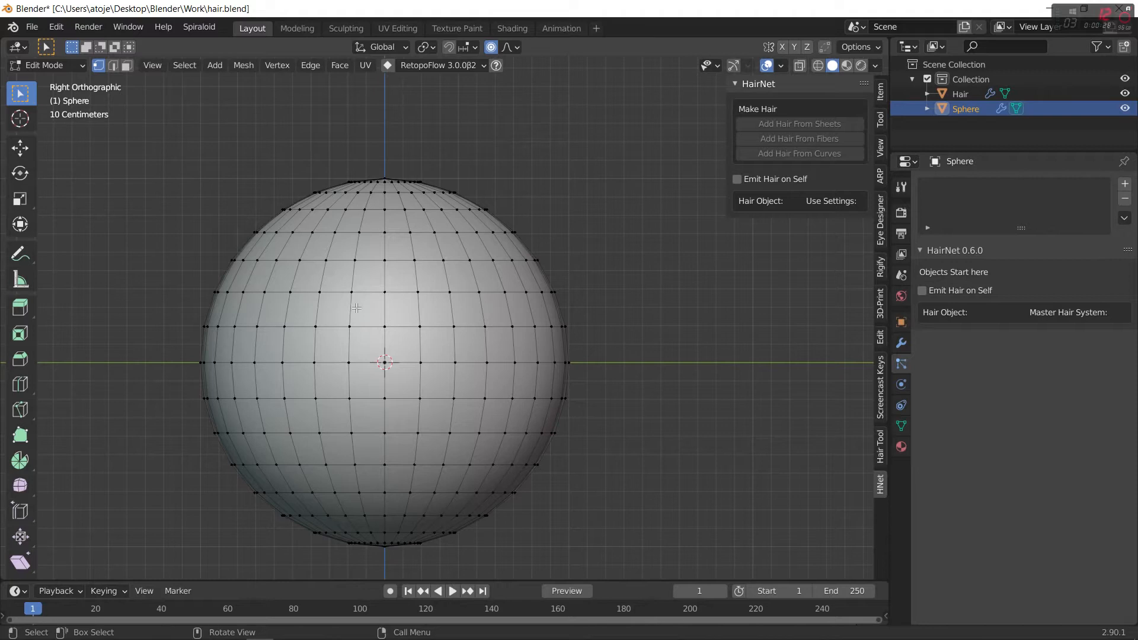
{"action": "key", "text": "Tab"}
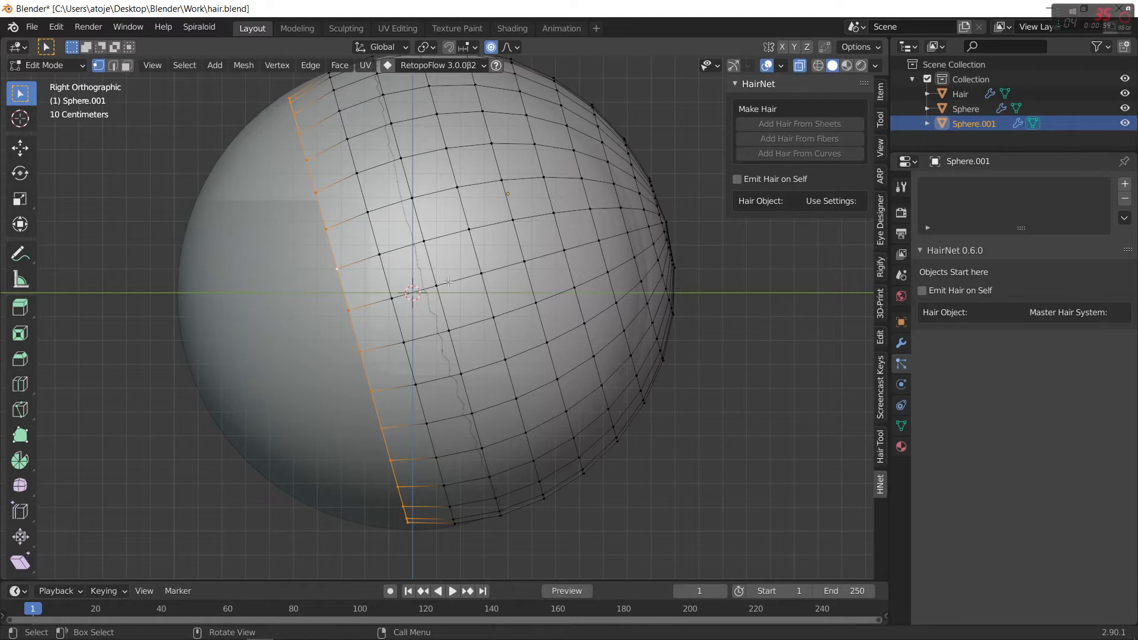
{"action": "mouse_move", "coordinate": [508, 254]}
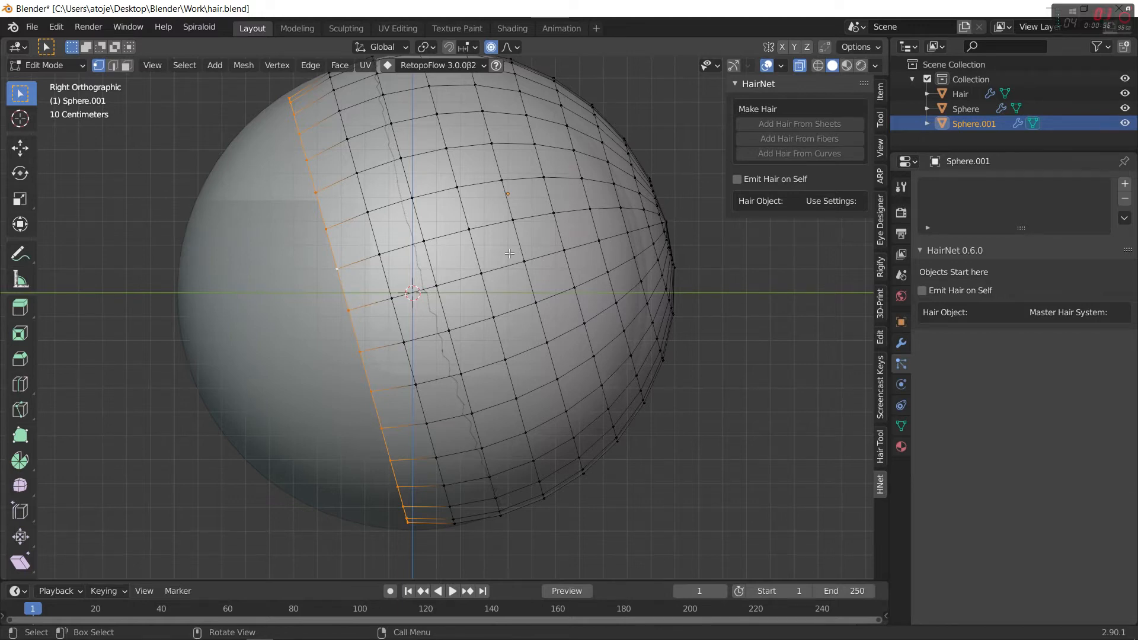
{"action": "mouse_move", "coordinate": [348, 280]}
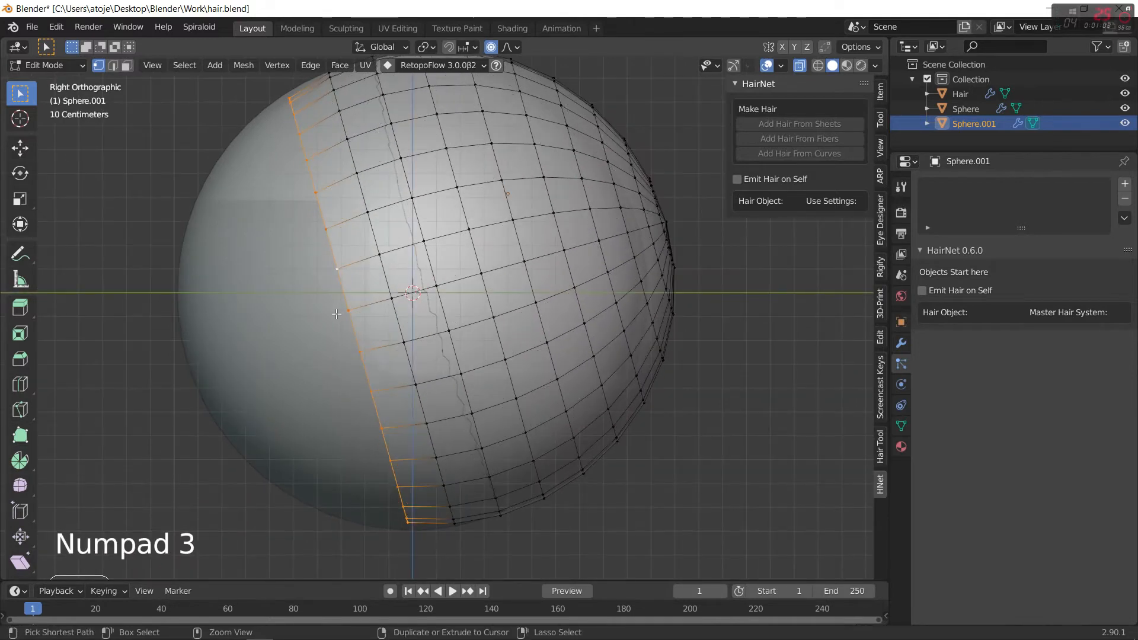
{"action": "left_click", "coordinate": [309, 64]}
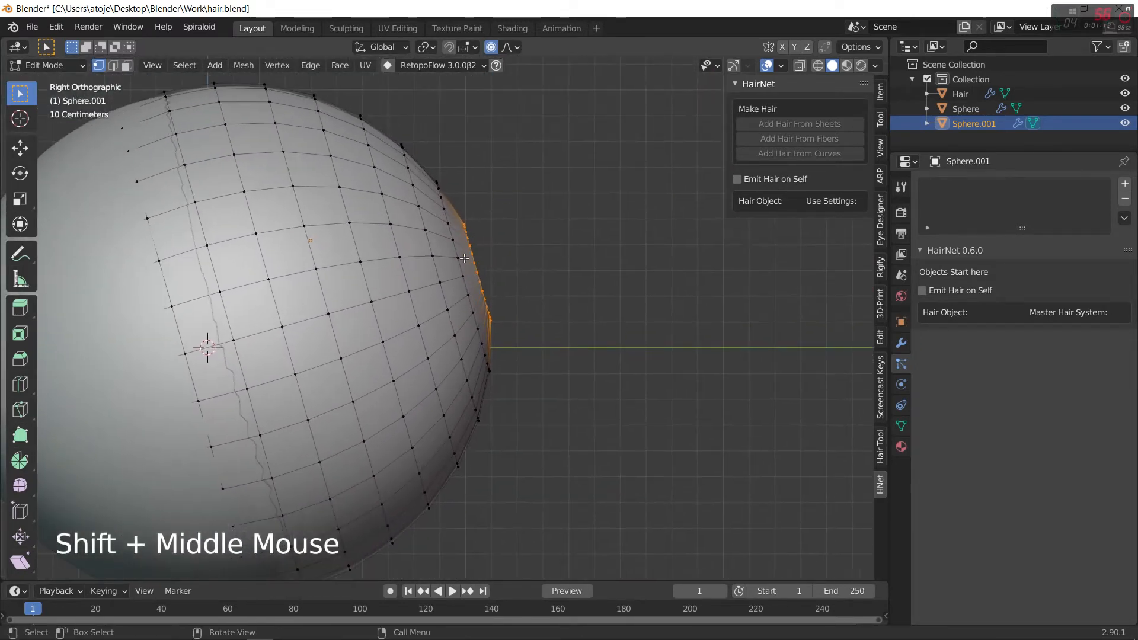
{"action": "key", "text": "s"}
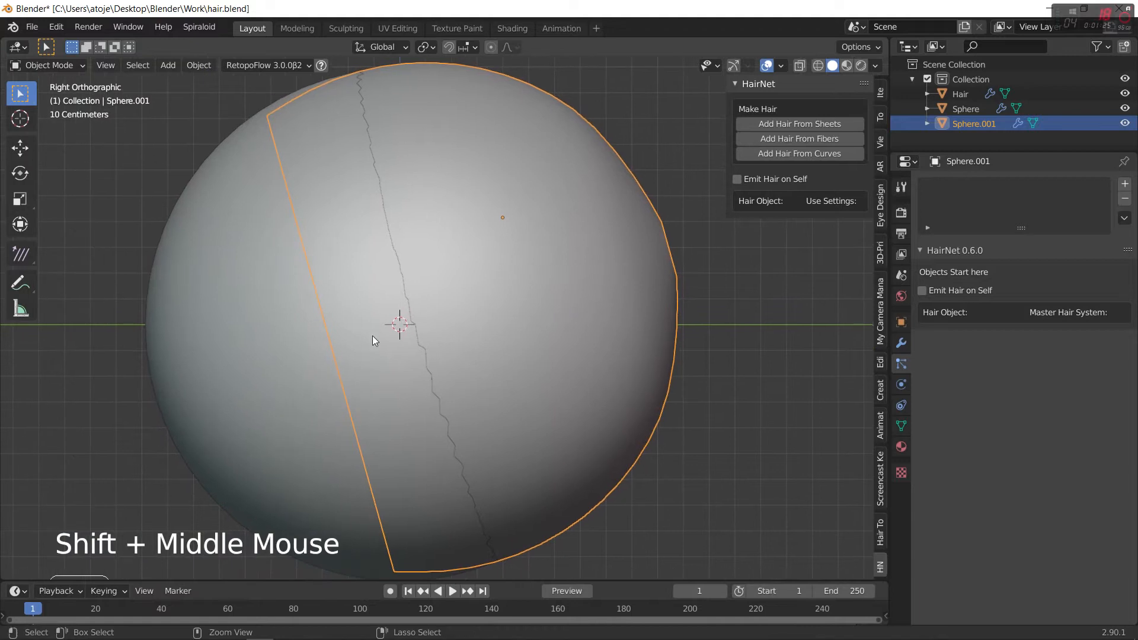
Step: Add a level-2 Subdivision modifier to Sphere.001 and apply it to the mesh
{"action": "key", "text": "Tab"}
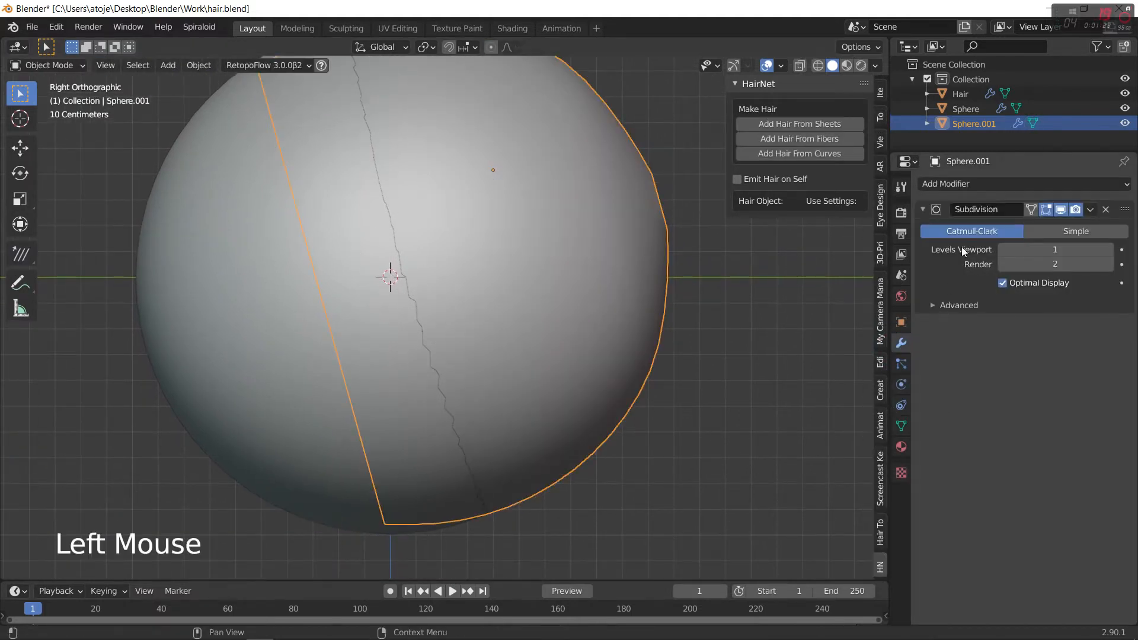
{"action": "key", "text": "Tab"}
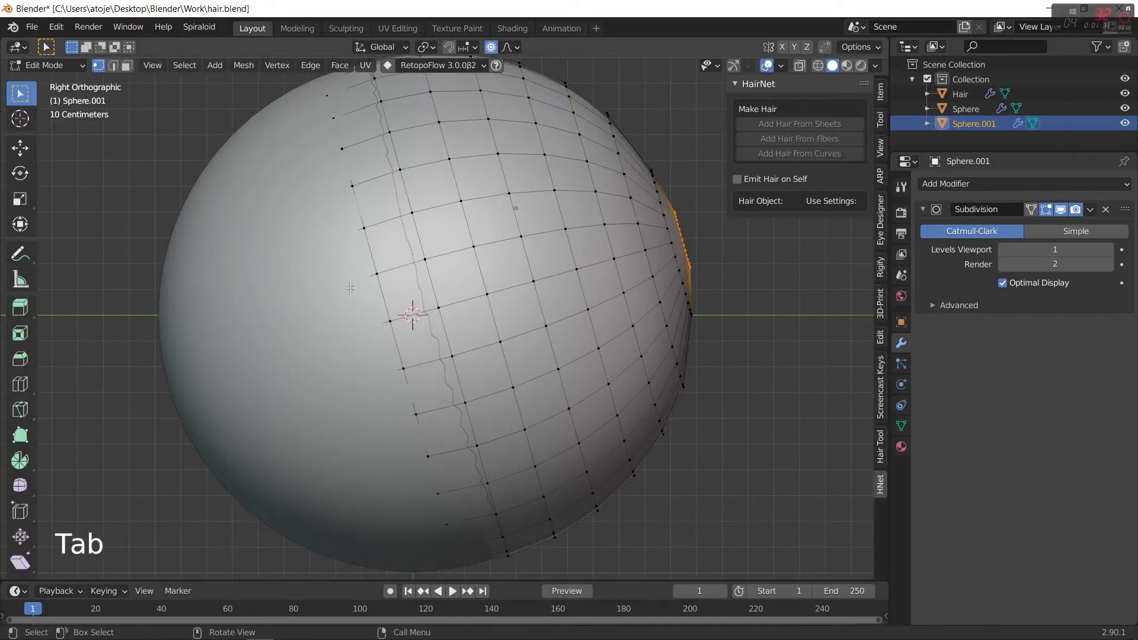
{"action": "key", "text": "ctrl+r"}
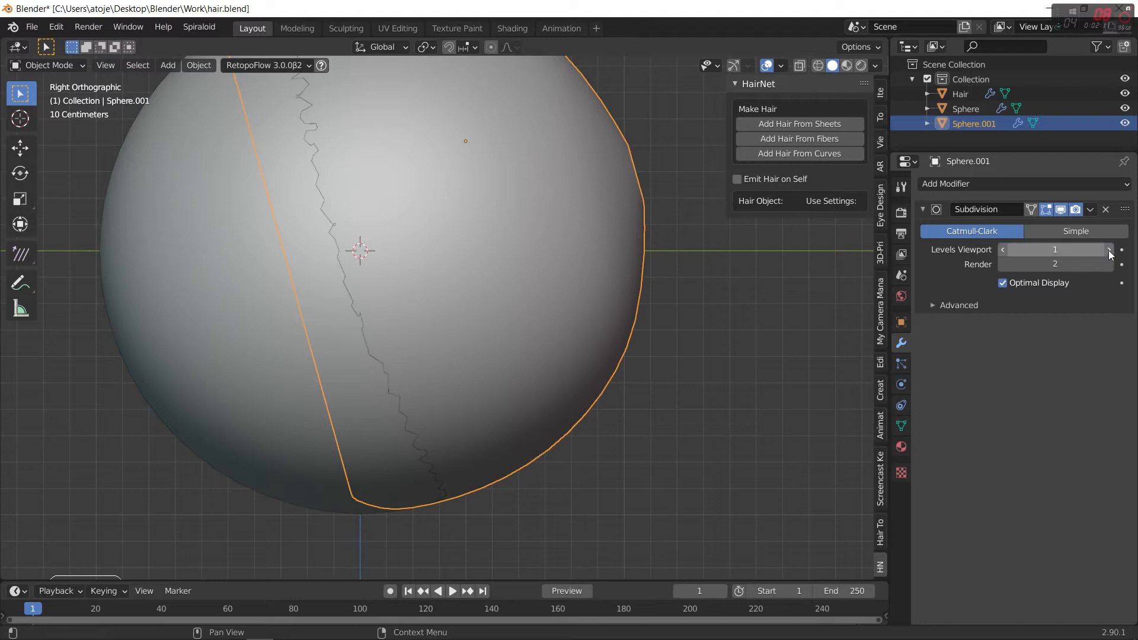
{"action": "left_click", "coordinate": [1108, 249]}
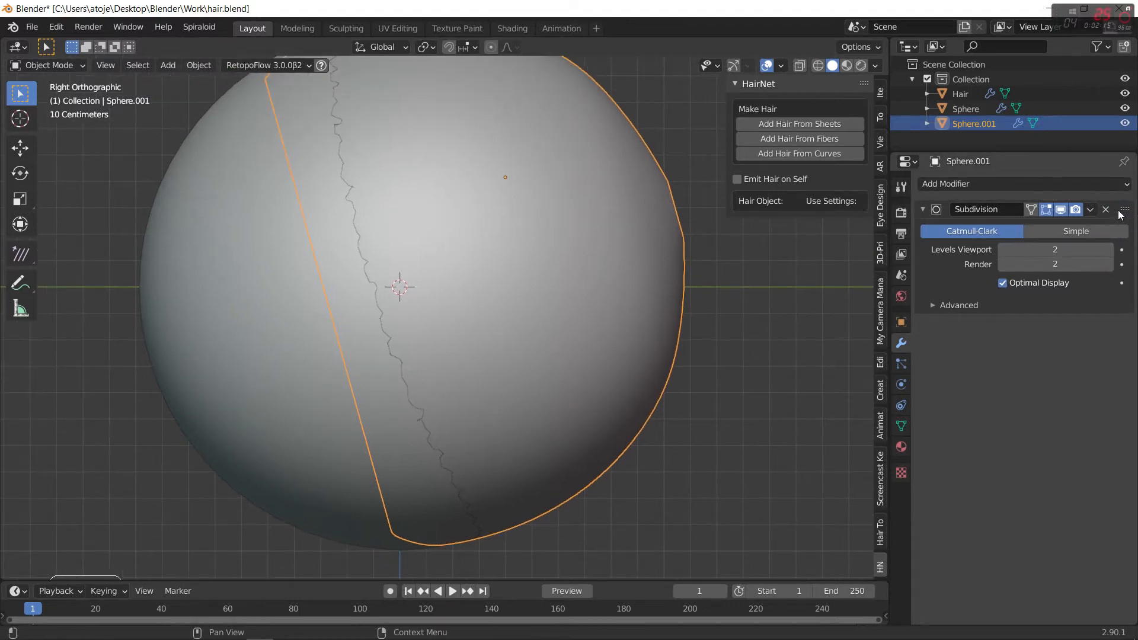
{"action": "left_click", "coordinate": [1105, 209]}
{"action": "type", "text": "H1"}
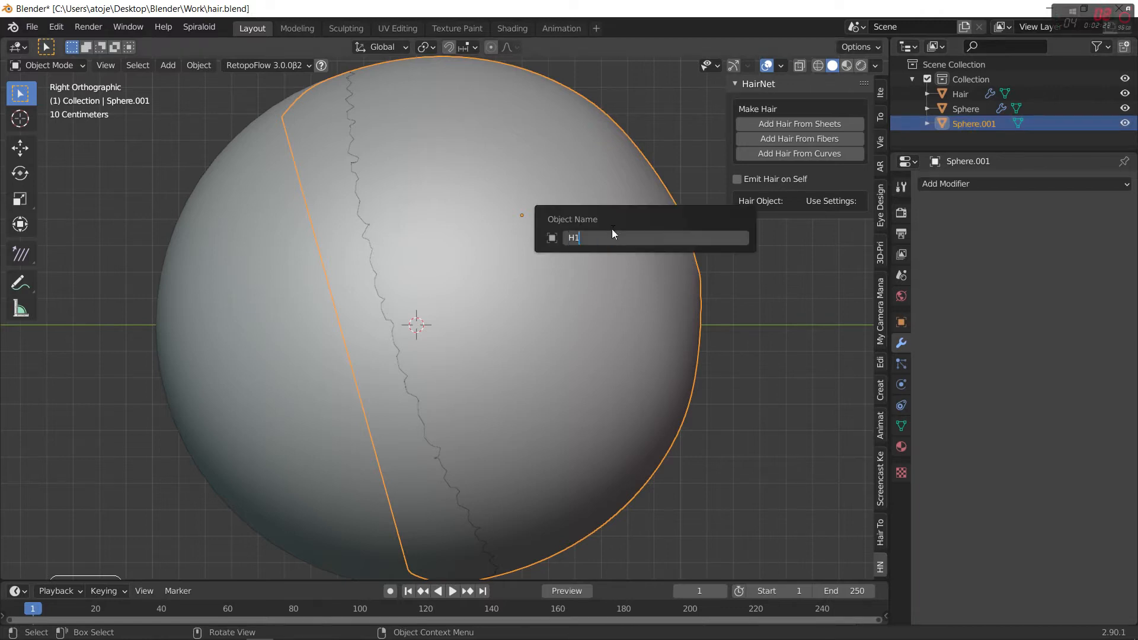
Step: Confirm the name H1 and apply all transforms to the Hair object
{"action": "key", "text": "Return"}
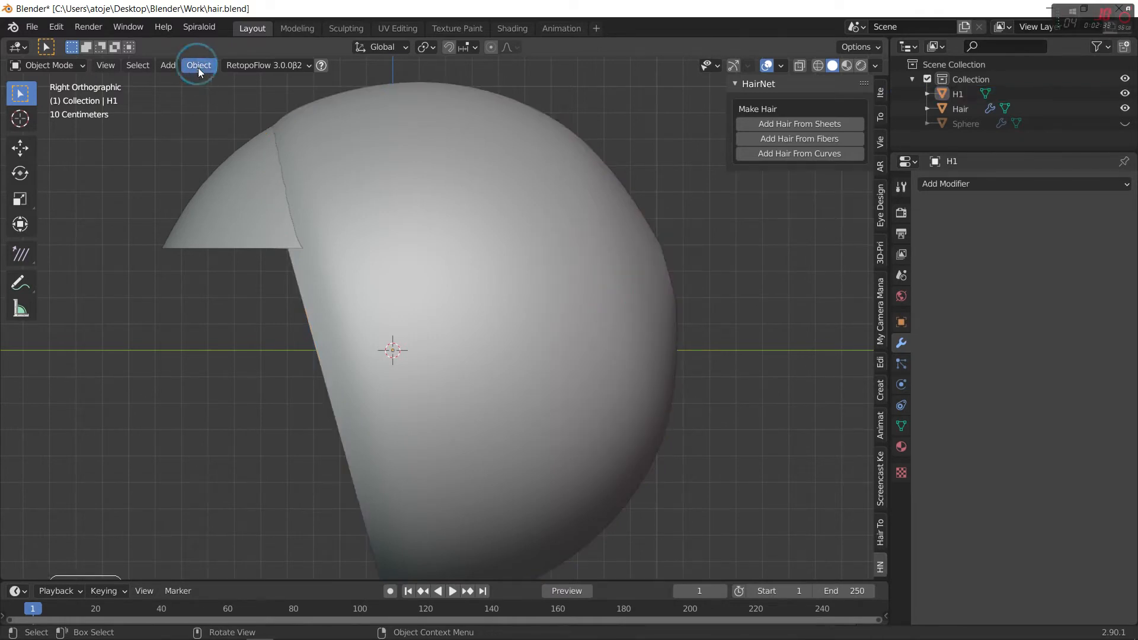
{"action": "mouse_move", "coordinate": [336, 182]}
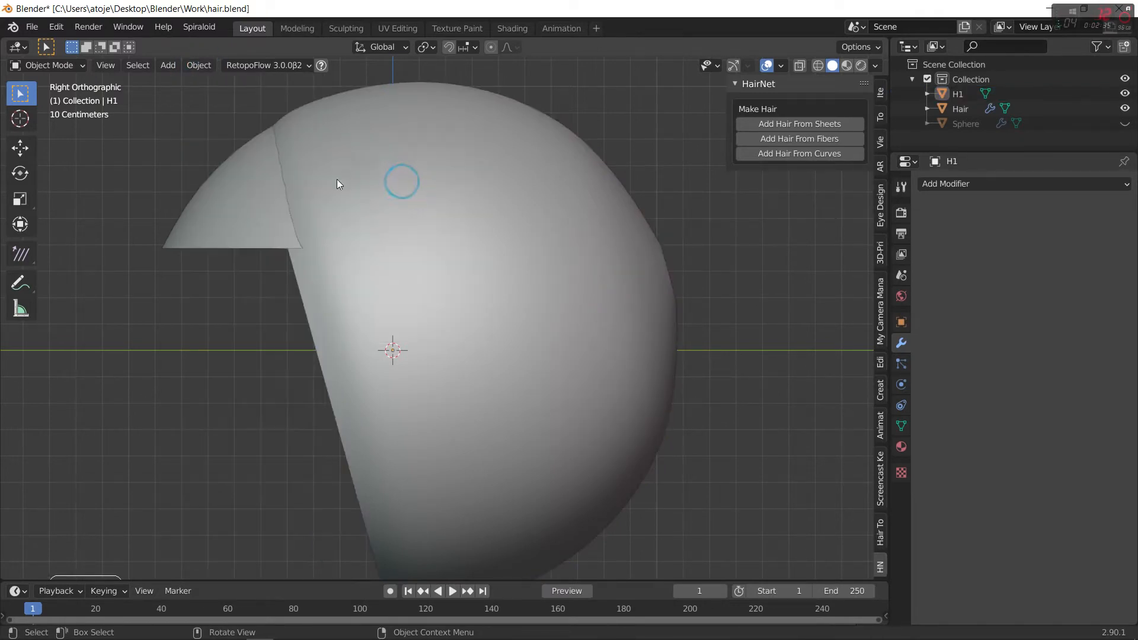
{"action": "left_click", "coordinate": [198, 64]}
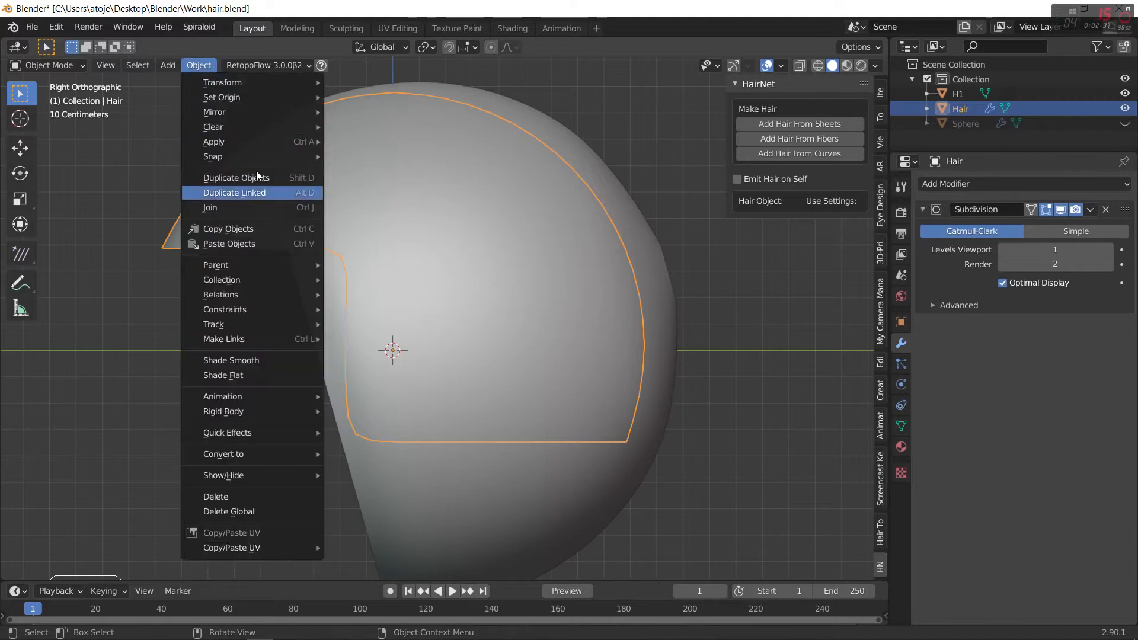
{"action": "mouse_move", "coordinate": [214, 141]}
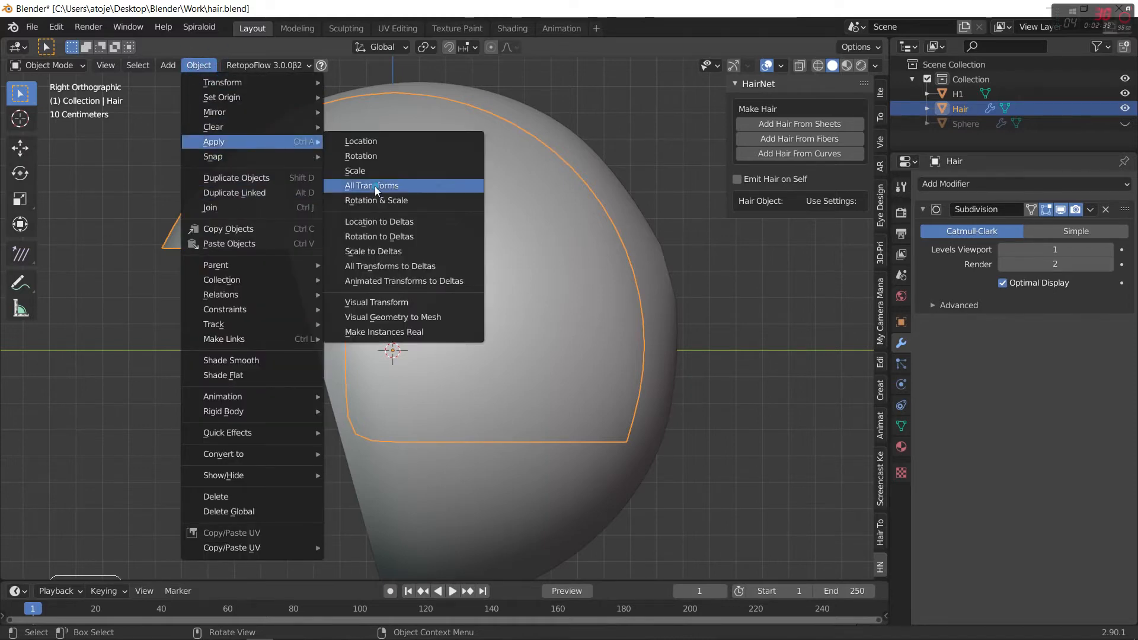
{"action": "left_click", "coordinate": [371, 184]}
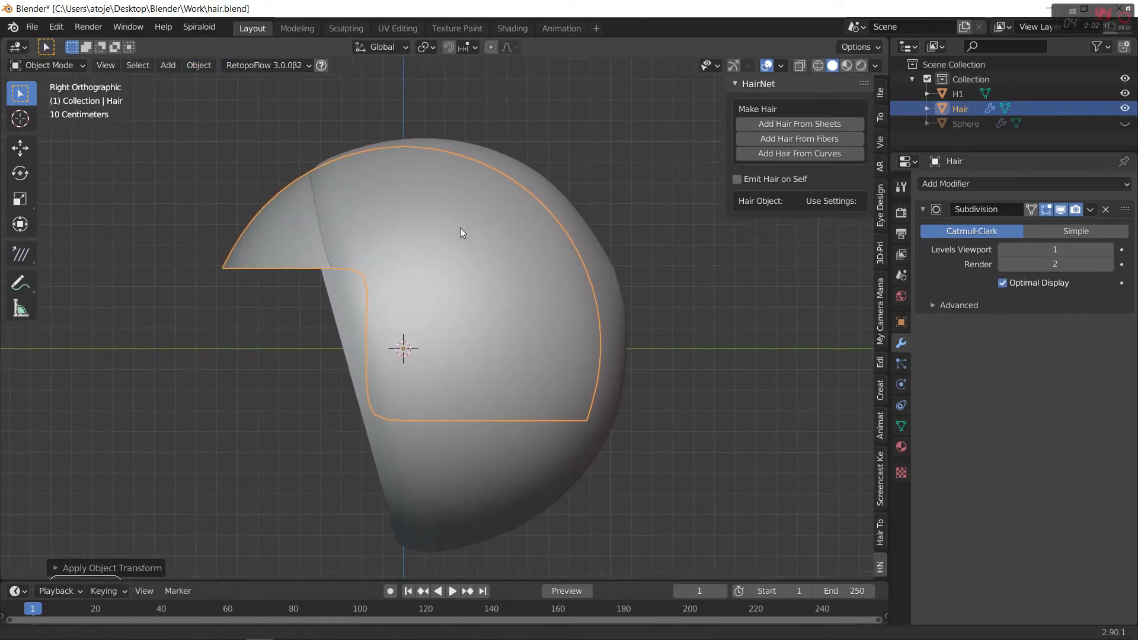
Step: Select H1 then Hair so HairNet lists H1 as its hair sheet
{"action": "left_click", "coordinate": [958, 93]}
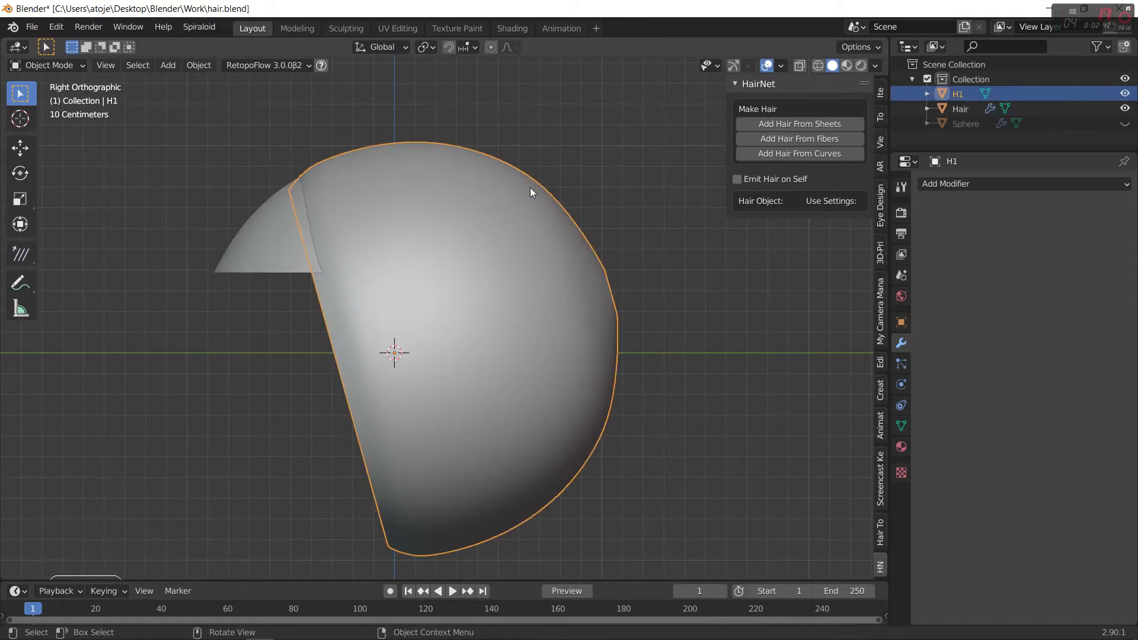
{"action": "left_click", "coordinate": [959, 108]}
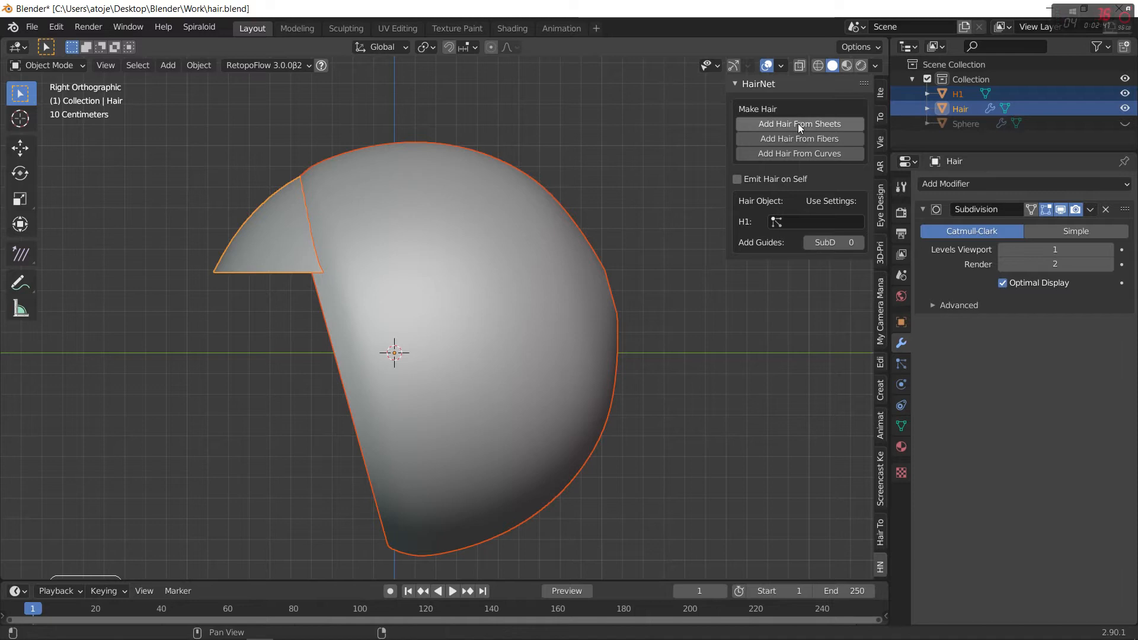
Step: Generate HairNet strands from the H1 sheet onto Hair, then hide H1
{"action": "left_click", "coordinate": [798, 123]}
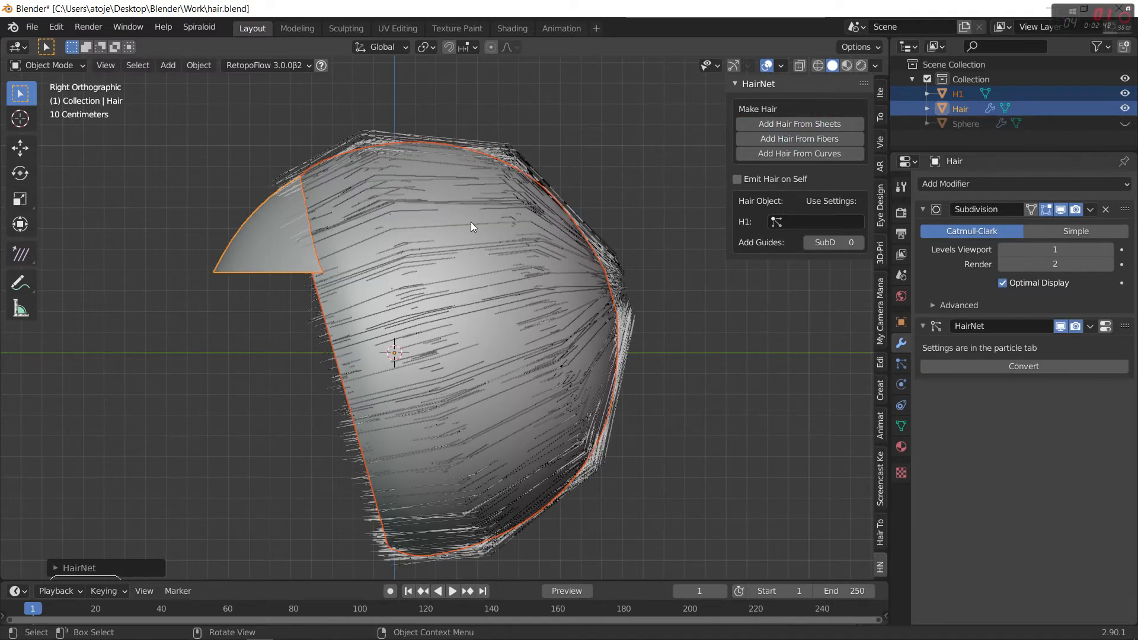
{"action": "left_click", "coordinate": [958, 93]}
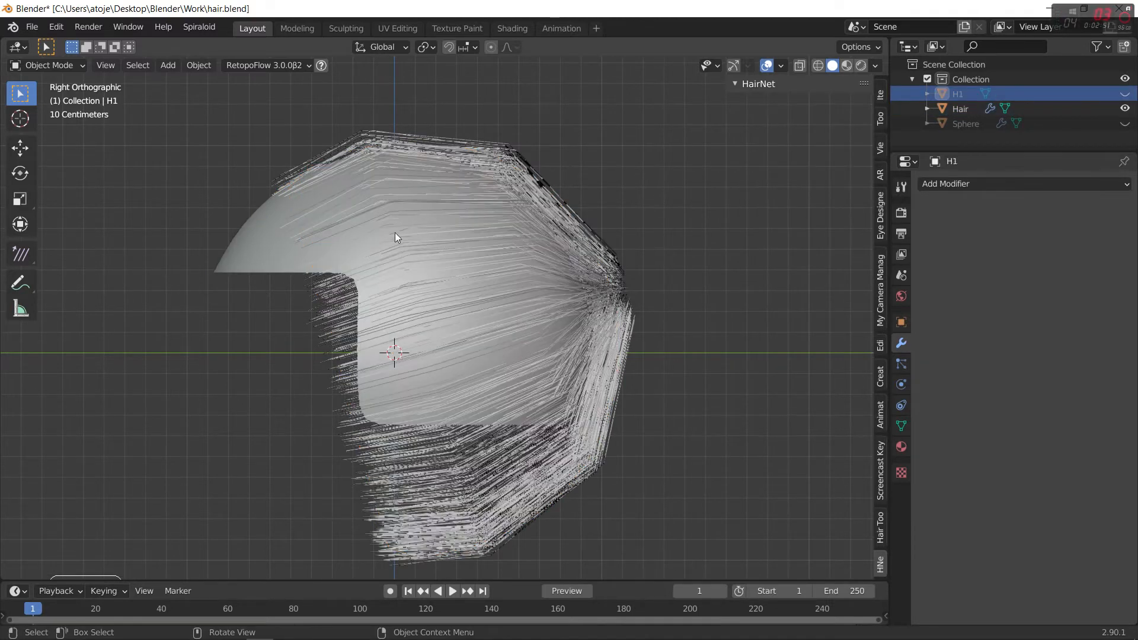
{"action": "left_click", "coordinate": [959, 108]}
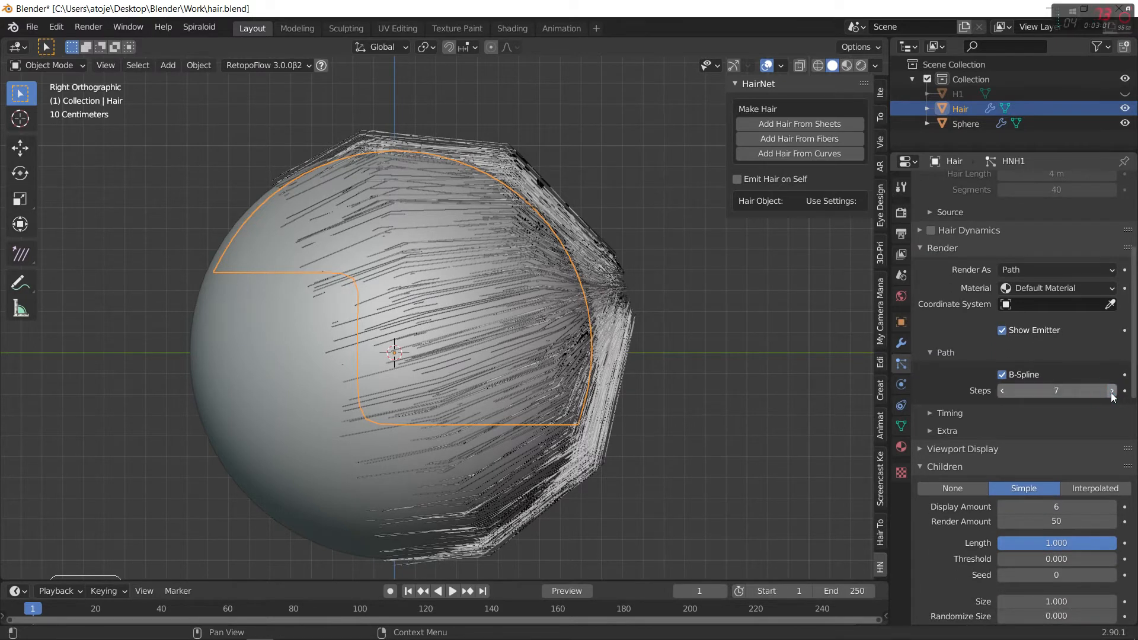
Step: Adjust path steps, raise viewport strand steps to 5, and show 300 child hairs
{"action": "left_click", "coordinate": [1111, 390]}
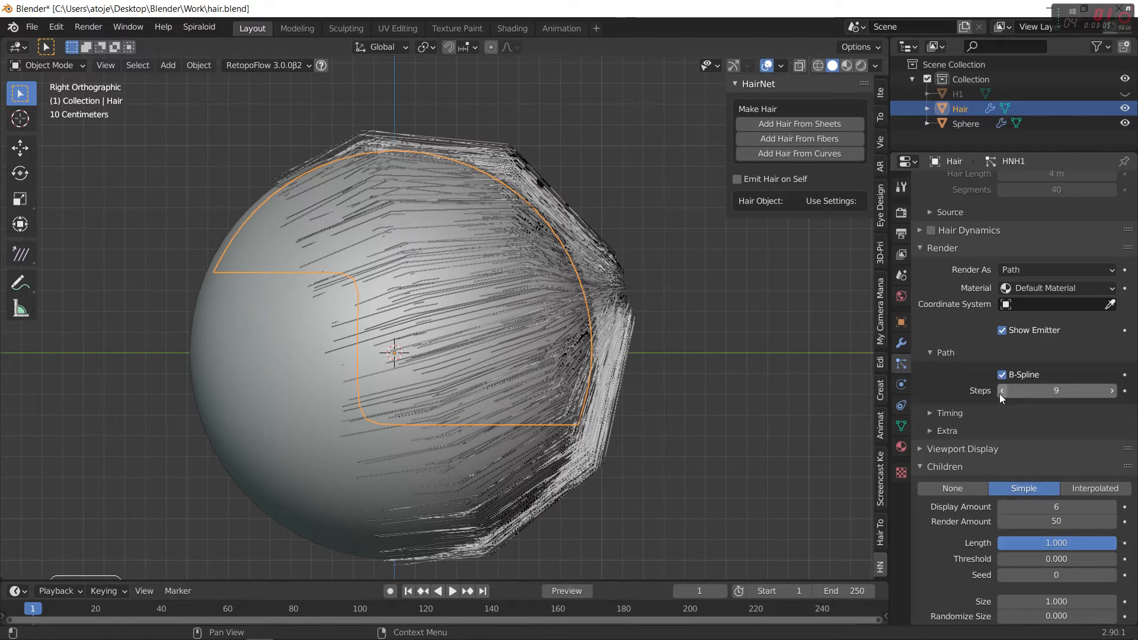
{"action": "left_click", "coordinate": [1003, 391]}
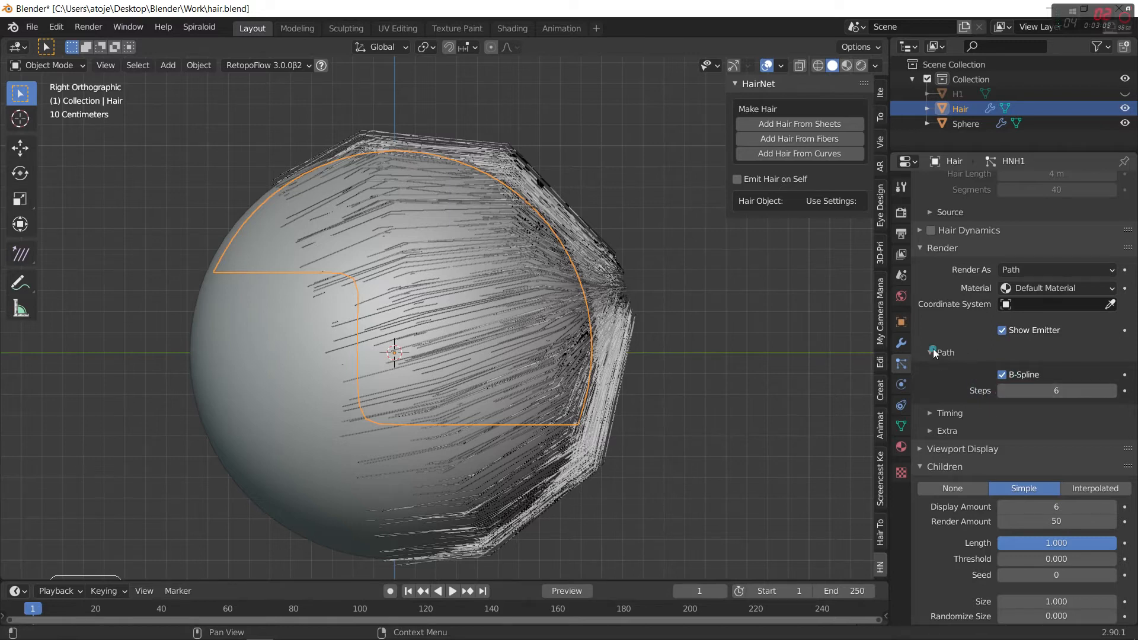
{"action": "left_click", "coordinate": [942, 247]}
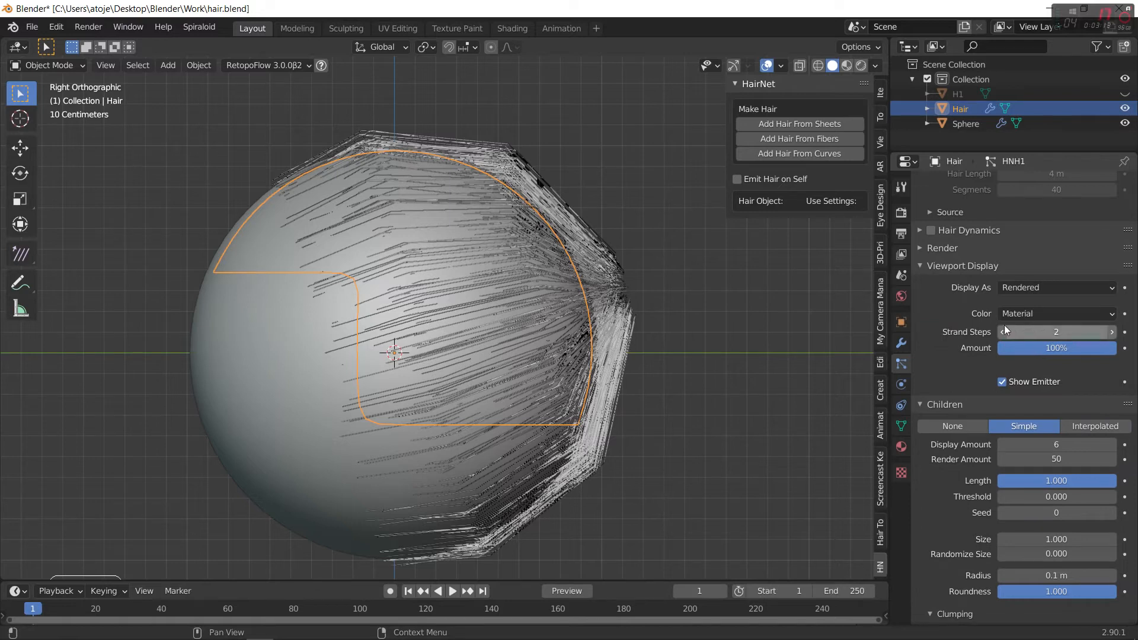
{"action": "mouse_move", "coordinate": [993, 332]}
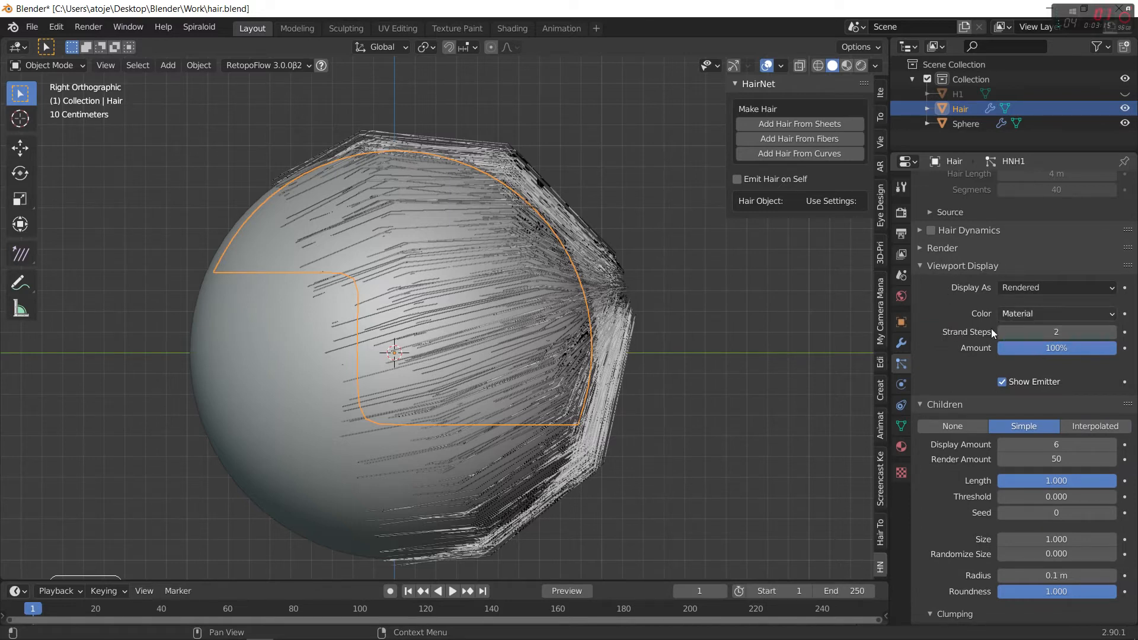
{"action": "left_click", "coordinate": [1109, 332]}
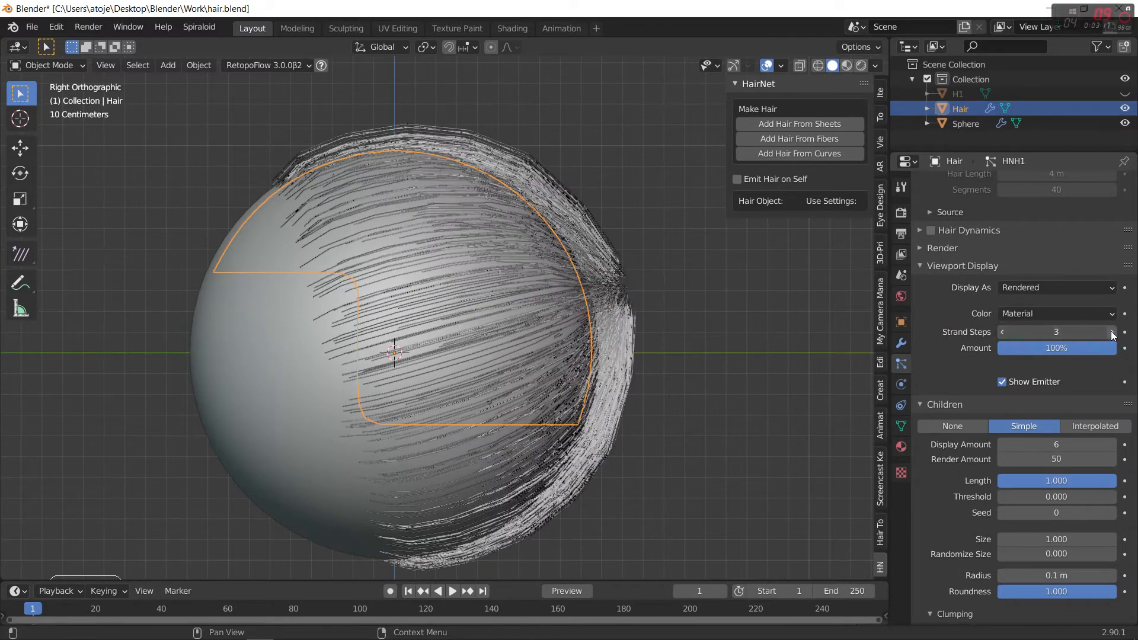
{"action": "left_click", "coordinate": [1109, 332]}
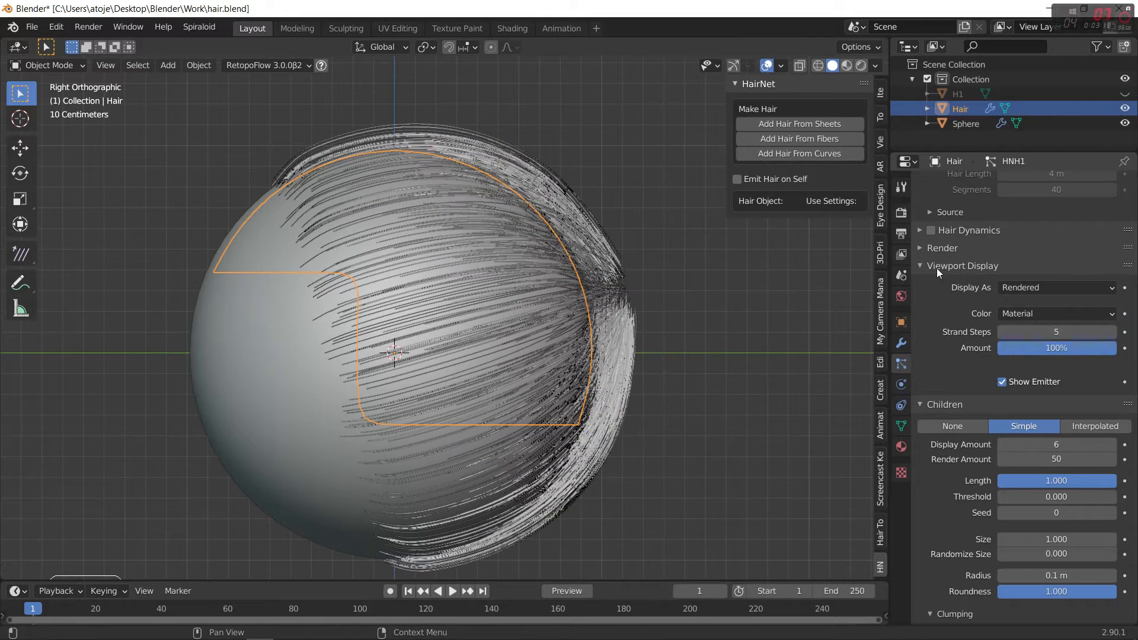
{"action": "left_click", "coordinate": [964, 266]}
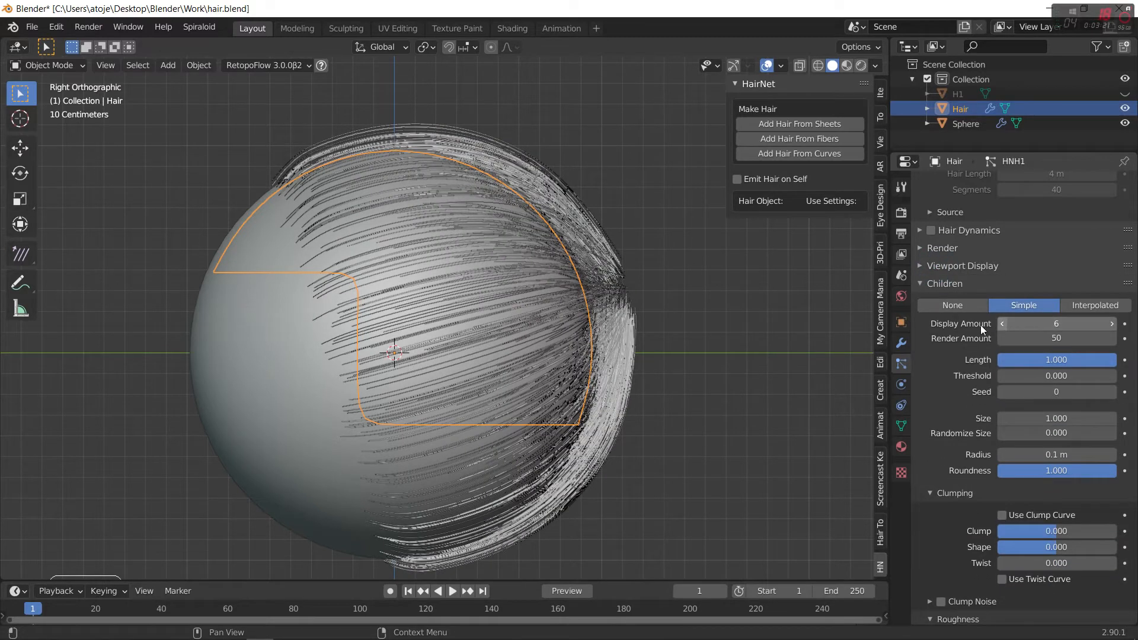
{"action": "left_click", "coordinate": [1056, 323]}
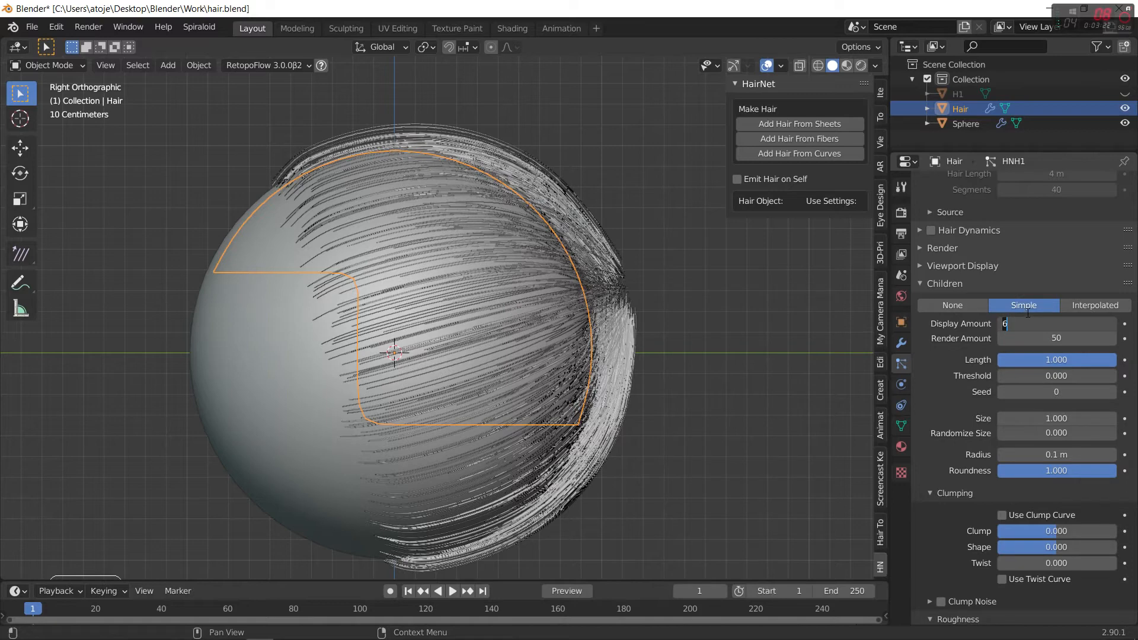
{"action": "type", "text": "300"}
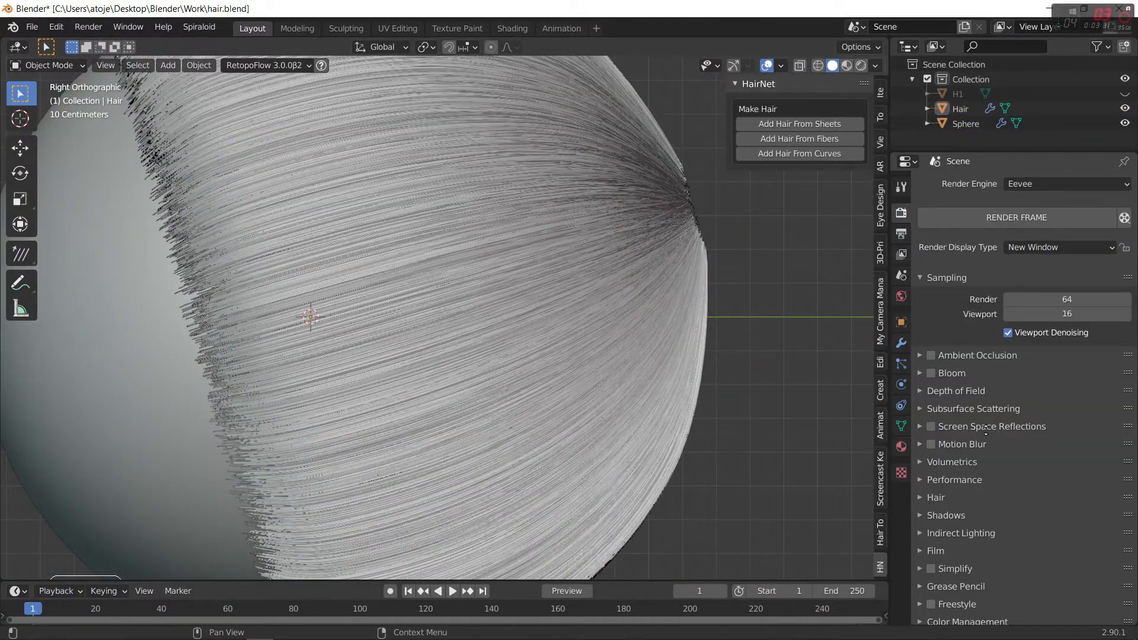
{"action": "left_click", "coordinate": [920, 497]}
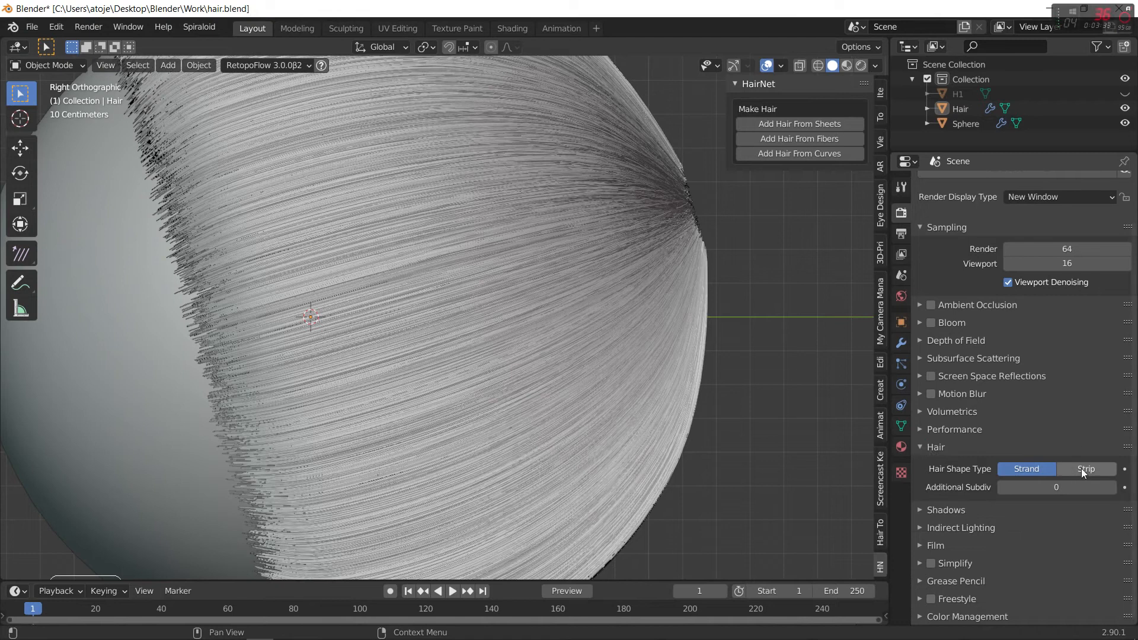
{"action": "left_click", "coordinate": [1086, 468]}
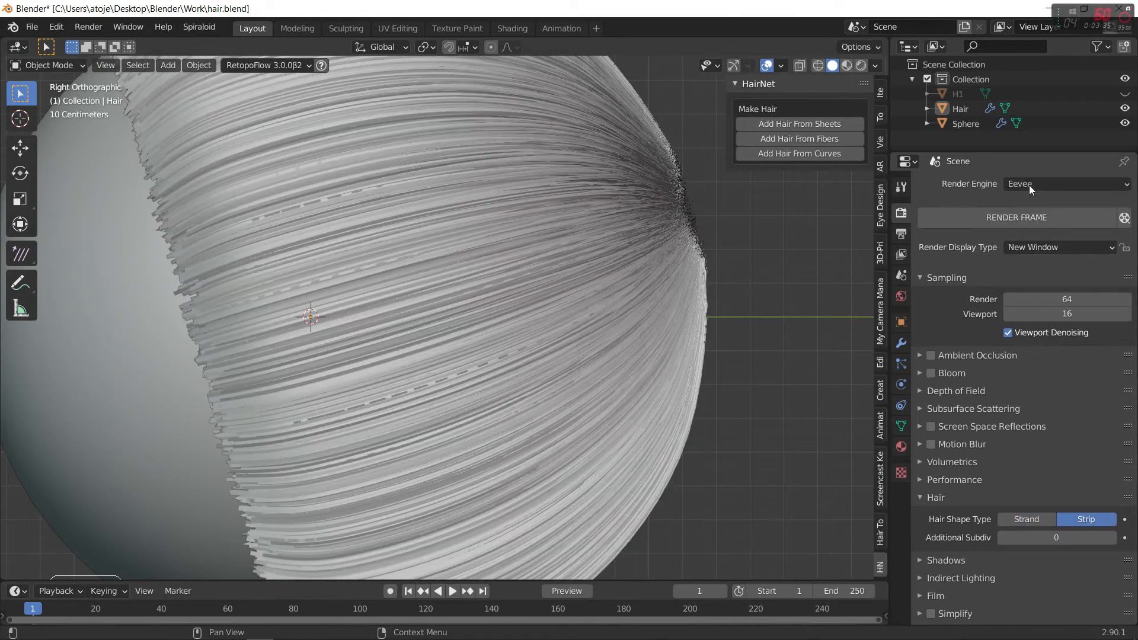
{"action": "left_click", "coordinate": [1065, 184]}
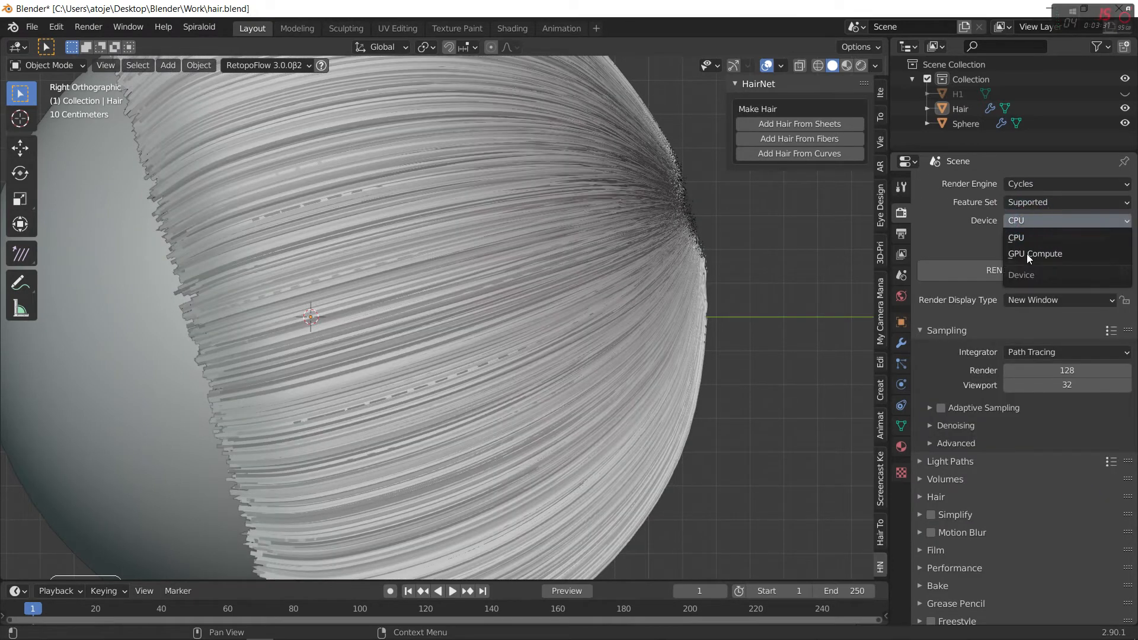
{"action": "left_click", "coordinate": [901, 366]}
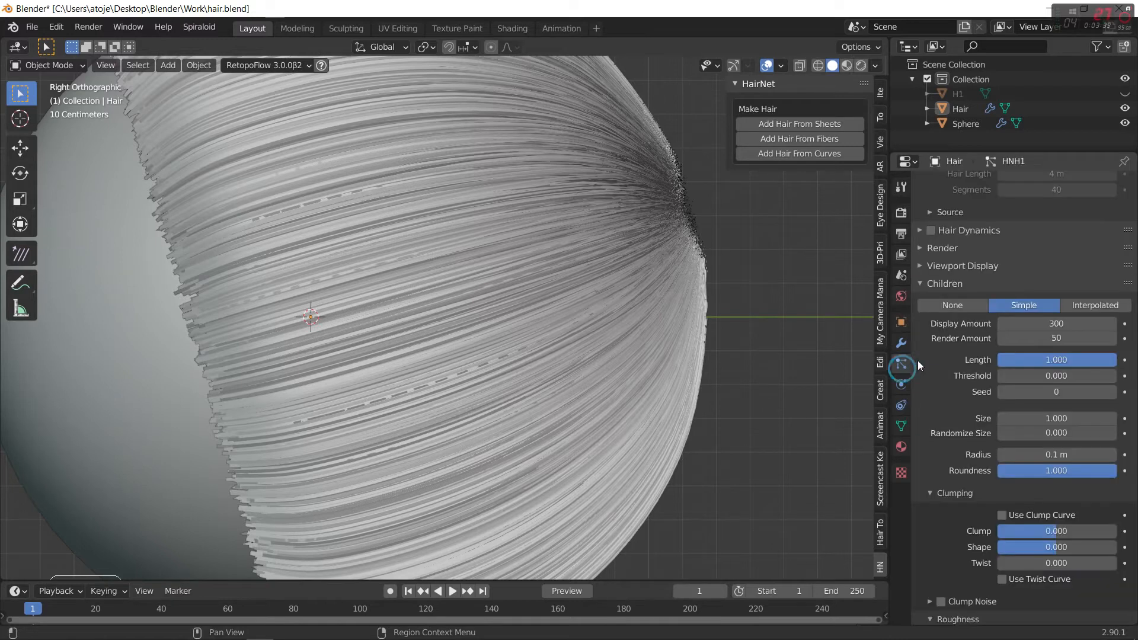
{"action": "scroll", "scroll_direction": "down", "scroll_amount": 3}
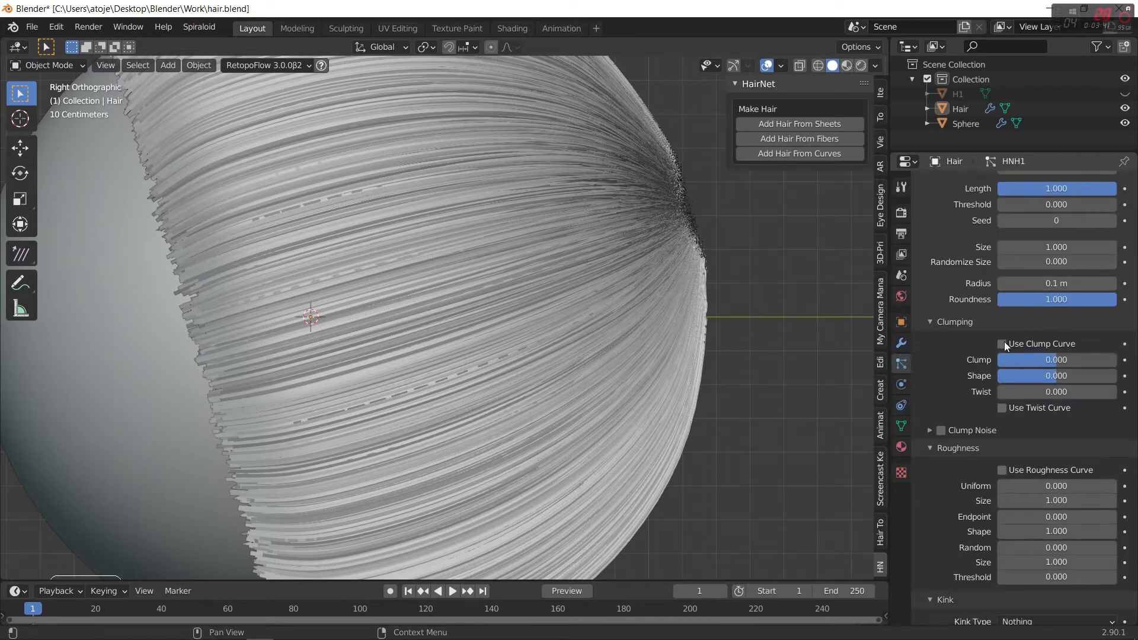
{"action": "left_click", "coordinate": [1003, 344]}
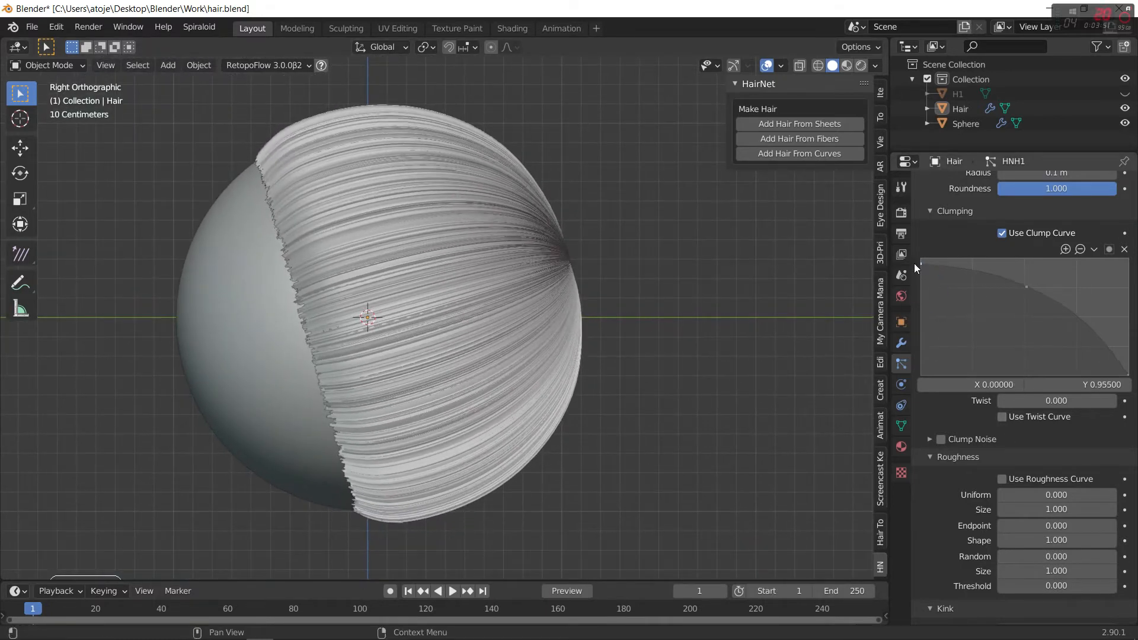
{"action": "scroll", "scroll_direction": "down", "scroll_amount": 3}
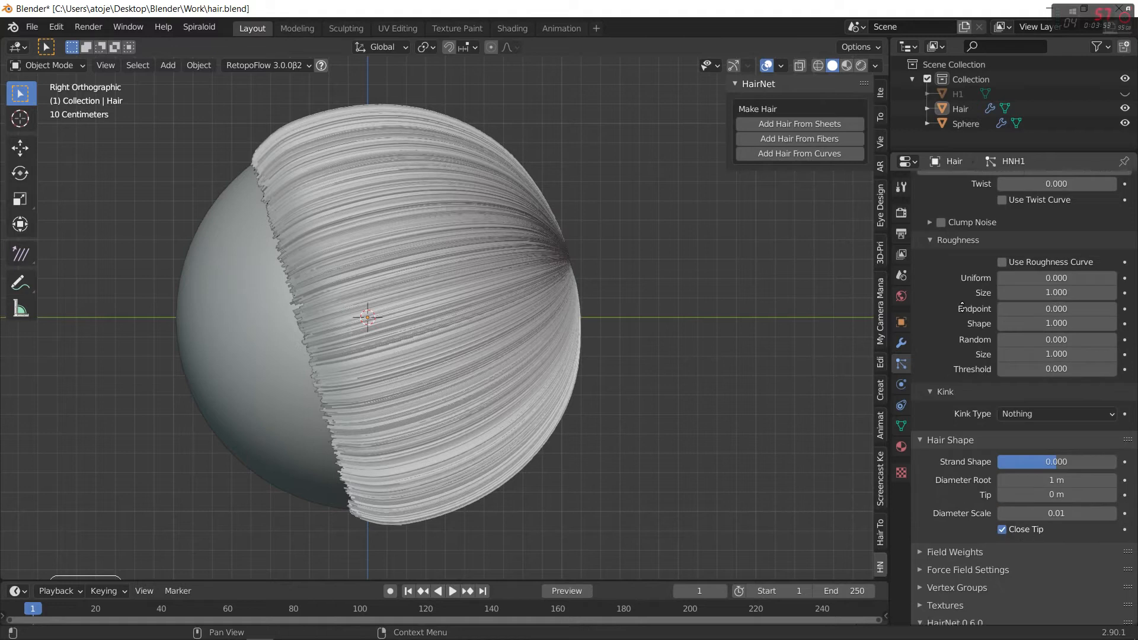
{"action": "scroll", "scroll_direction": "down", "scroll_amount": 3}
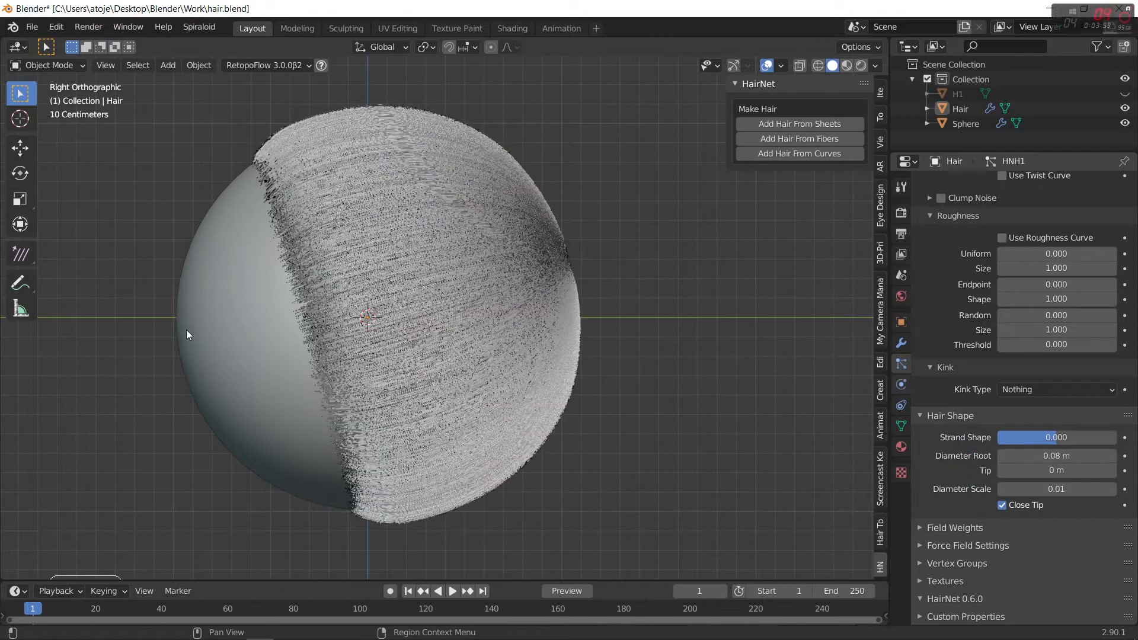
{"action": "scroll", "scroll_direction": "up", "scroll_amount": 3}
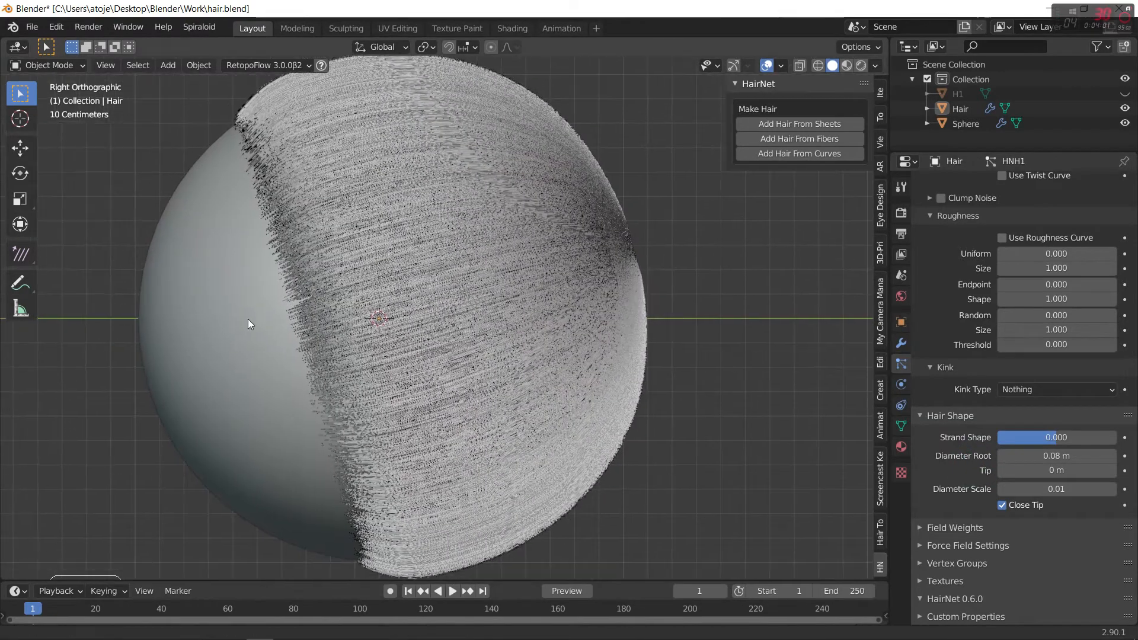
{"action": "scroll", "scroll_direction": "down", "scroll_amount": 3}
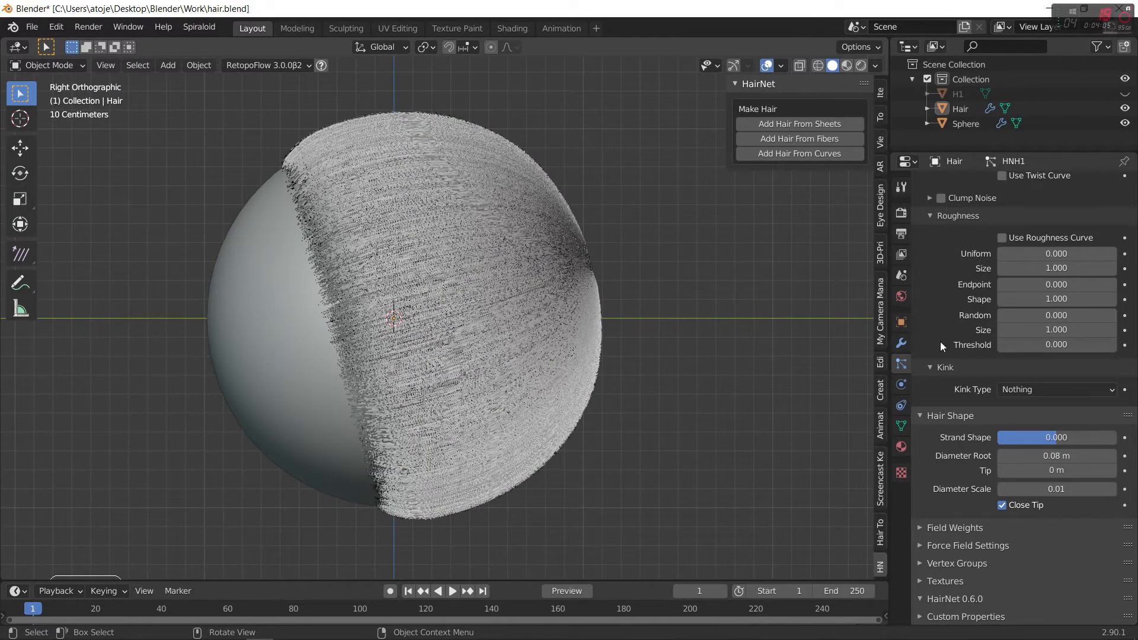
{"action": "double_click", "coordinate": [1056, 455]}
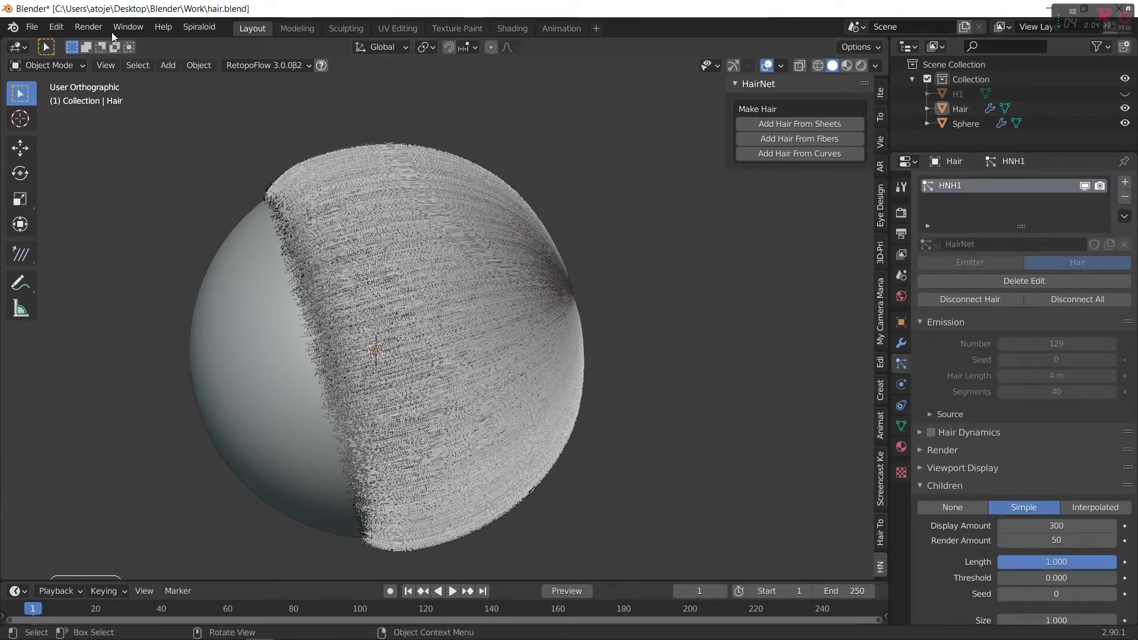
Step: Preview the hair in Particle Edit with child strands displayed, then return to Object Mode
{"action": "left_click", "coordinate": [46, 64]}
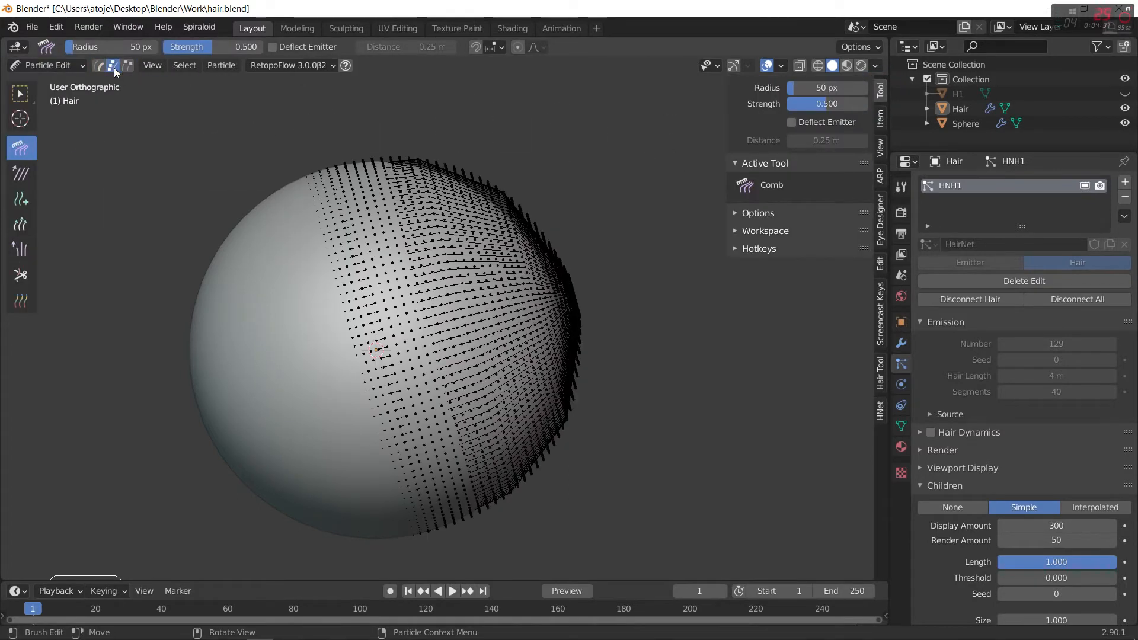
{"action": "left_click", "coordinate": [758, 212]}
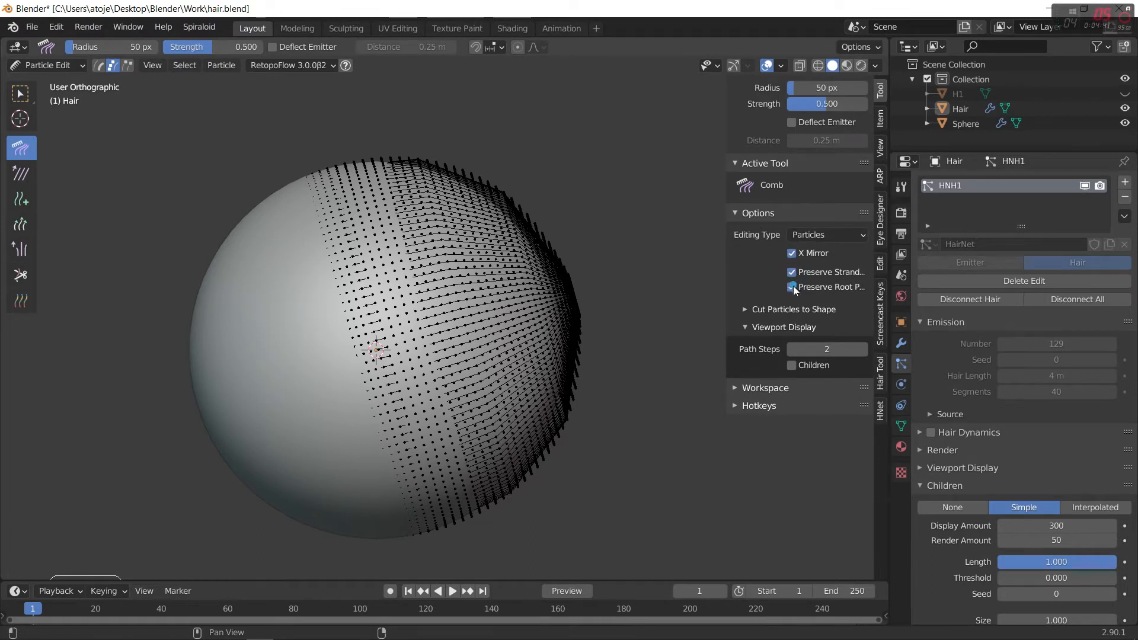
{"action": "left_click", "coordinate": [792, 365]}
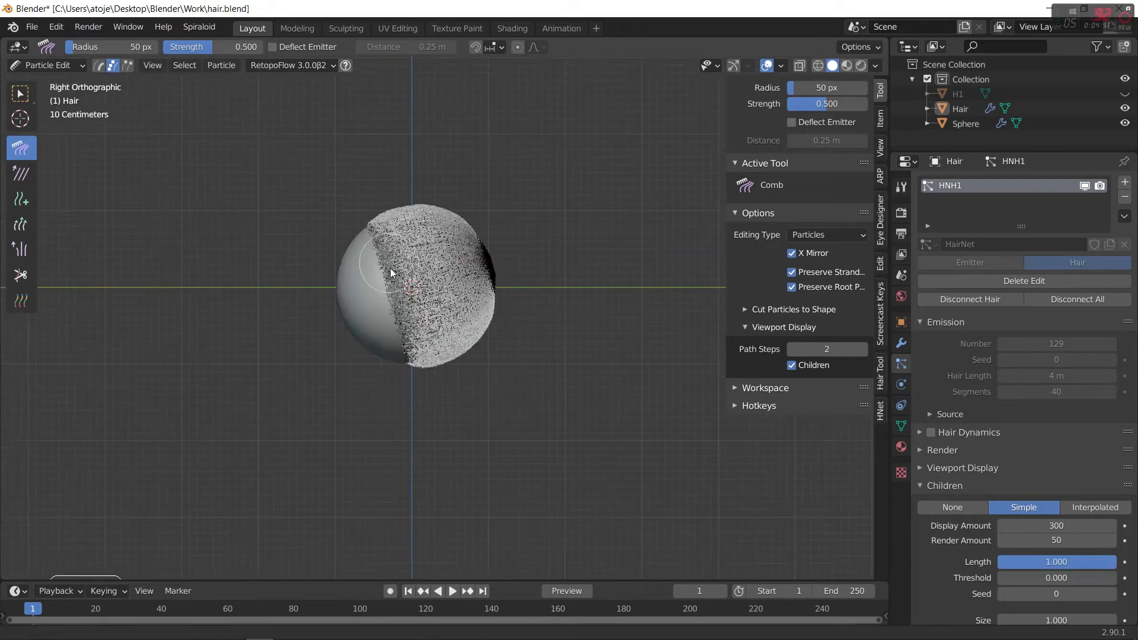
{"action": "left_click", "coordinate": [47, 65]}
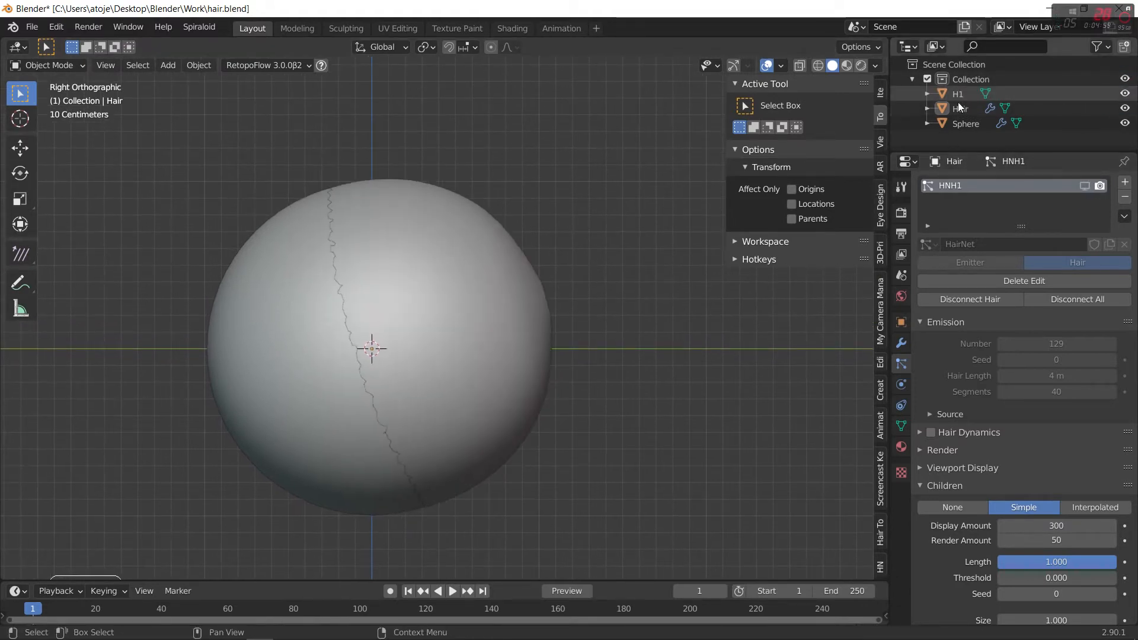
Step: Duplicate H1 as H1.001 beside the head and enter Edit Mode on the copy
{"action": "left_click", "coordinate": [958, 93]}
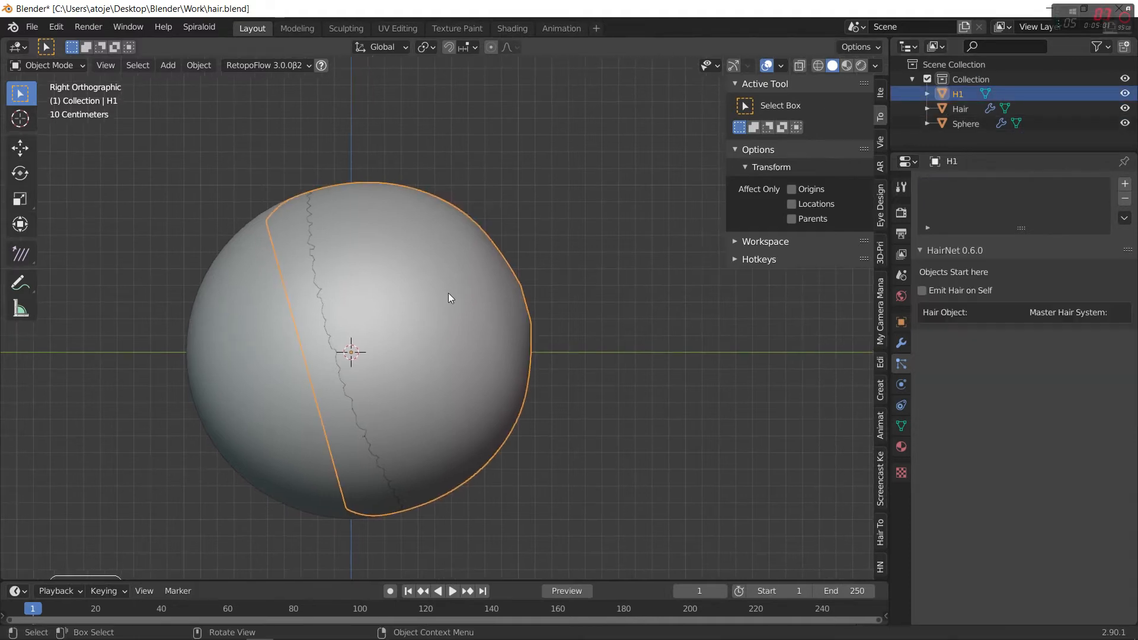
{"action": "key", "text": "shift+d"}
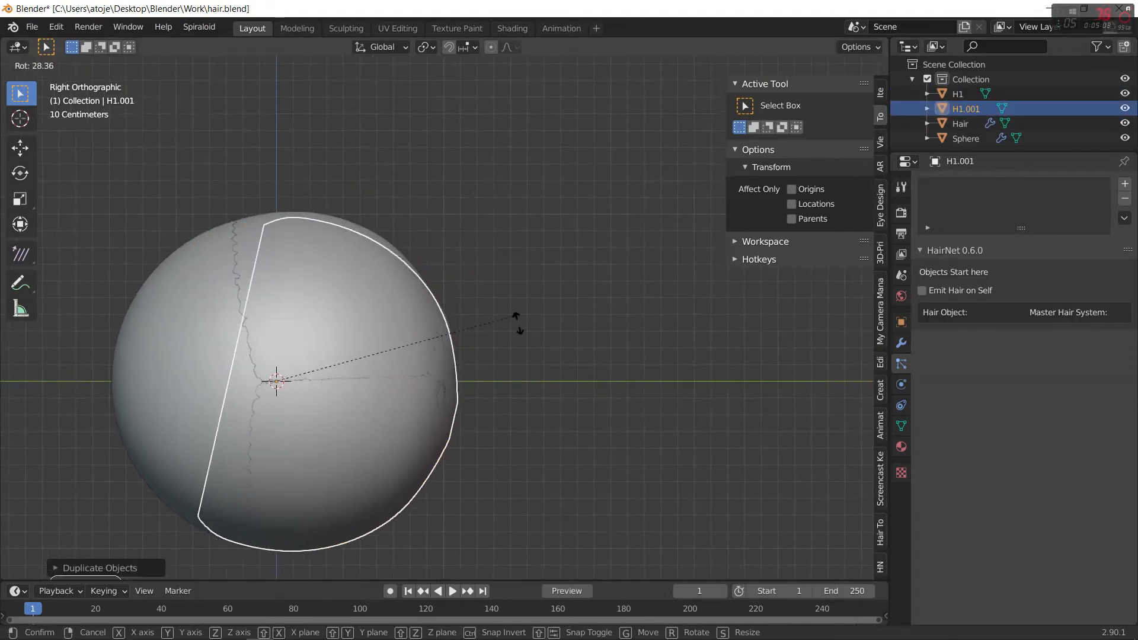
{"action": "mouse_move", "coordinate": [190, 463]}
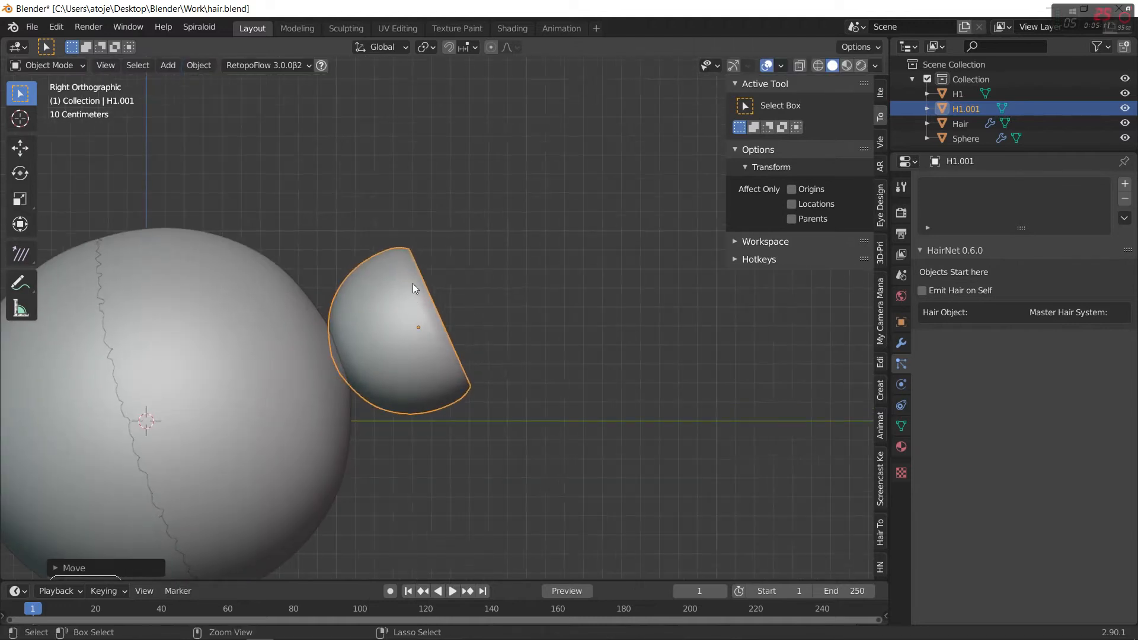
{"action": "key", "text": "Tab"}
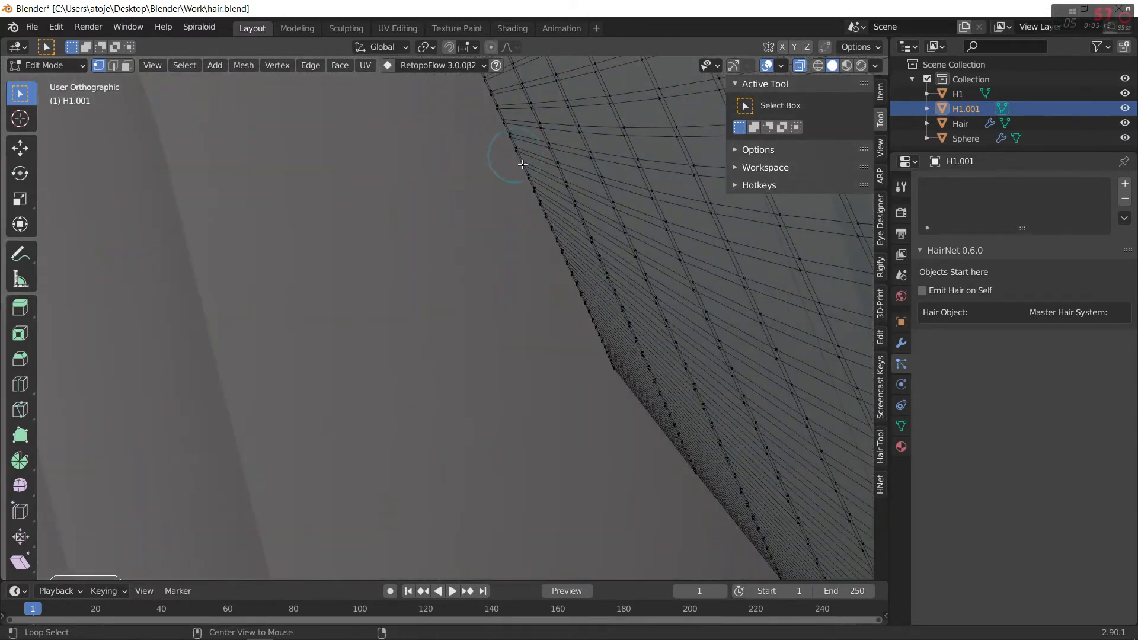
Step: Mark the copy's edges as a seam and extrude the open rim loop inward
{"action": "left_click", "coordinate": [310, 65]}
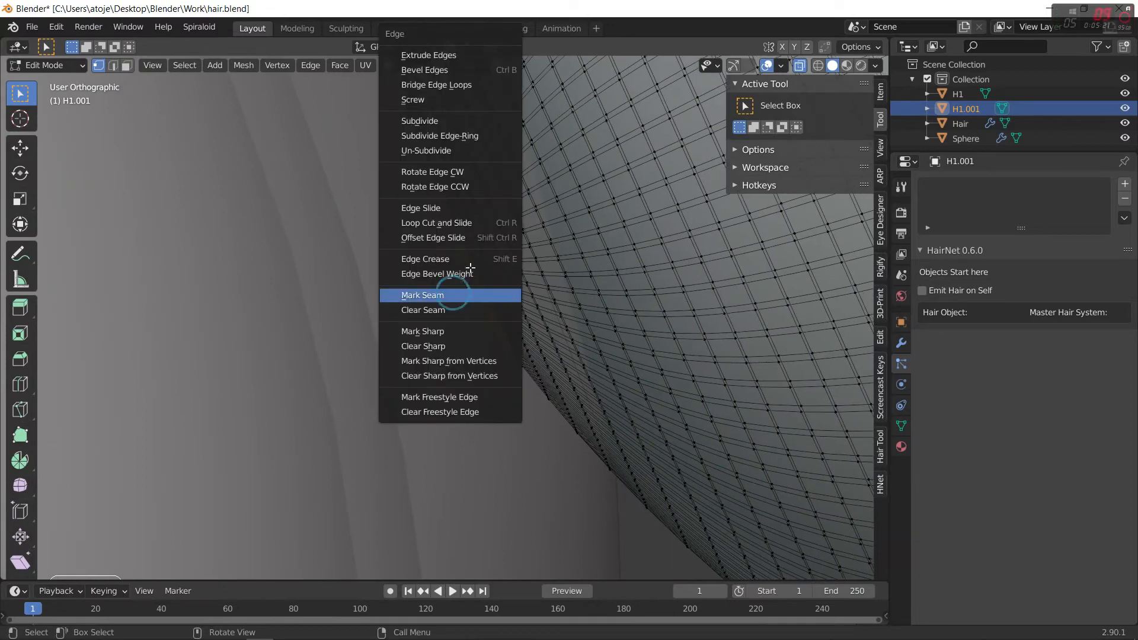
{"action": "left_click", "coordinate": [422, 295]}
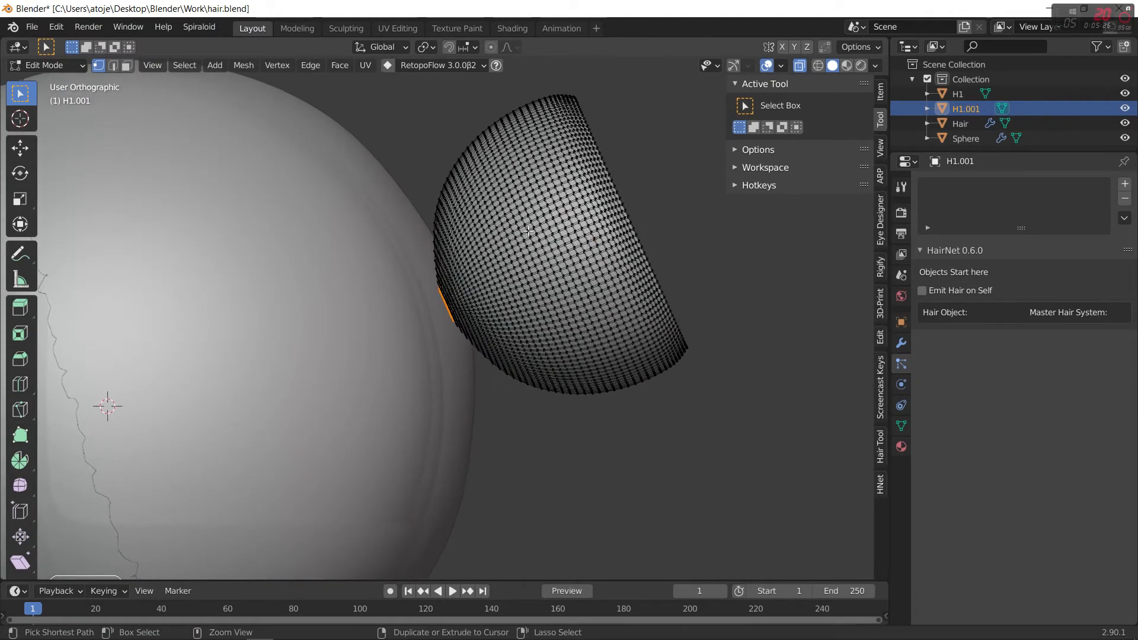
{"action": "left_click", "coordinate": [630, 192]}
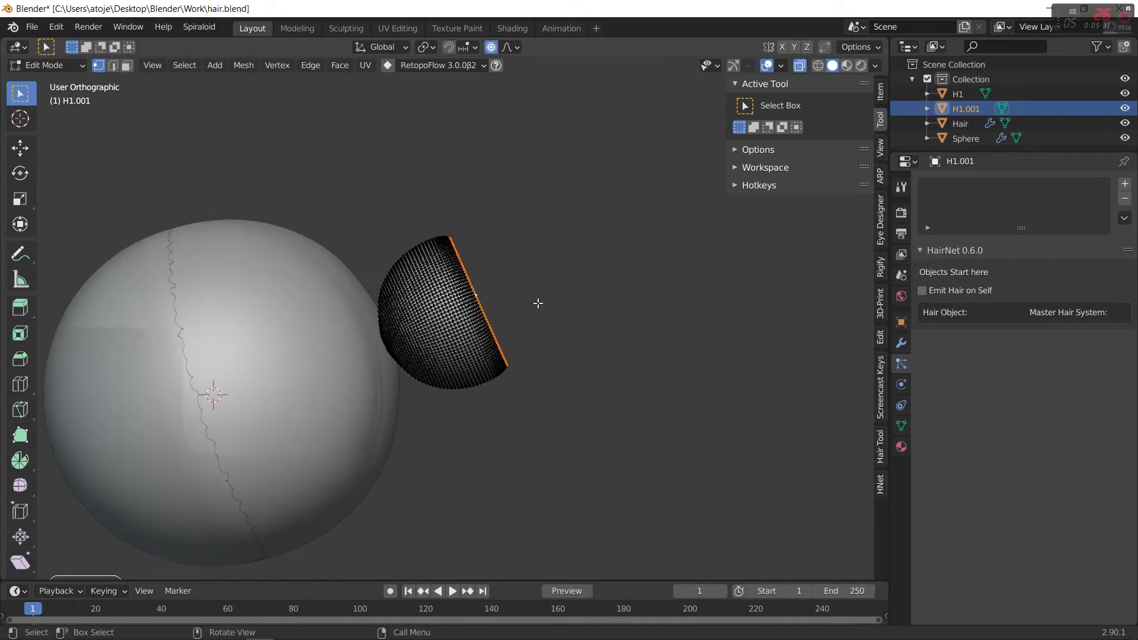
{"action": "key", "text": "g"}
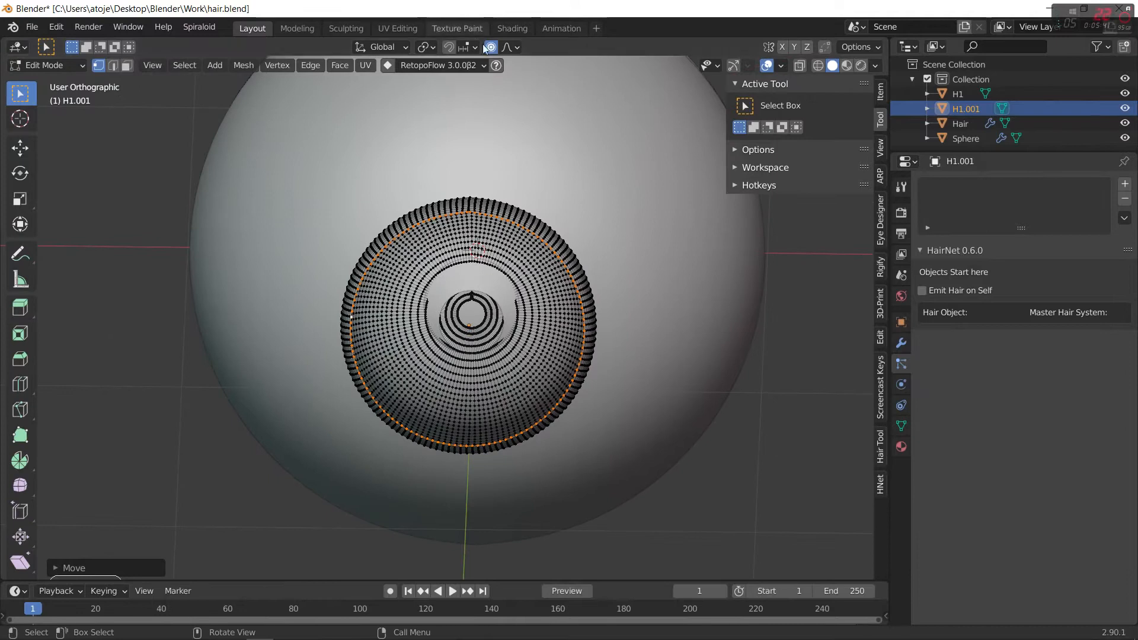
Step: Scale and shift the inner edge loops to round H1.001 into a cup-shaped bun
{"action": "left_click", "coordinate": [490, 46]}
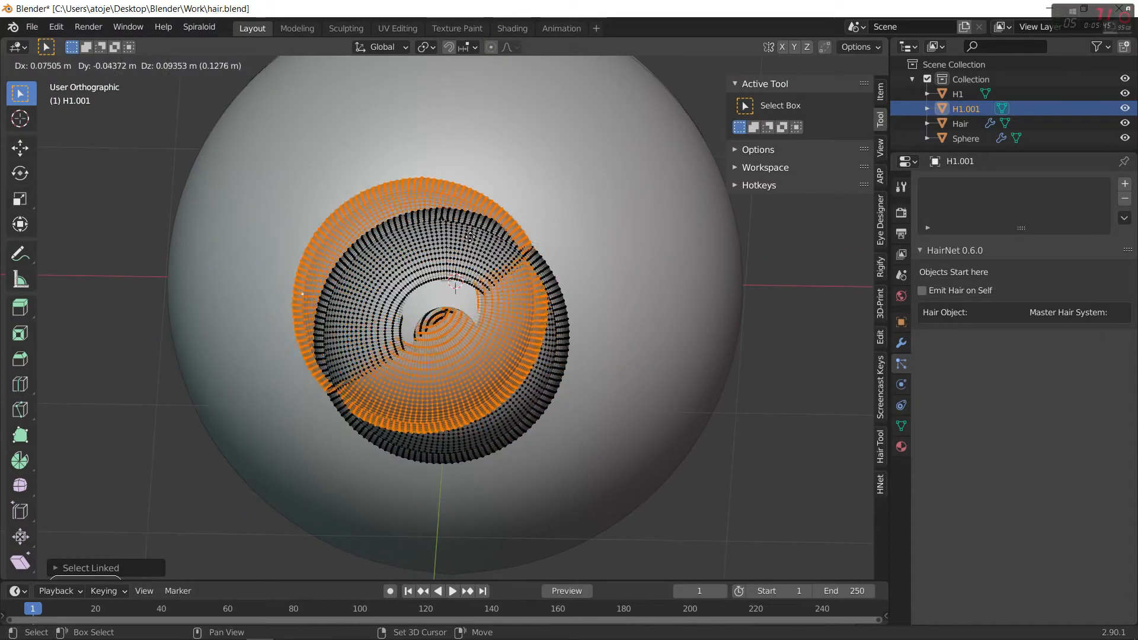
{"action": "key", "text": "s"}
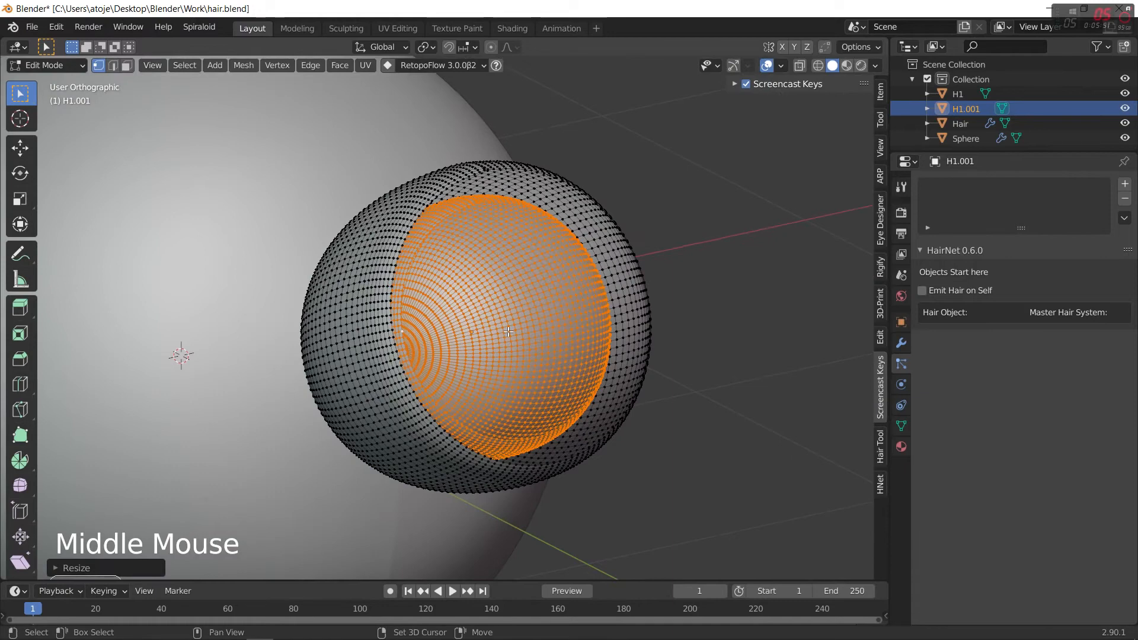
{"action": "key", "text": "s"}
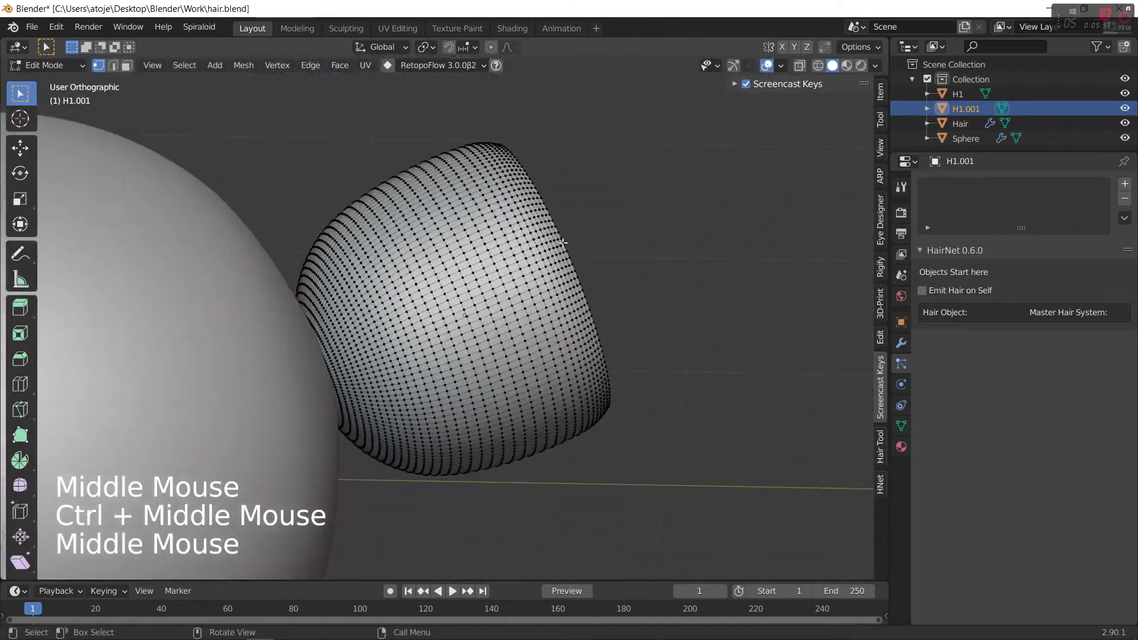
{"action": "key", "text": "g"}
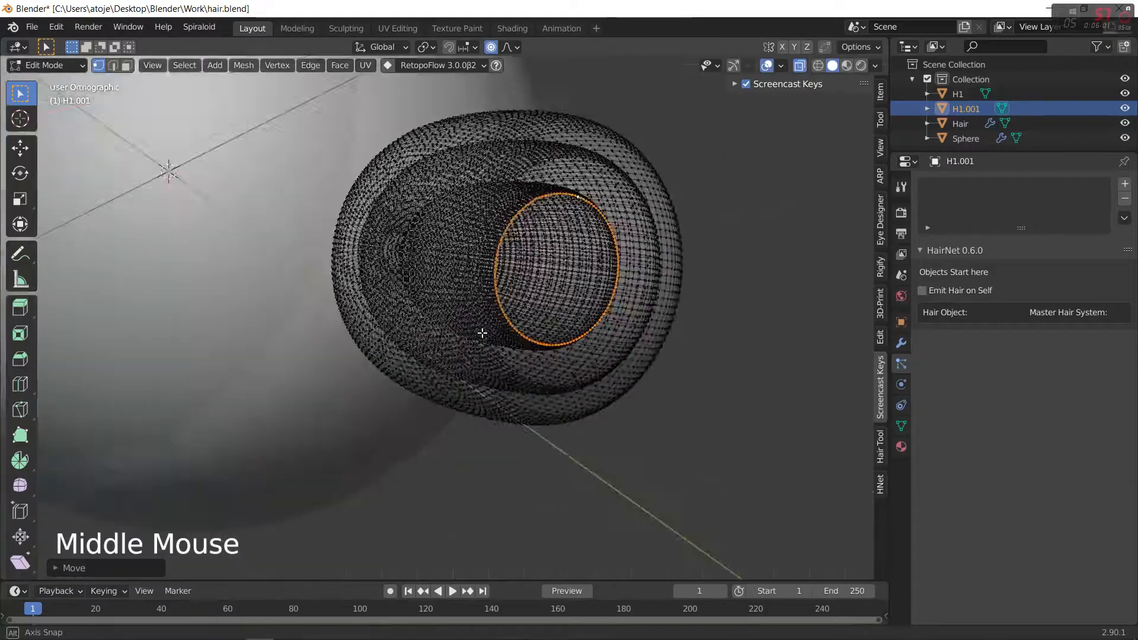
{"action": "left_click", "coordinate": [510, 46]}
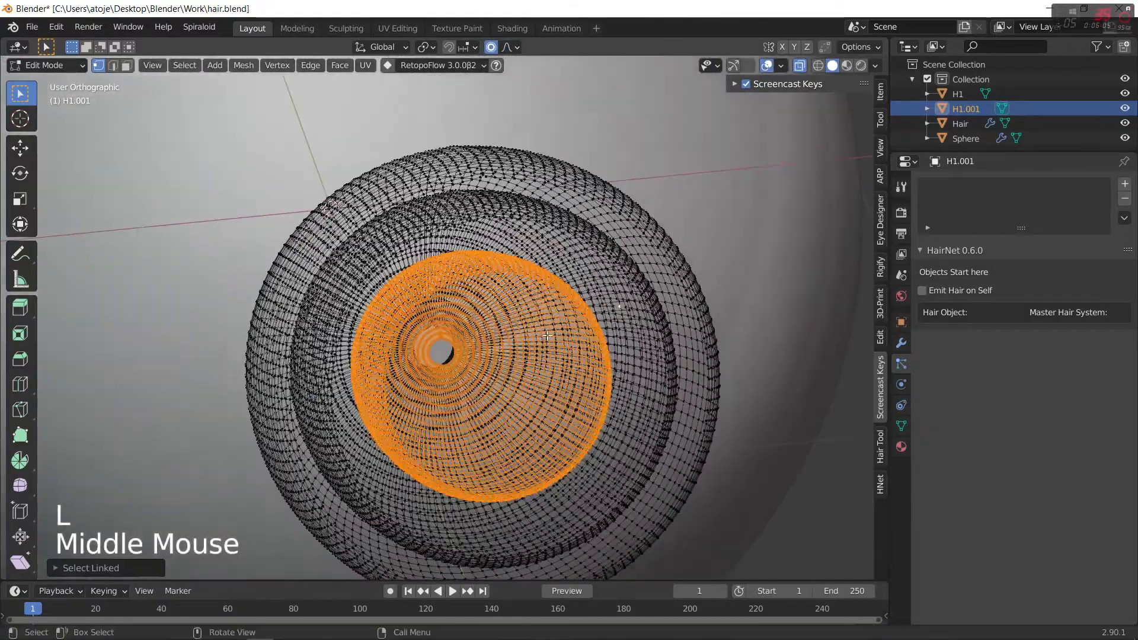
{"action": "key", "text": "s"}
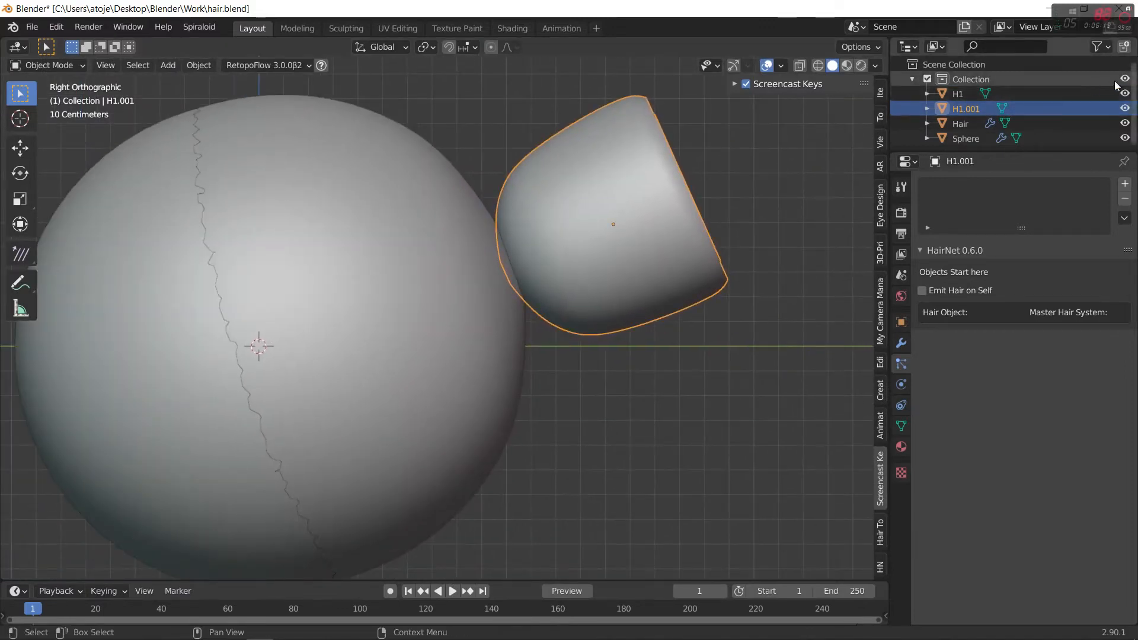
Step: Hide the sphere and grow HairNet strands from H1.001 onto Hair using the HairNet settings
{"action": "left_click", "coordinate": [1126, 93]}
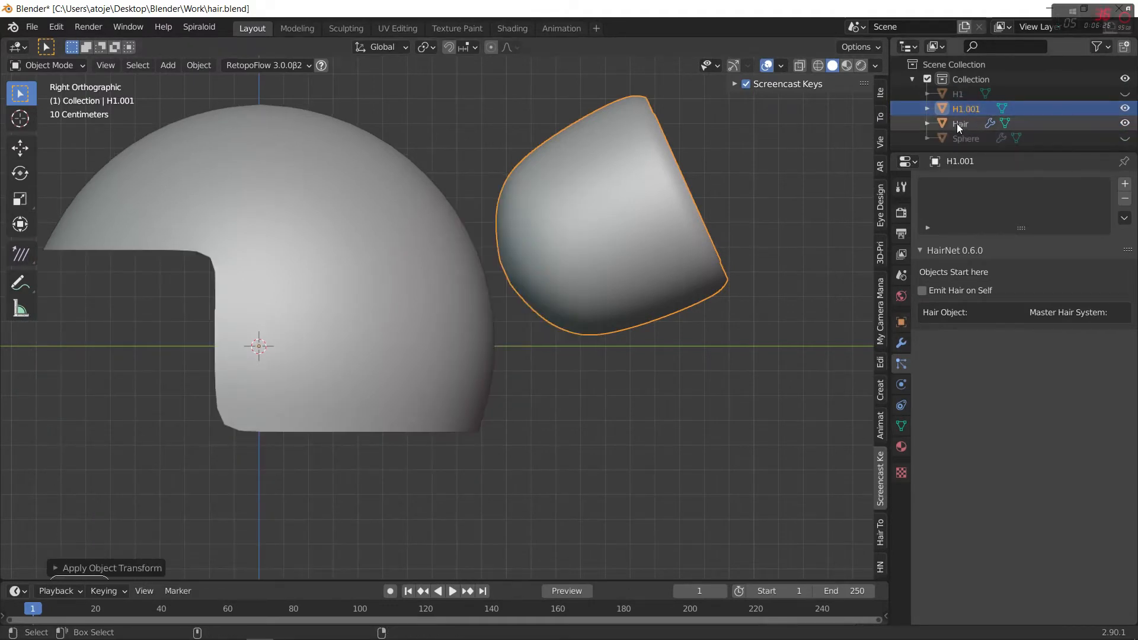
{"action": "left_click", "coordinate": [959, 124]}
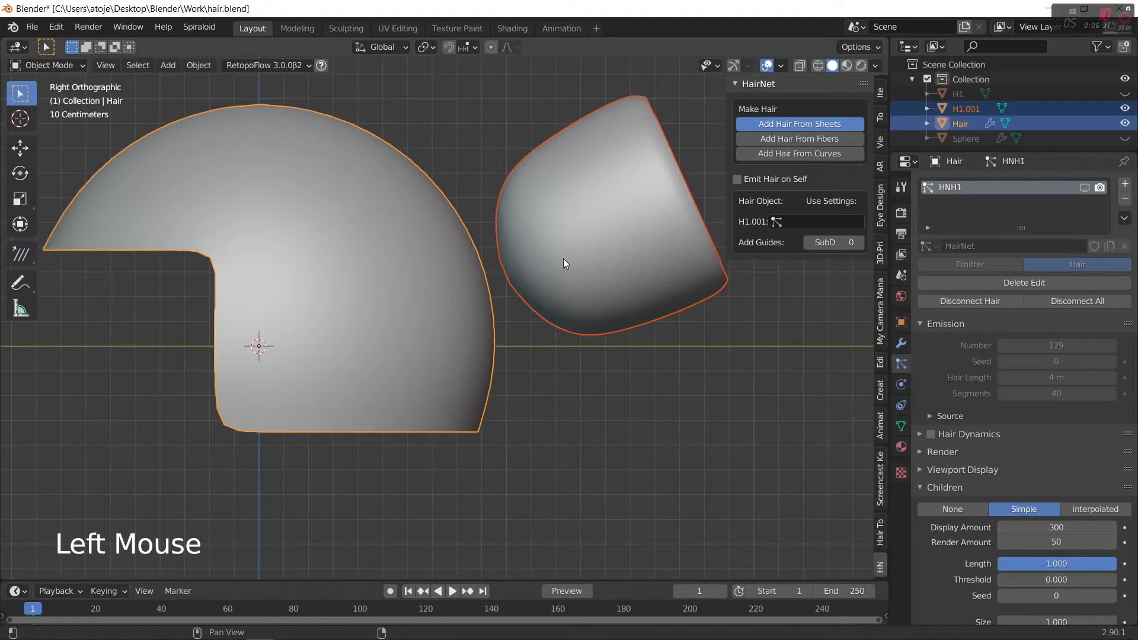
{"action": "left_click", "coordinate": [798, 123]}
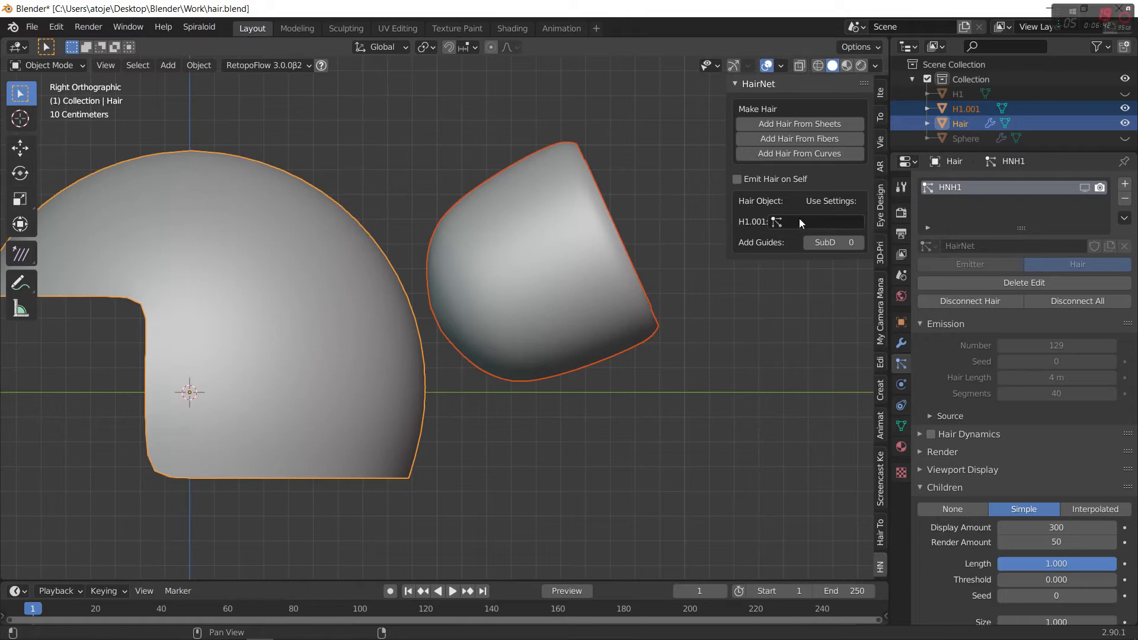
{"action": "left_click", "coordinate": [803, 222]}
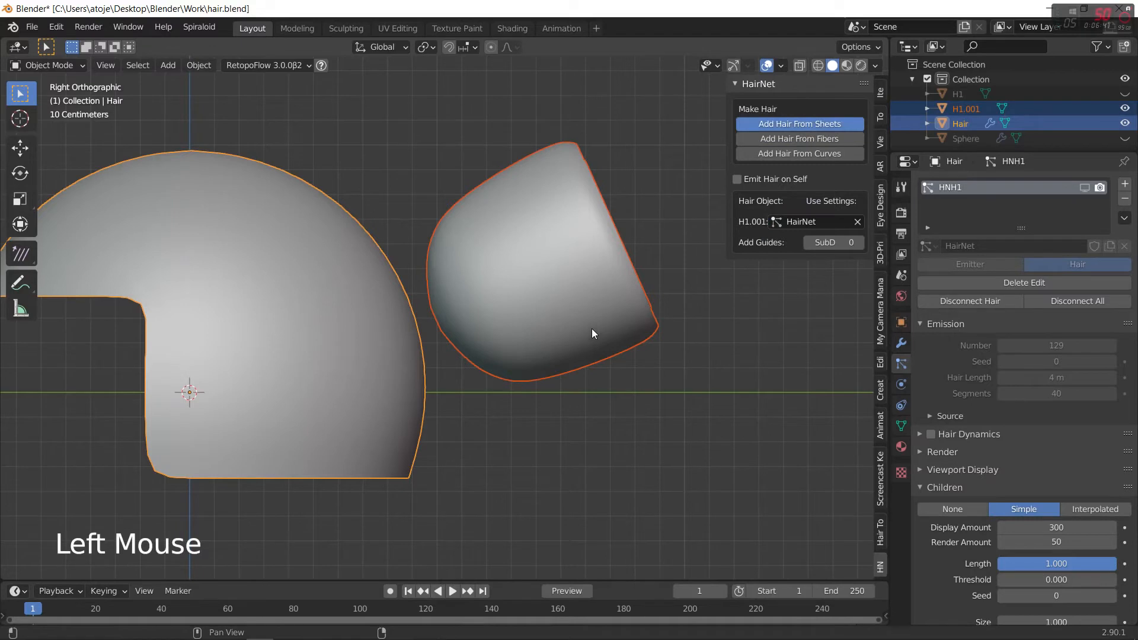
{"action": "left_click", "coordinate": [593, 328]}
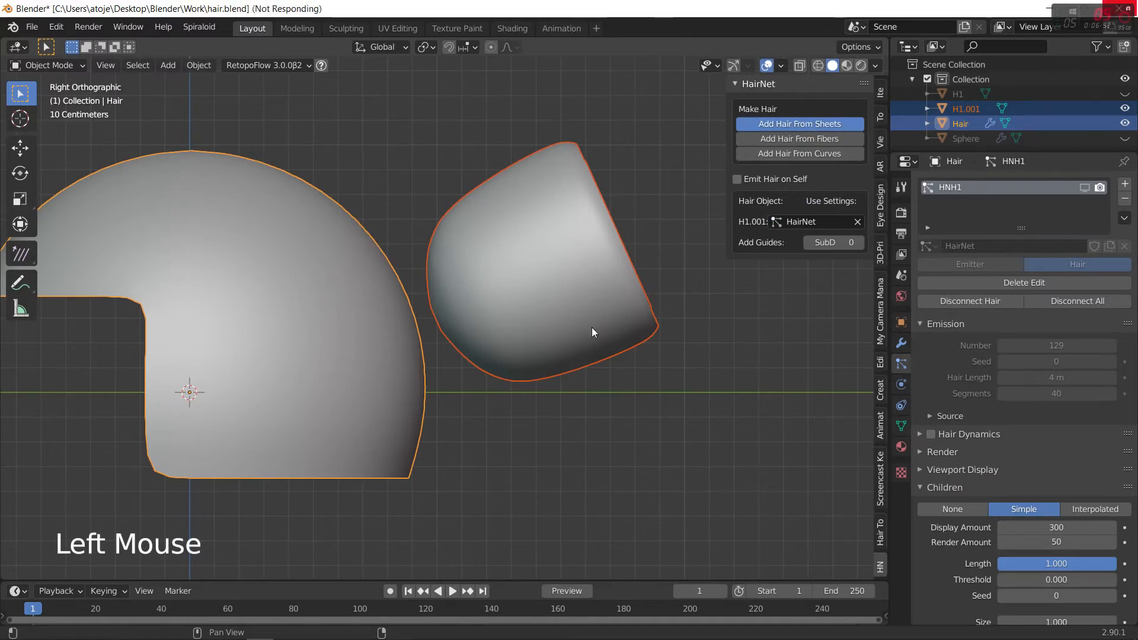
{"action": "left_click", "coordinate": [799, 123]}
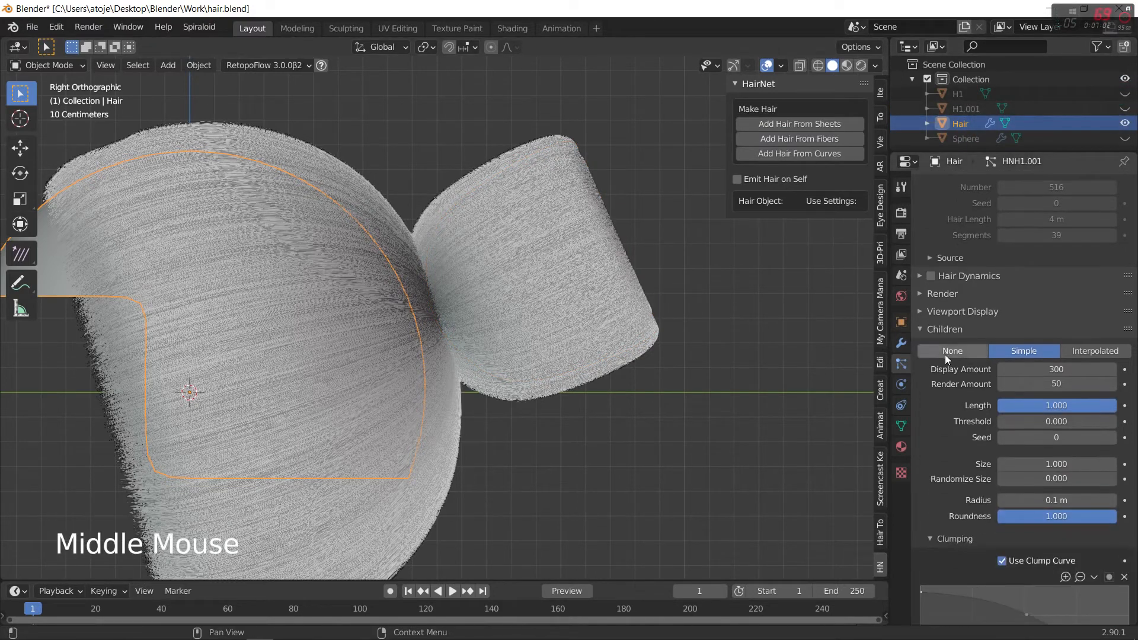
Step: Set the particle hair Kink Type to Curl
{"action": "scroll", "scroll_direction": "down", "scroll_amount": 3}
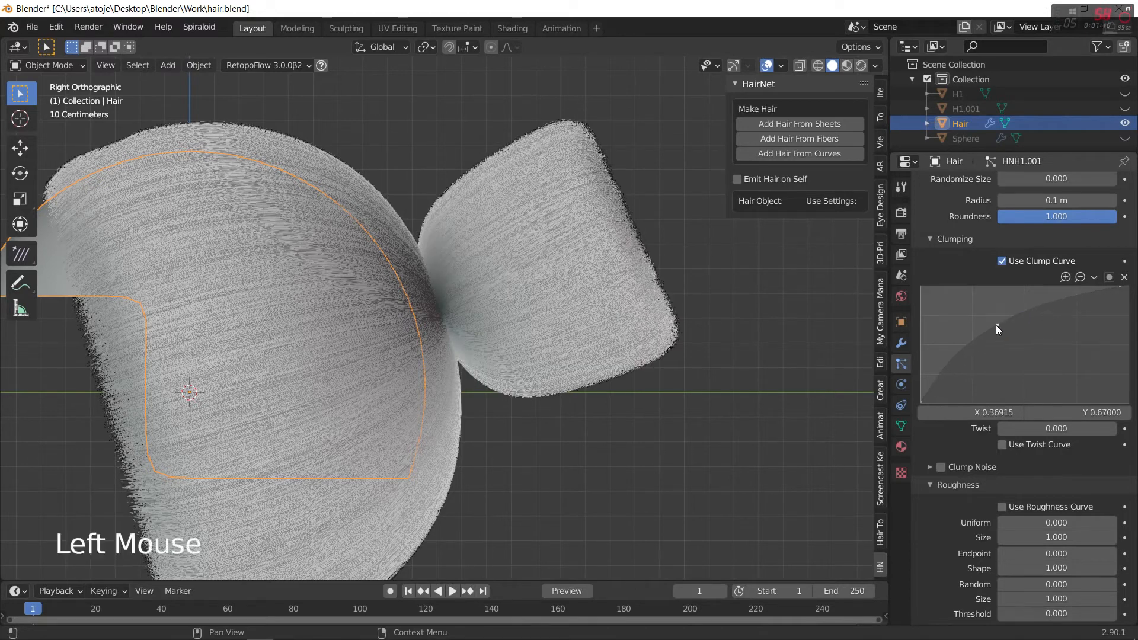
{"action": "scroll", "scroll_direction": "down", "scroll_amount": 3}
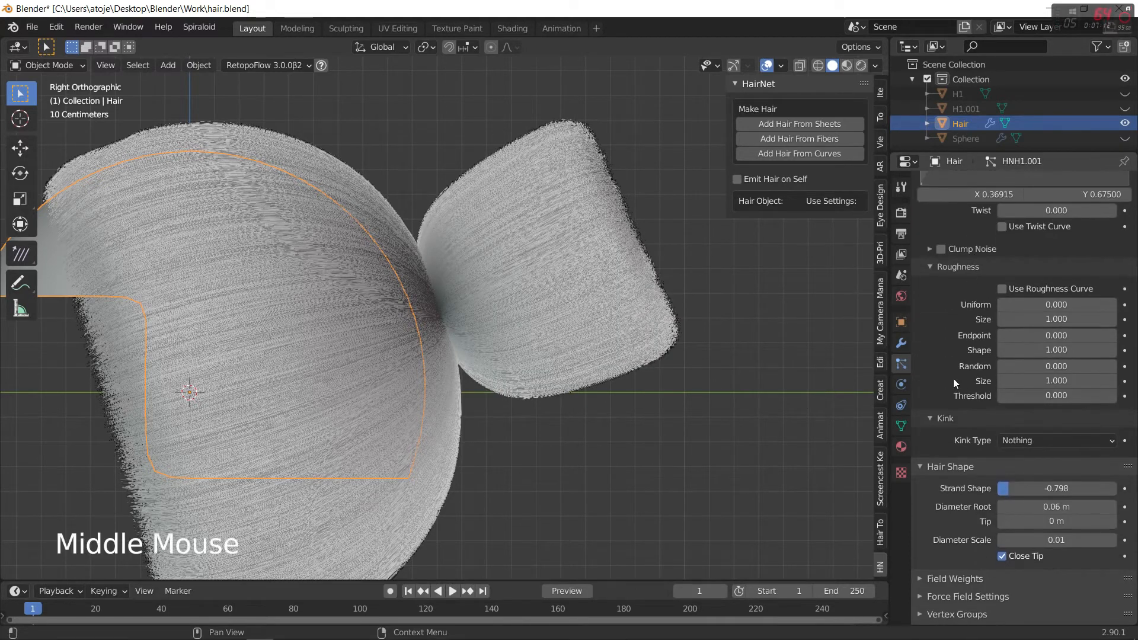
{"action": "scroll", "scroll_direction": "down", "scroll_amount": 3}
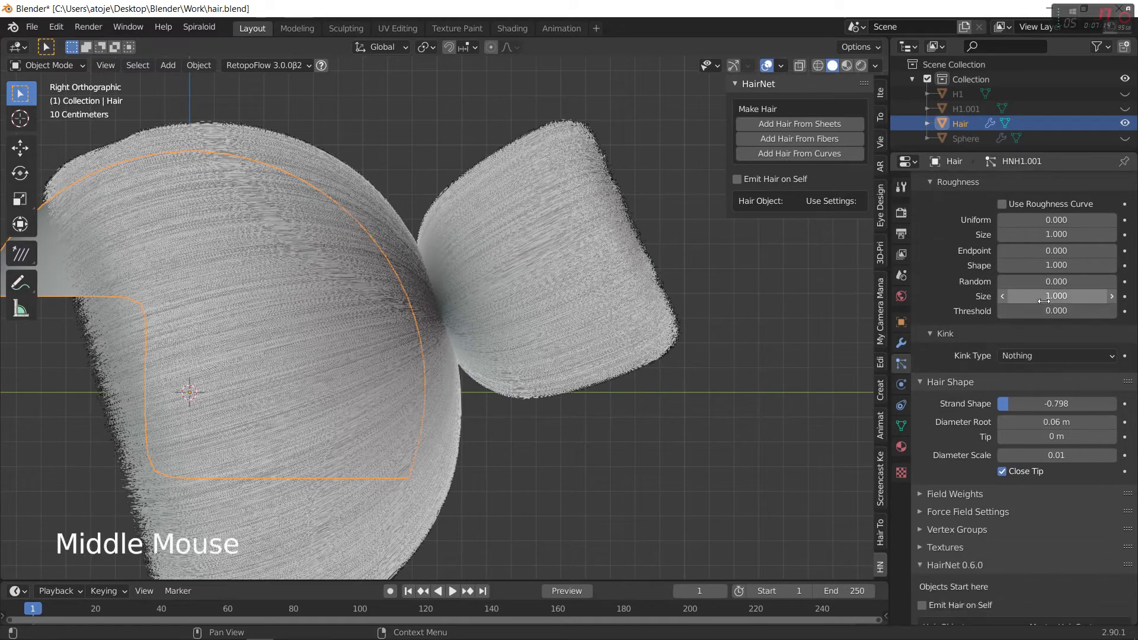
{"action": "left_click", "coordinate": [1054, 355]}
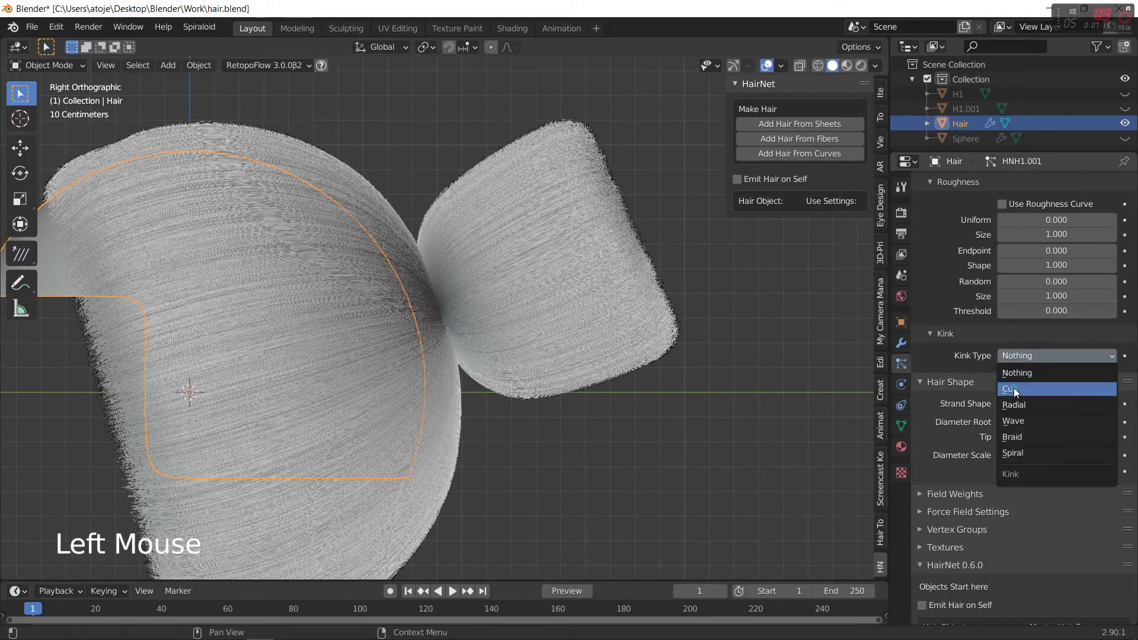
{"action": "left_click", "coordinate": [1014, 389]}
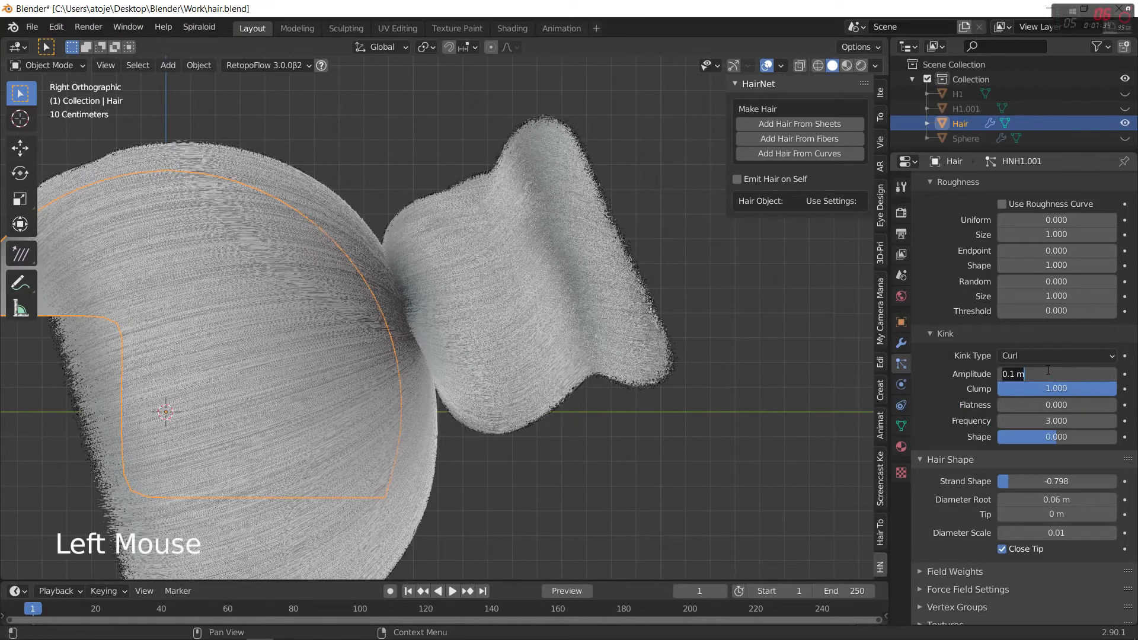
Step: Set the curl amplitude to 0.06 m and frequency 6, viewing the head from the side
{"action": "type", "text": ".08"}
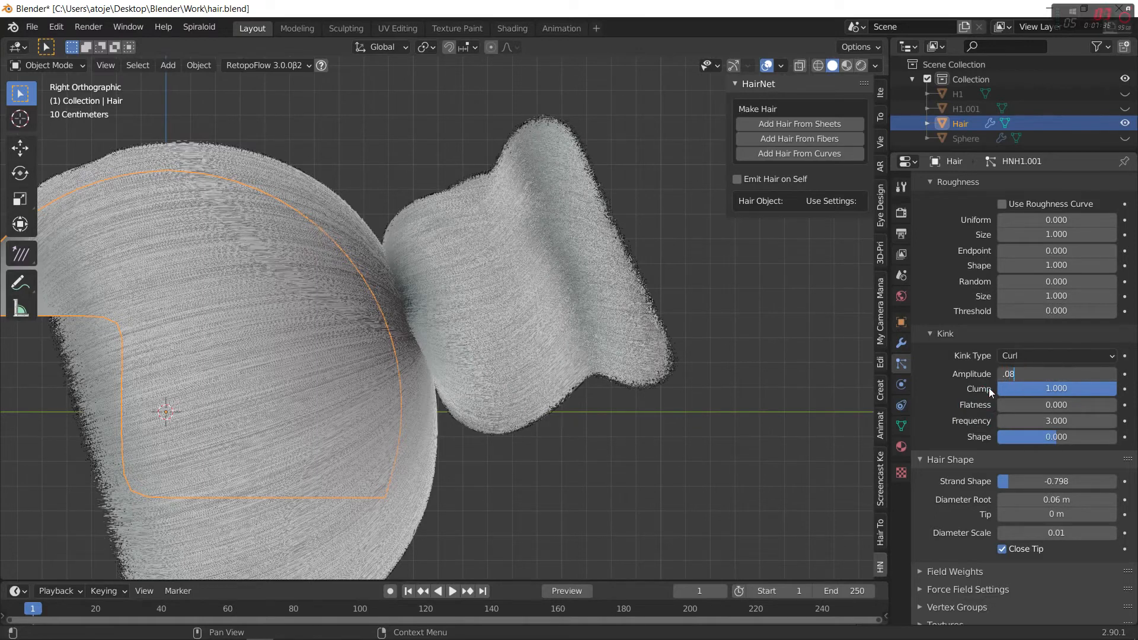
{"action": "key", "text": "Return"}
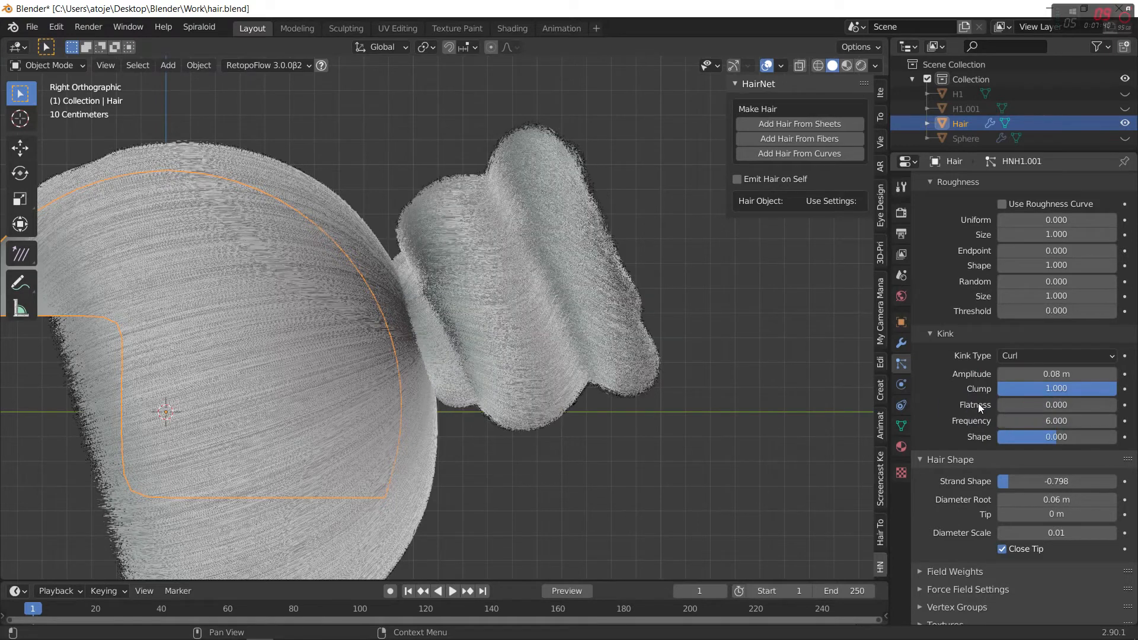
{"action": "left_click", "coordinate": [1057, 374]}
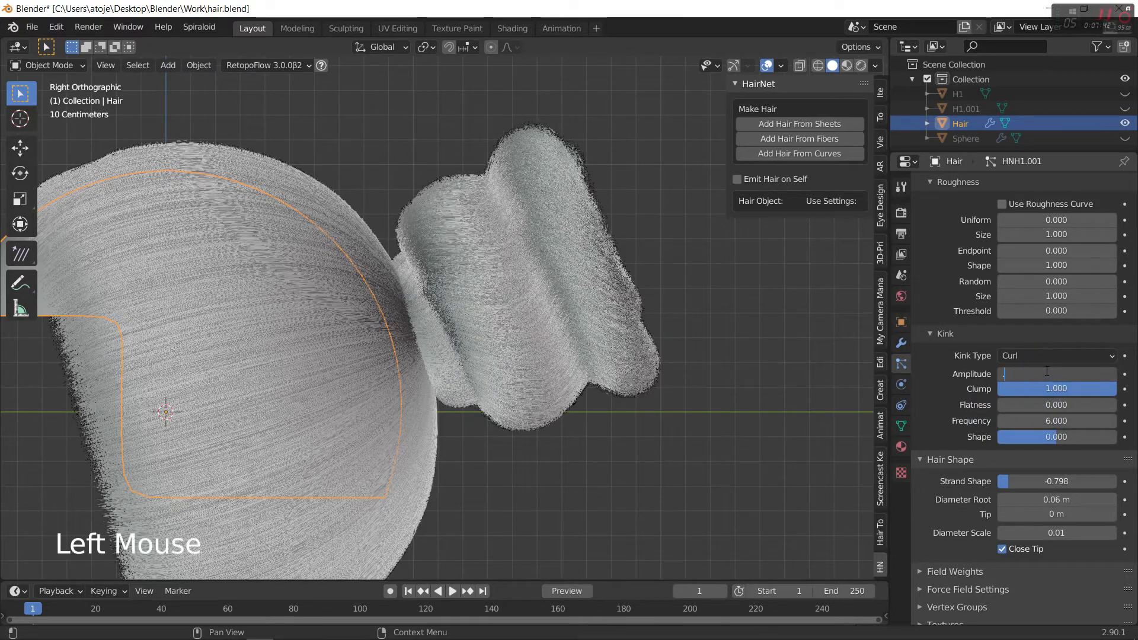
{"action": "left_click", "coordinate": [1057, 373]}
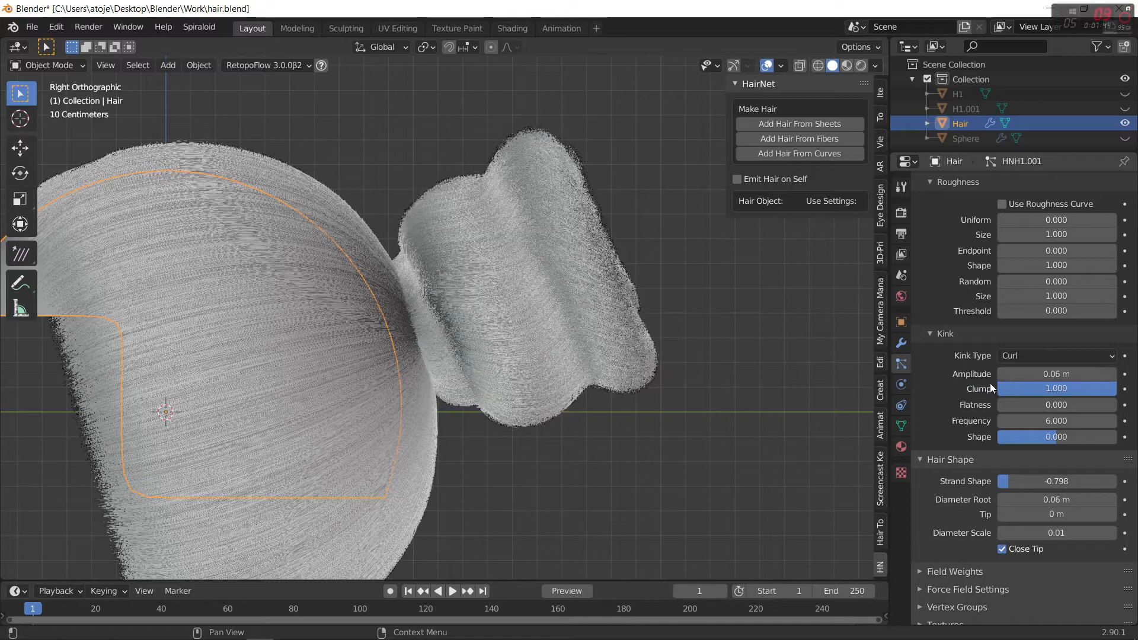
{"action": "left_click", "coordinate": [1056, 374]}
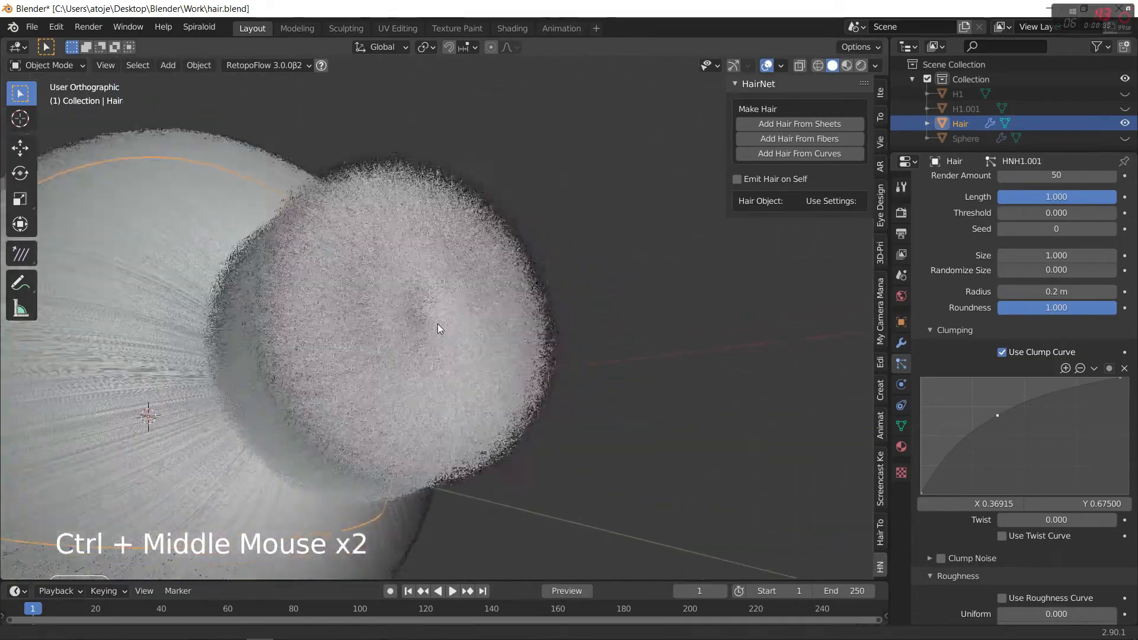
{"action": "key", "text": "3"}
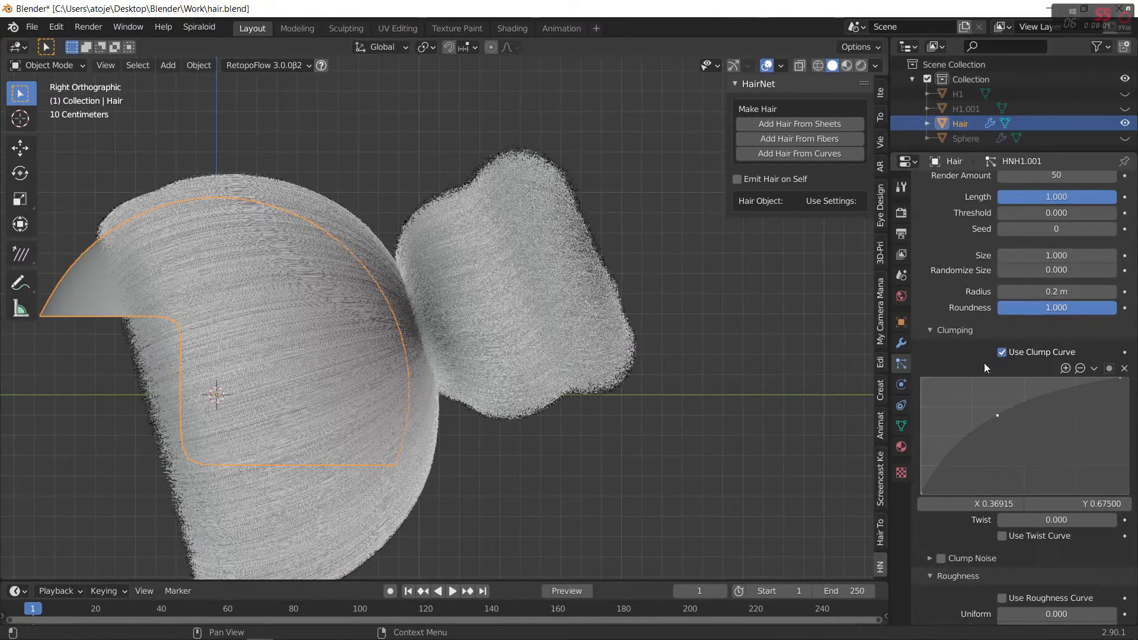
{"action": "scroll", "scroll_direction": "down", "scroll_amount": 3}
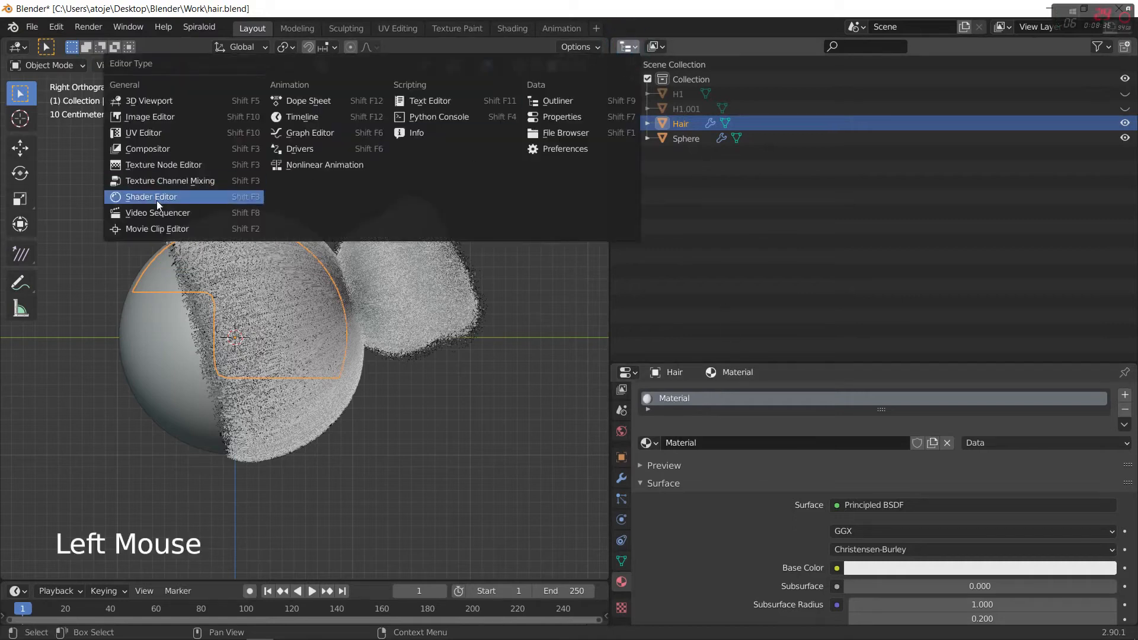
Step: Swap the default Principled BSDF for a Principled Hair BSDF set to melanin concentration colouring
{"action": "left_click", "coordinate": [150, 196]}
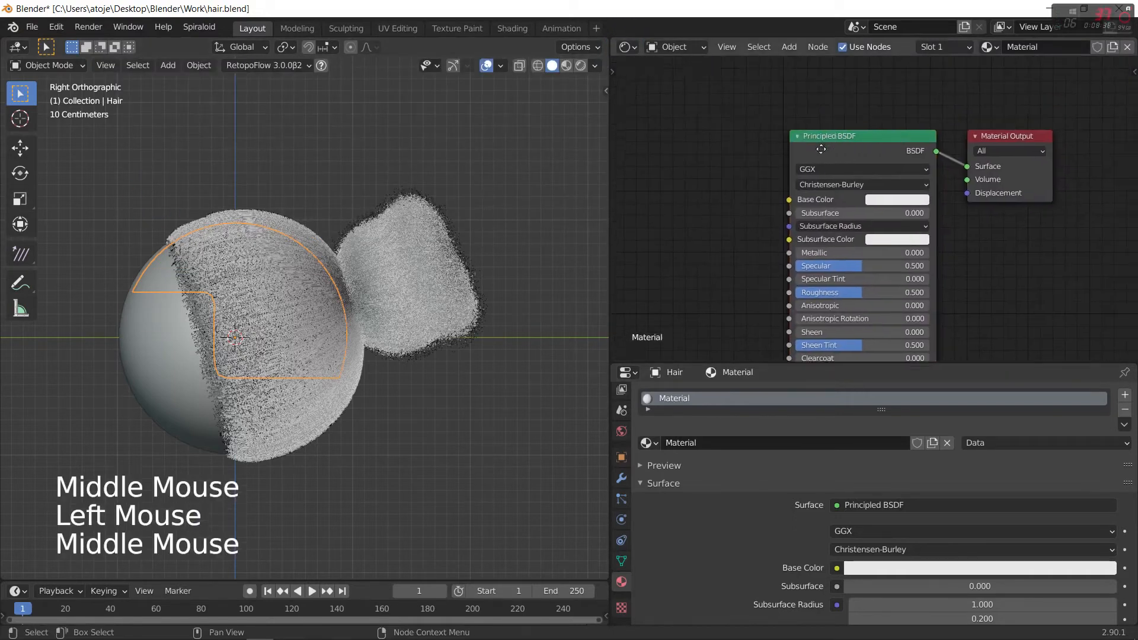
{"action": "key", "text": "x"}
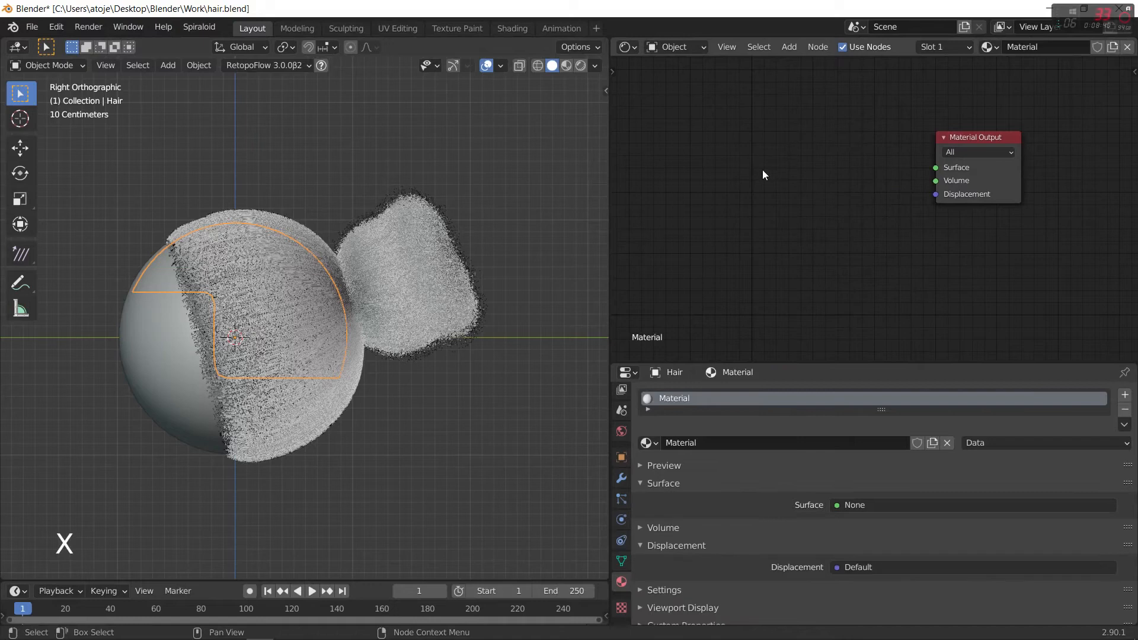
{"action": "left_click", "coordinate": [789, 46]}
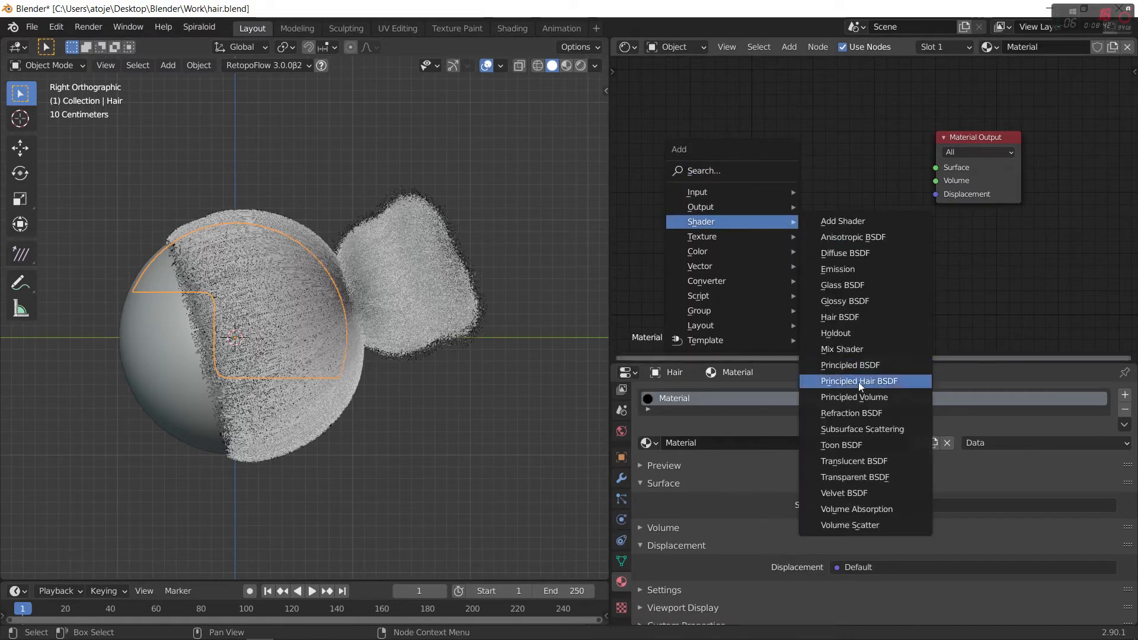
{"action": "mouse_move", "coordinate": [882, 385]}
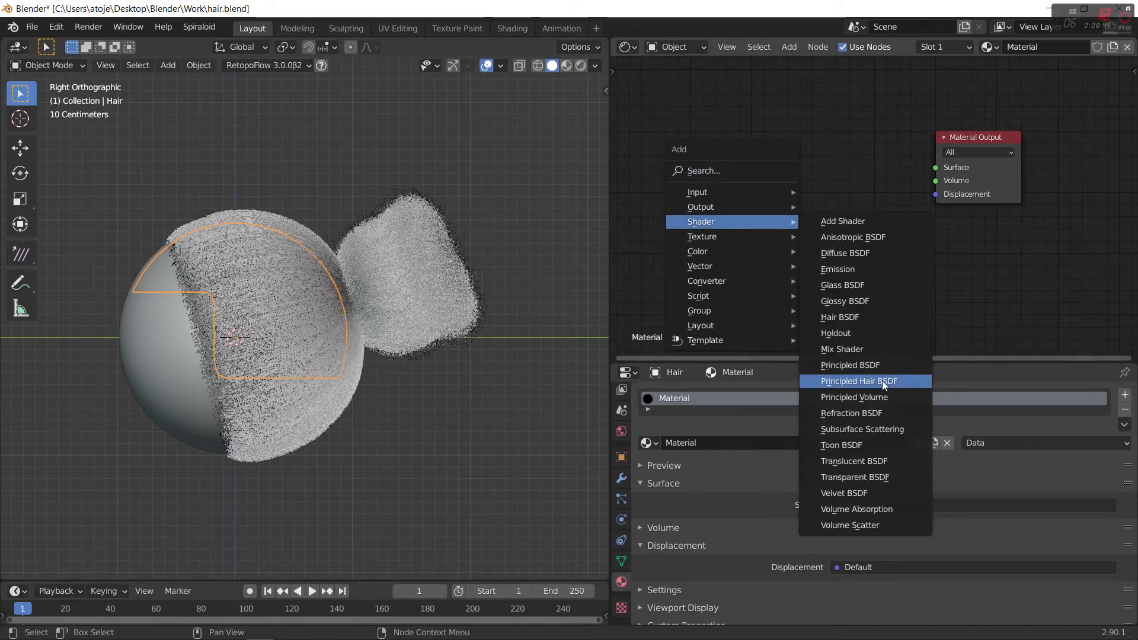
{"action": "left_click", "coordinate": [858, 381]}
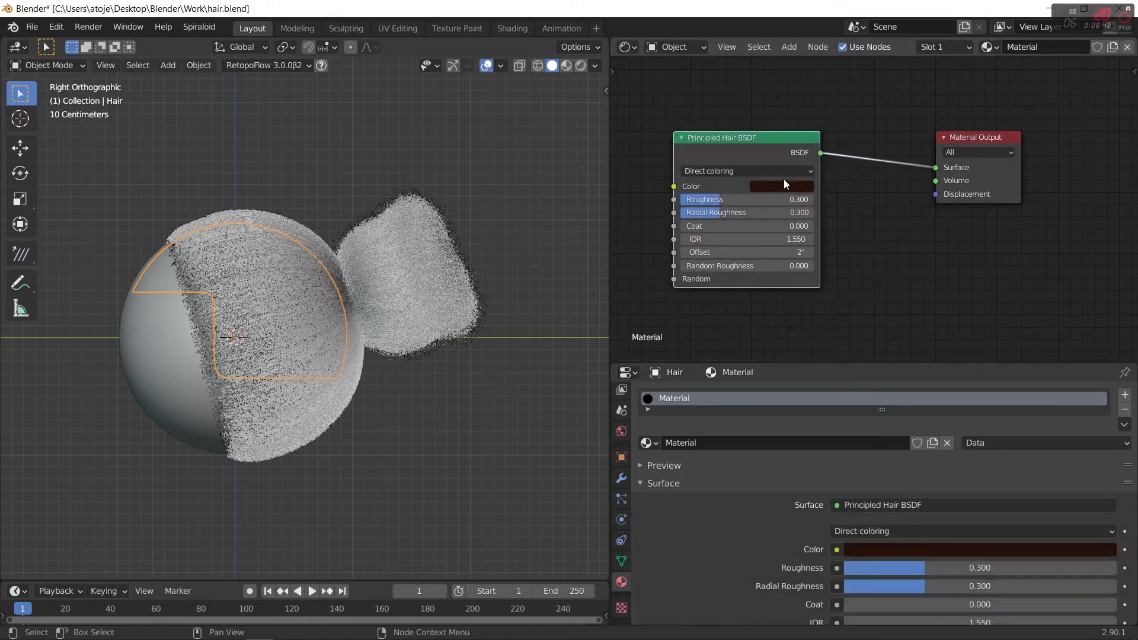
{"action": "left_click", "coordinate": [745, 171]}
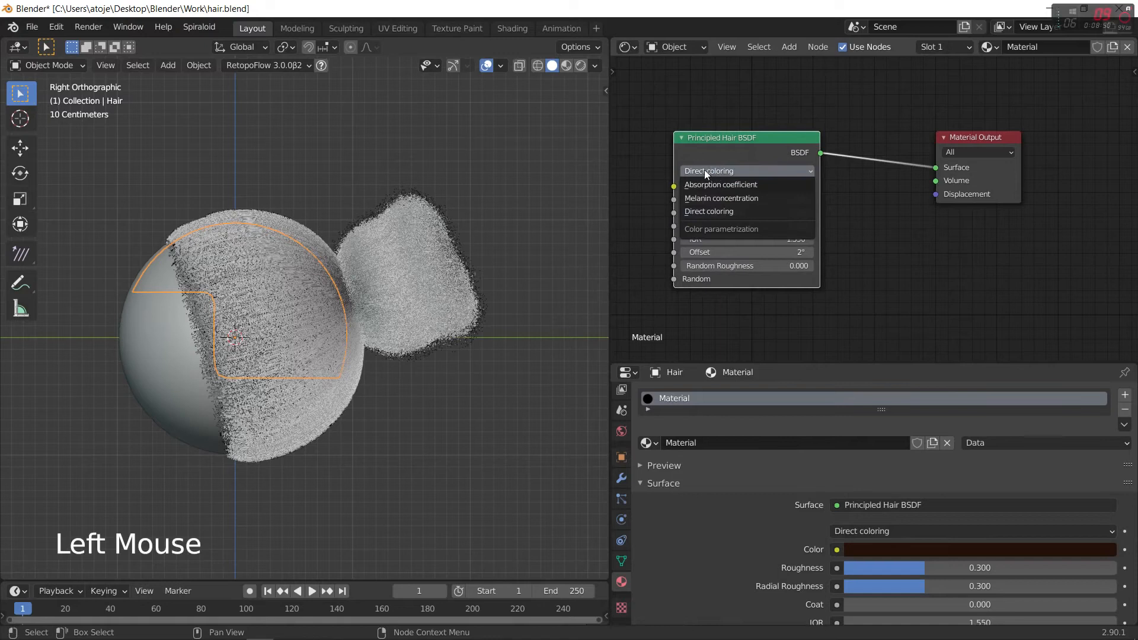
{"action": "mouse_move", "coordinate": [722, 198]}
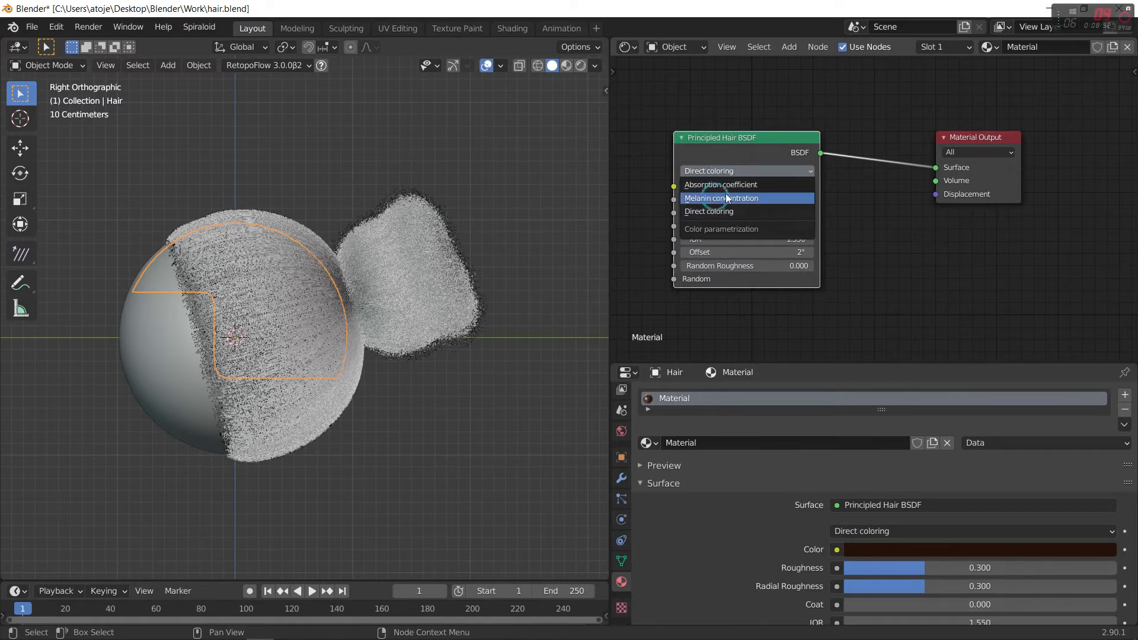
{"action": "left_click", "coordinate": [721, 198]}
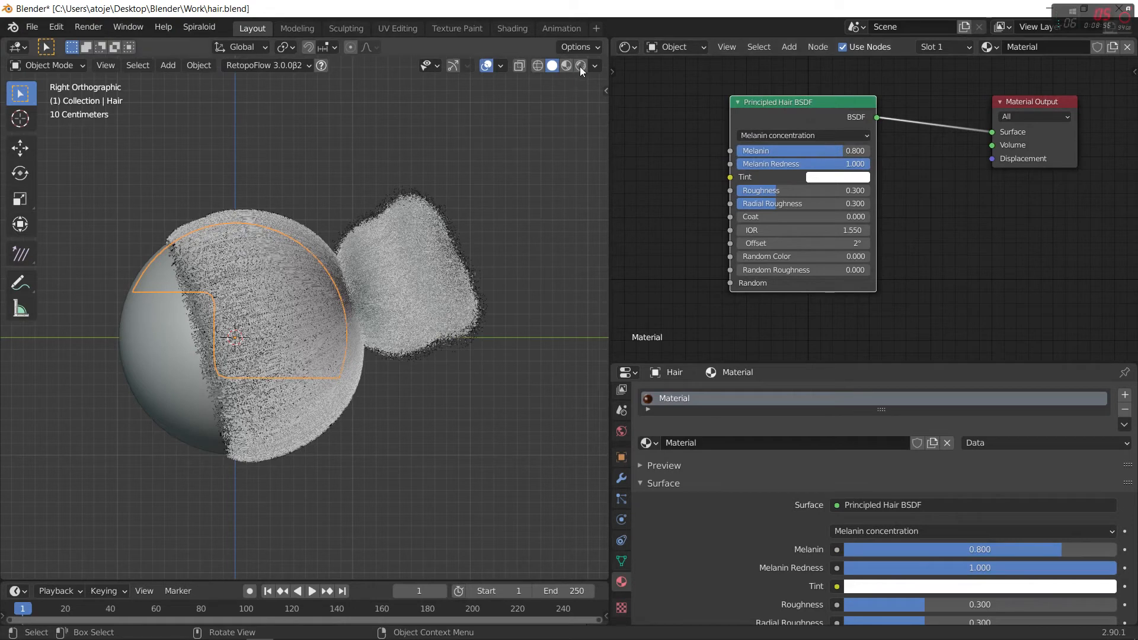
Step: Preview the hair in rendered shading, then return the viewport to solid shading
{"action": "left_click", "coordinate": [576, 65]}
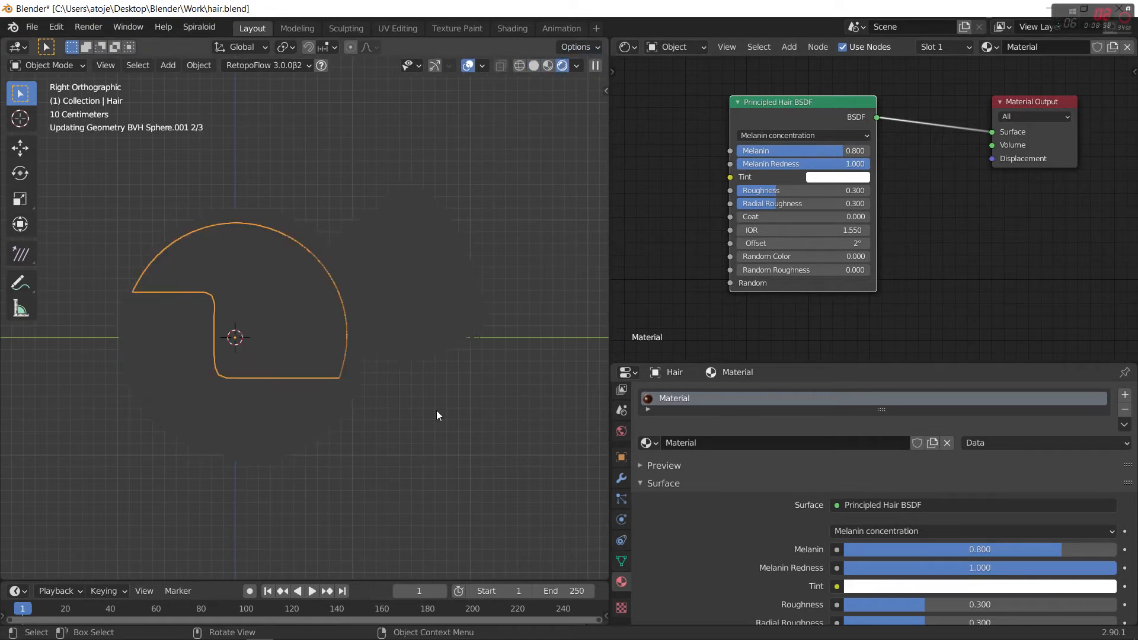
{"action": "mouse_move", "coordinate": [335, 274]}
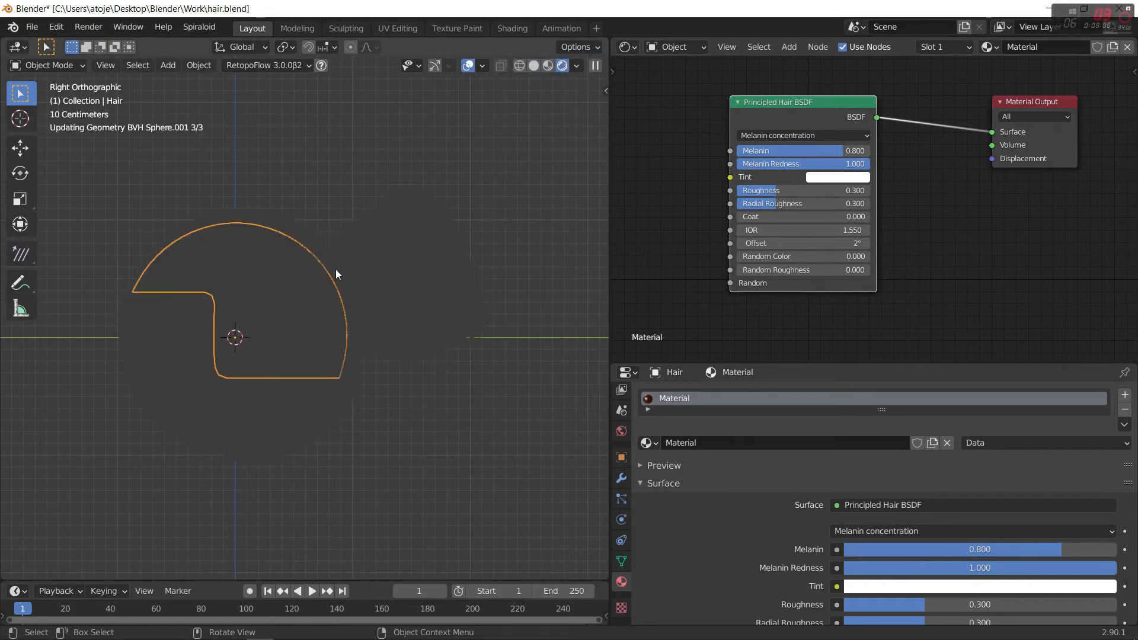
{"action": "mouse_move", "coordinate": [332, 274]}
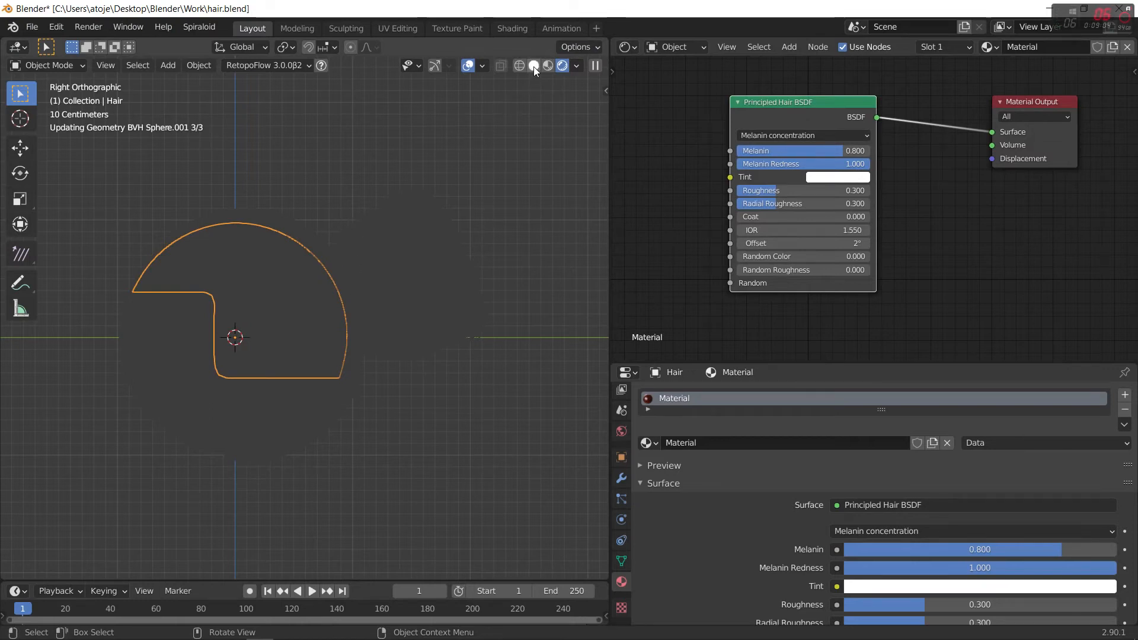
{"action": "mouse_move", "coordinate": [534, 65]}
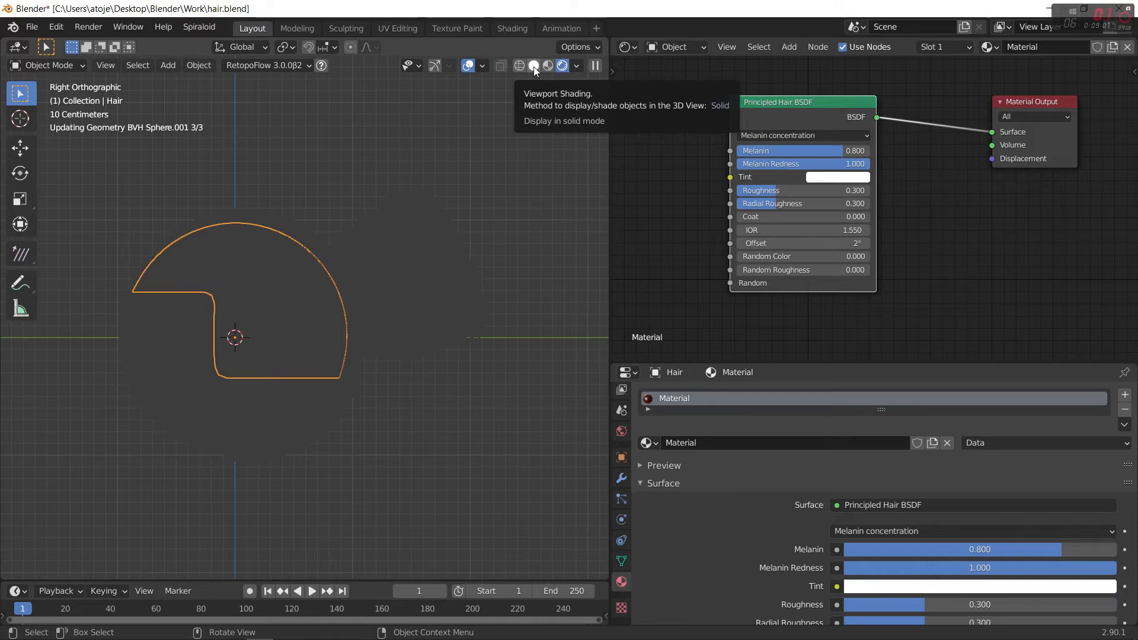
{"action": "left_click", "coordinate": [535, 65]}
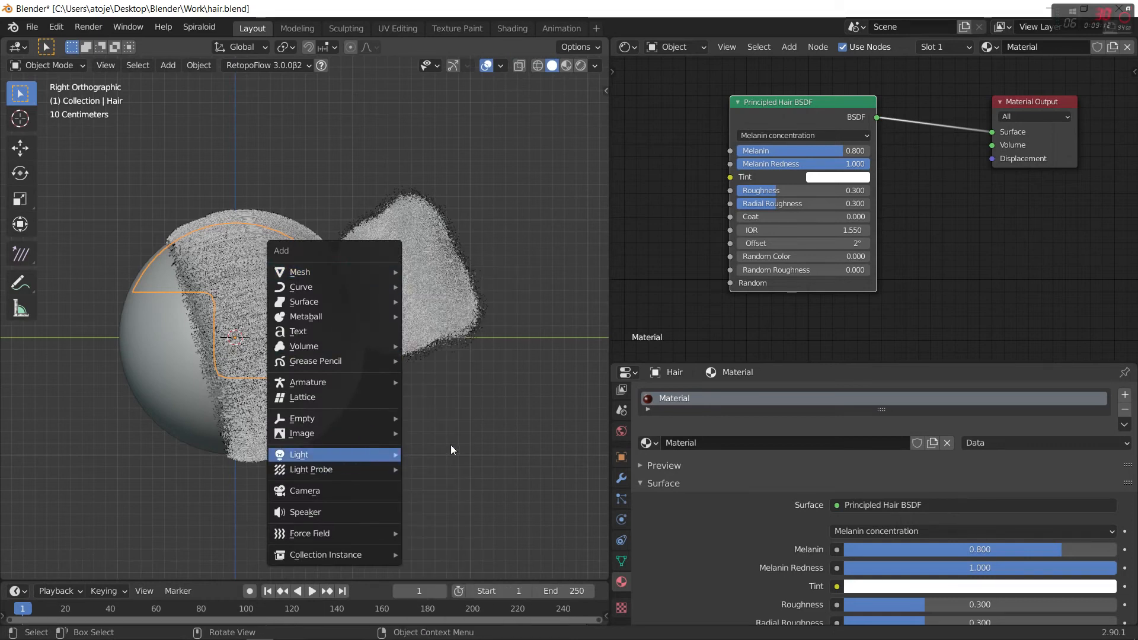
Step: Add a point light beside the head and duplicate it into copies placed around it from top view
{"action": "left_click", "coordinate": [299, 454]}
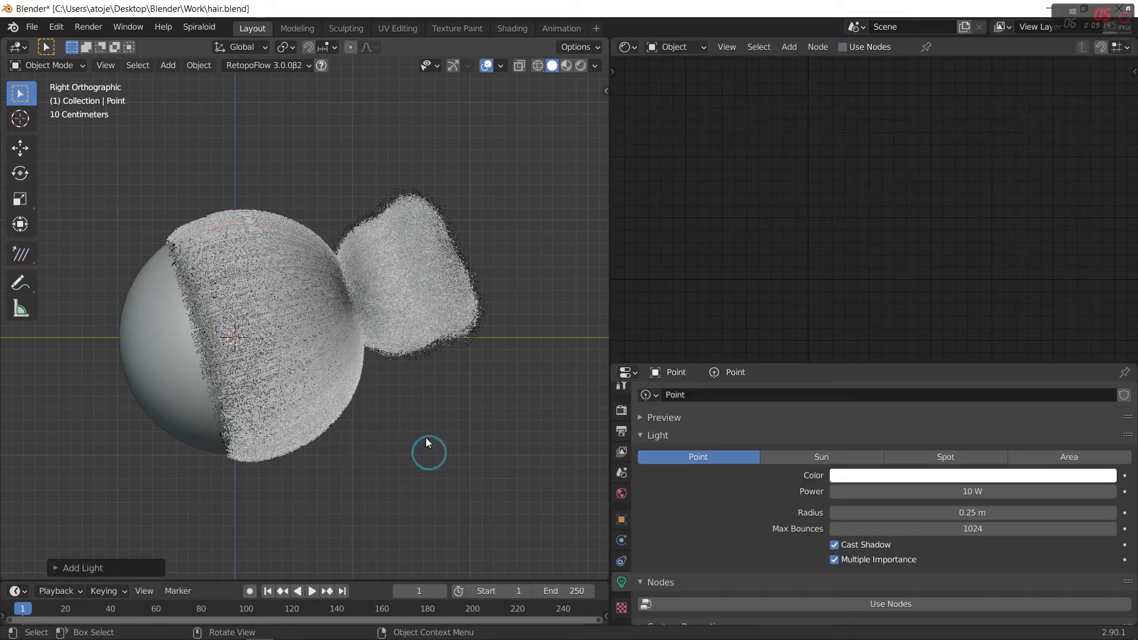
{"action": "key", "text": "g"}
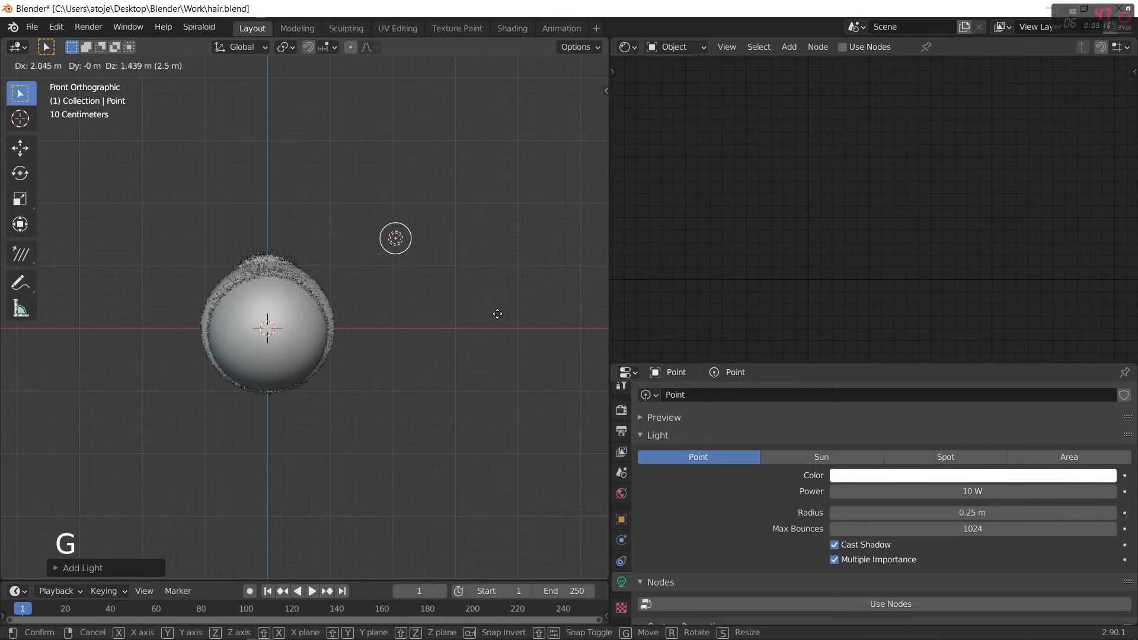
{"action": "left_click", "coordinate": [396, 232]}
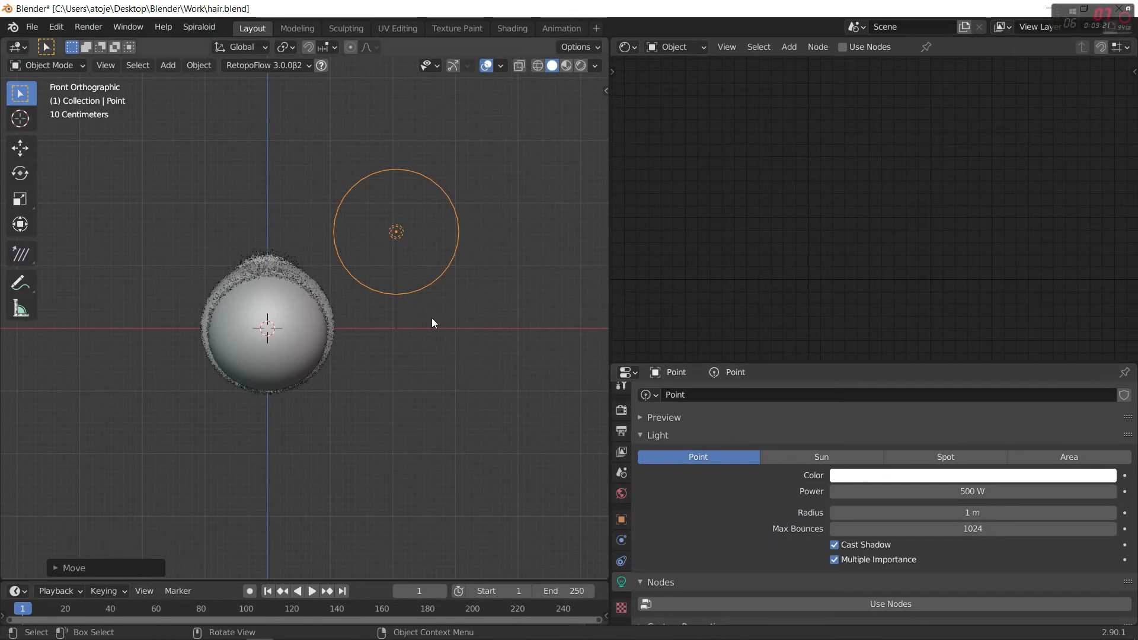
{"action": "key", "text": "shift+d"}
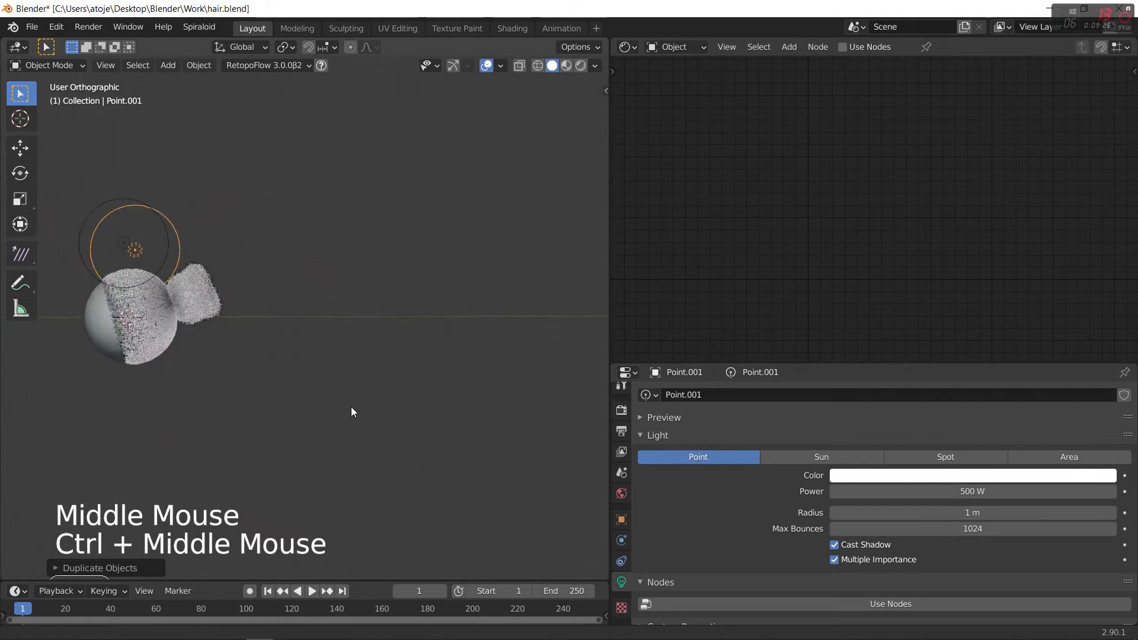
{"action": "key", "text": "shift+d"}
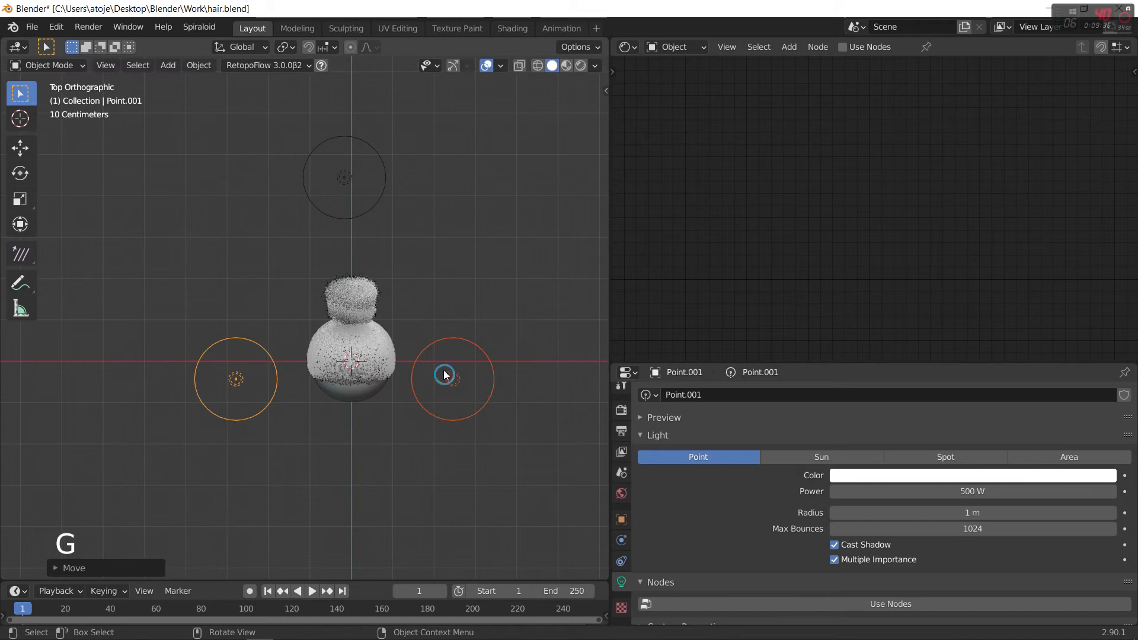
Step: Give the duplicated and right-hand point lights 500 W power with 1 m radius
{"action": "double_click", "coordinate": [972, 491]}
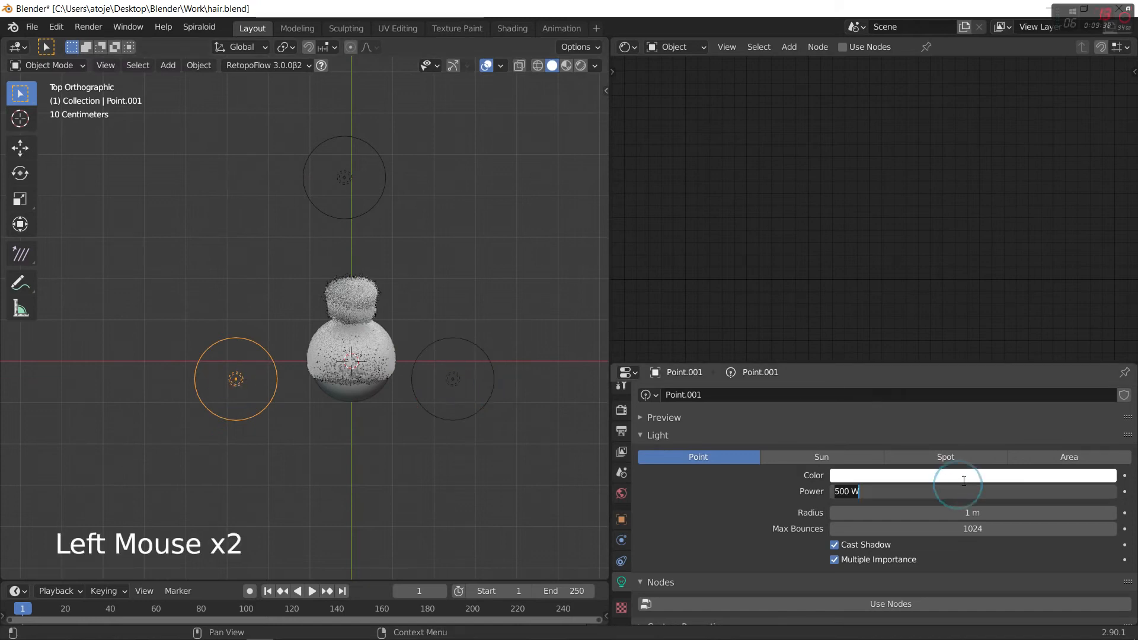
{"action": "left_click", "coordinate": [451, 377]}
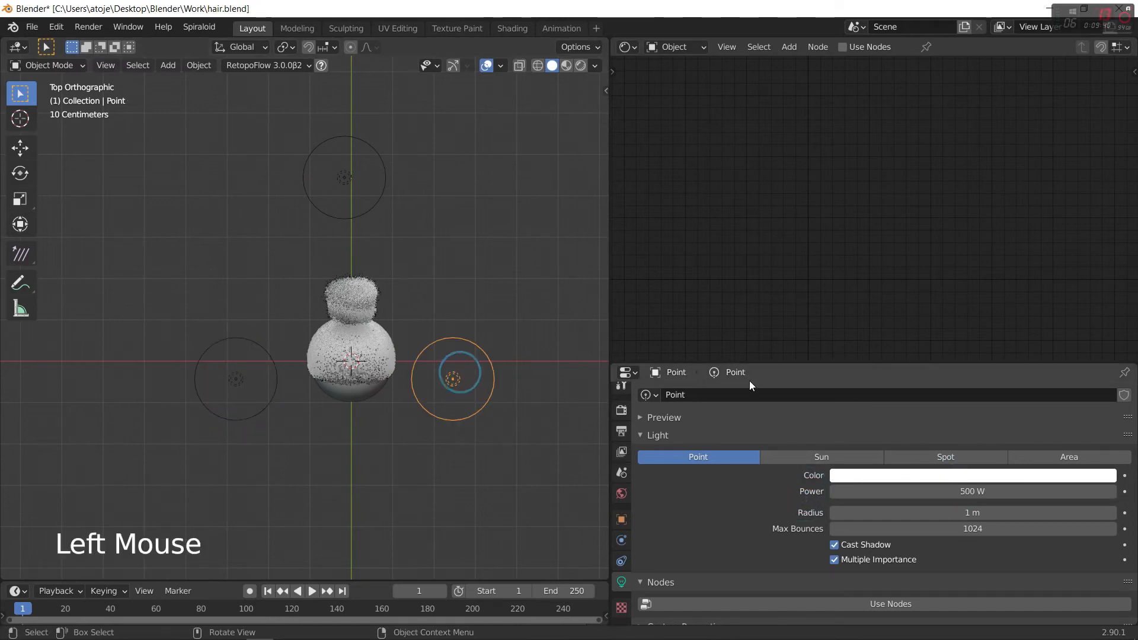
{"action": "double_click", "coordinate": [972, 491]}
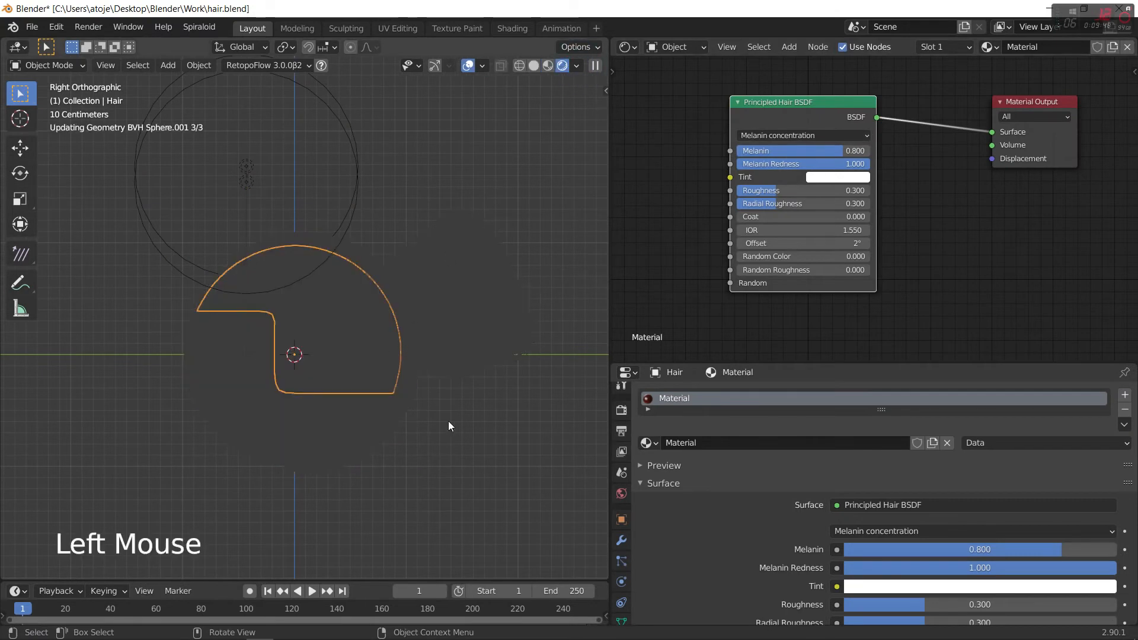
Step: In rendered preview, set Radial Roughness 0.05 and try a near-black tint before restoring white
{"action": "left_click", "coordinate": [429, 412]}
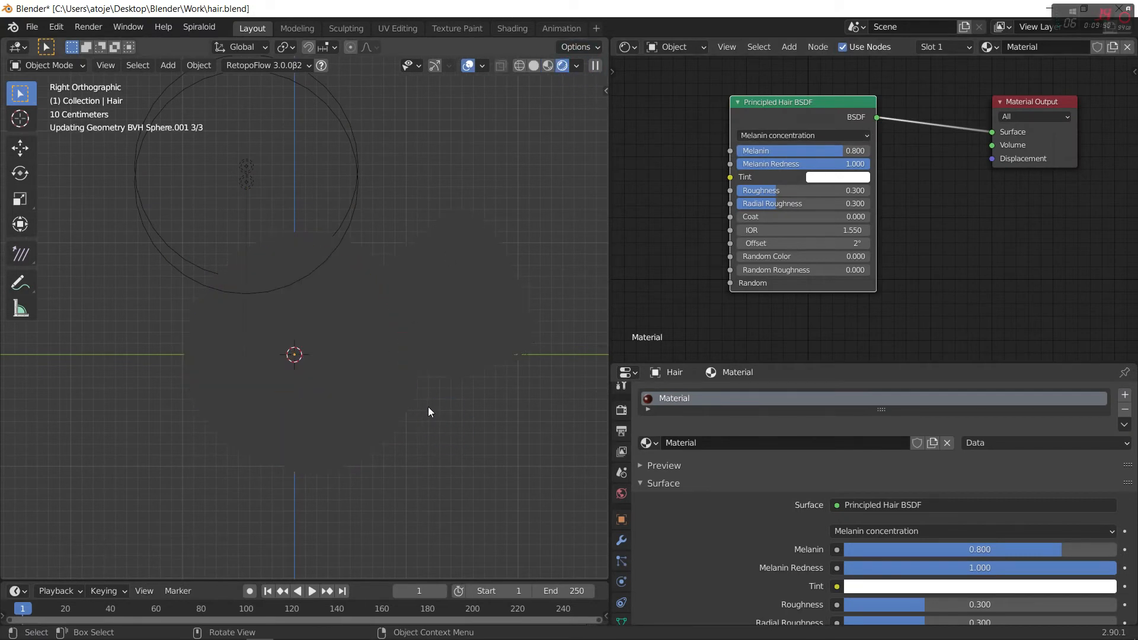
{"action": "mouse_move", "coordinate": [418, 354]}
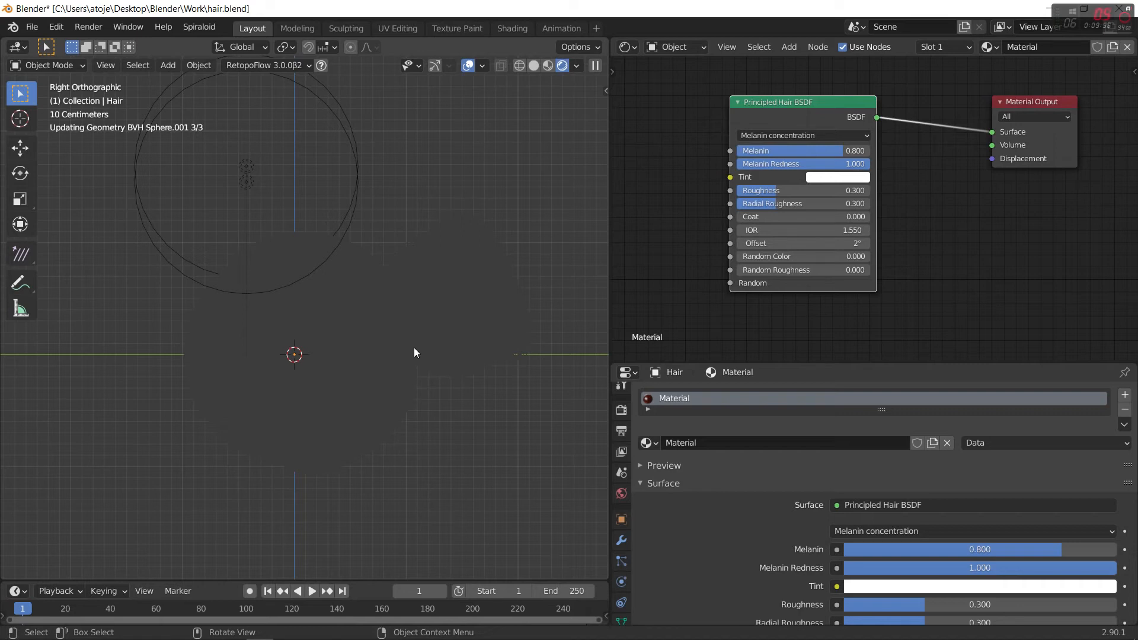
{"action": "mouse_move", "coordinate": [649, 431]}
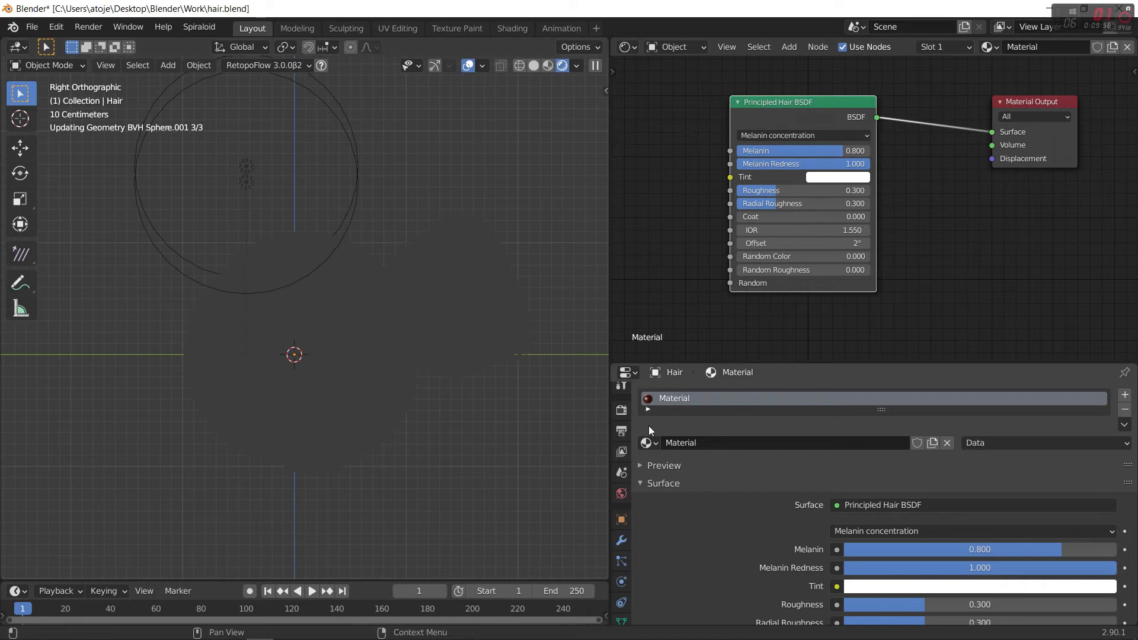
{"action": "left_click", "coordinate": [620, 431]}
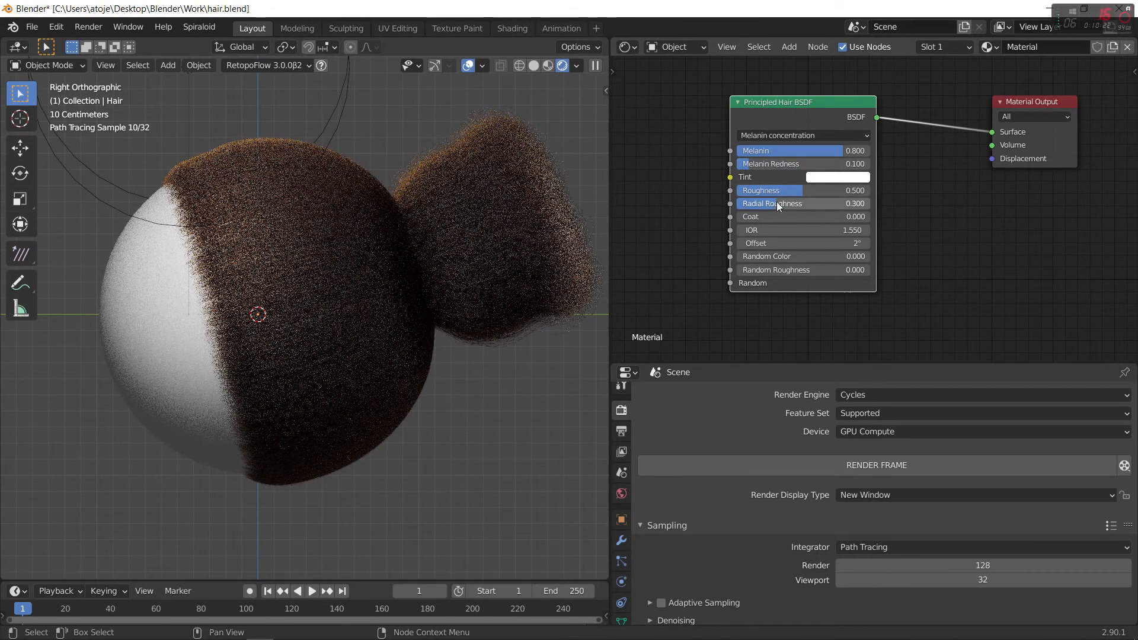
{"action": "double_click", "coordinate": [771, 203]}
{"action": "type", "text": "0.050"}
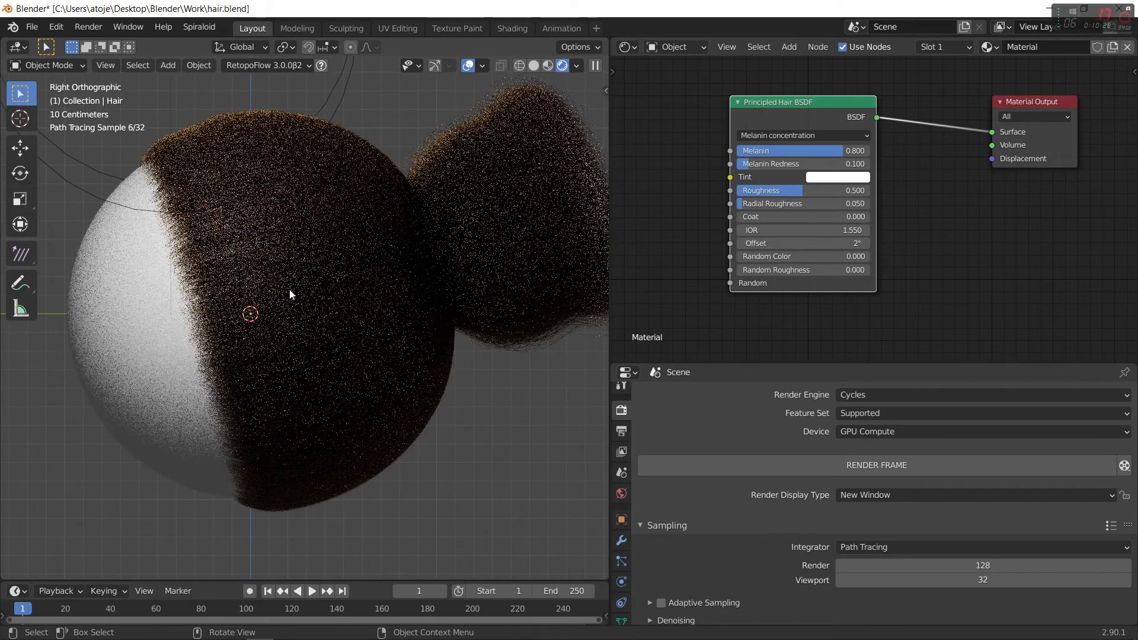
{"action": "left_click", "coordinate": [836, 177]}
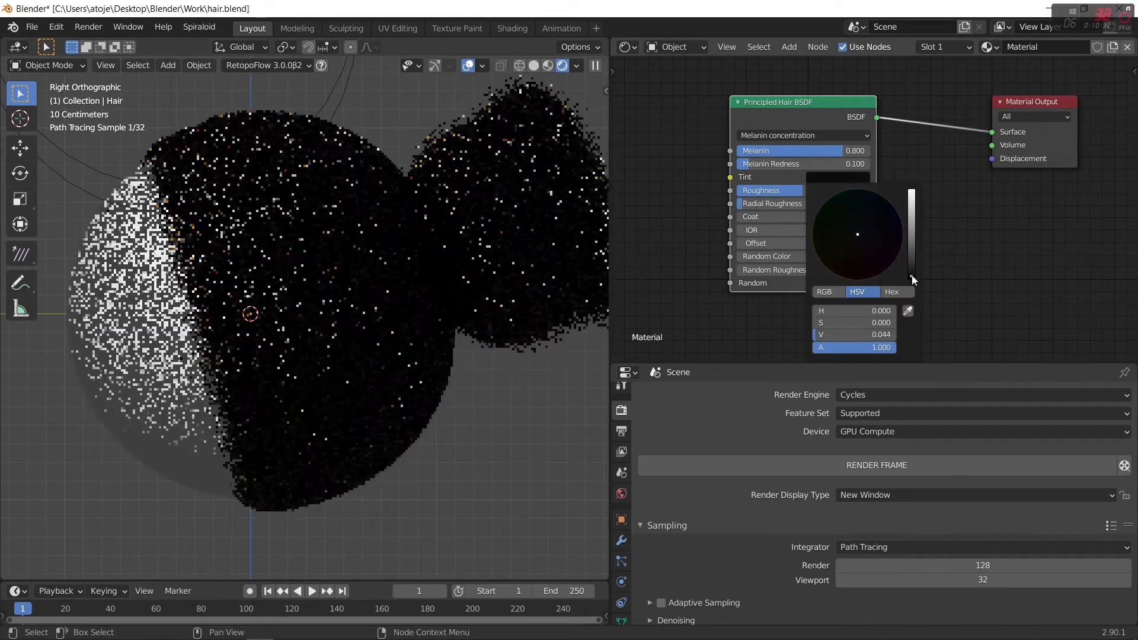
{"action": "left_click", "coordinate": [292, 283]}
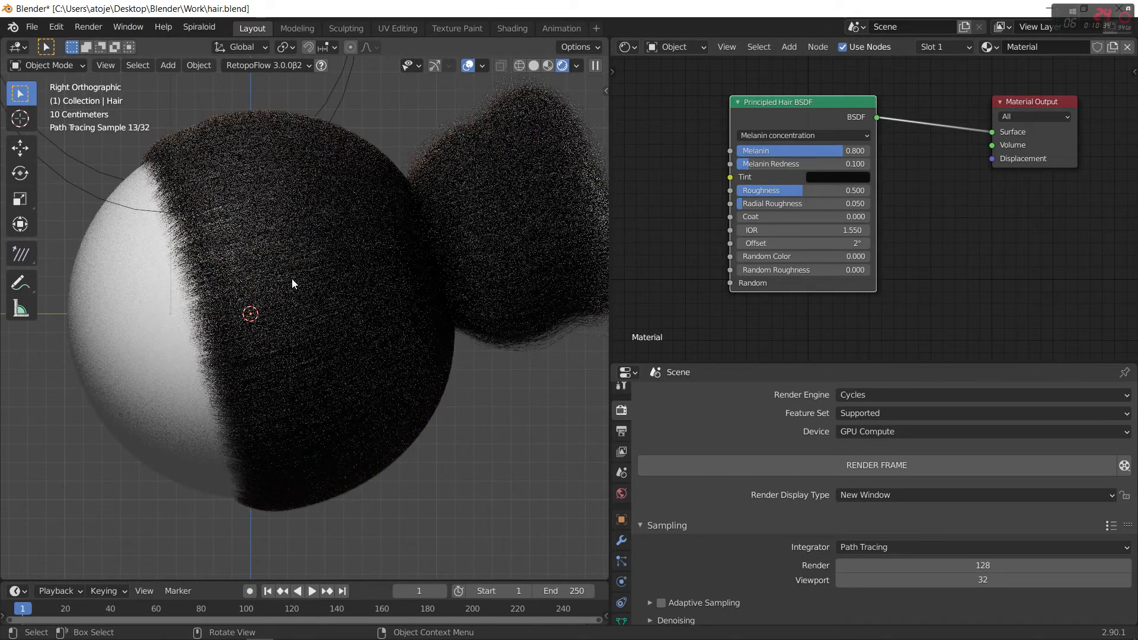
{"action": "mouse_move", "coordinate": [831, 182]}
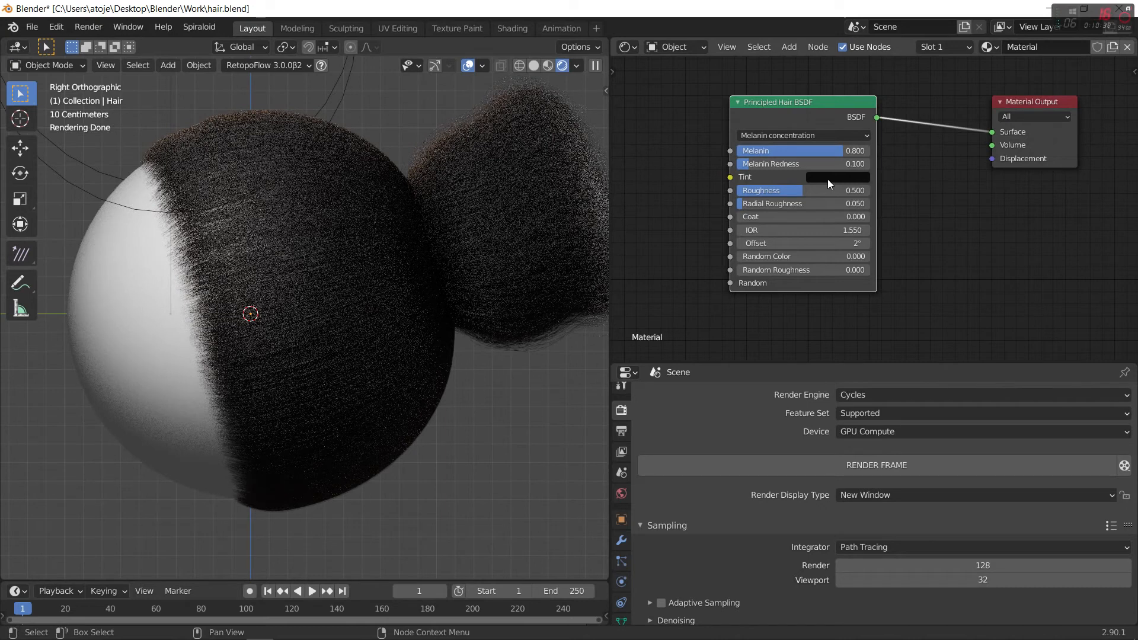
{"action": "left_click", "coordinate": [836, 177]}
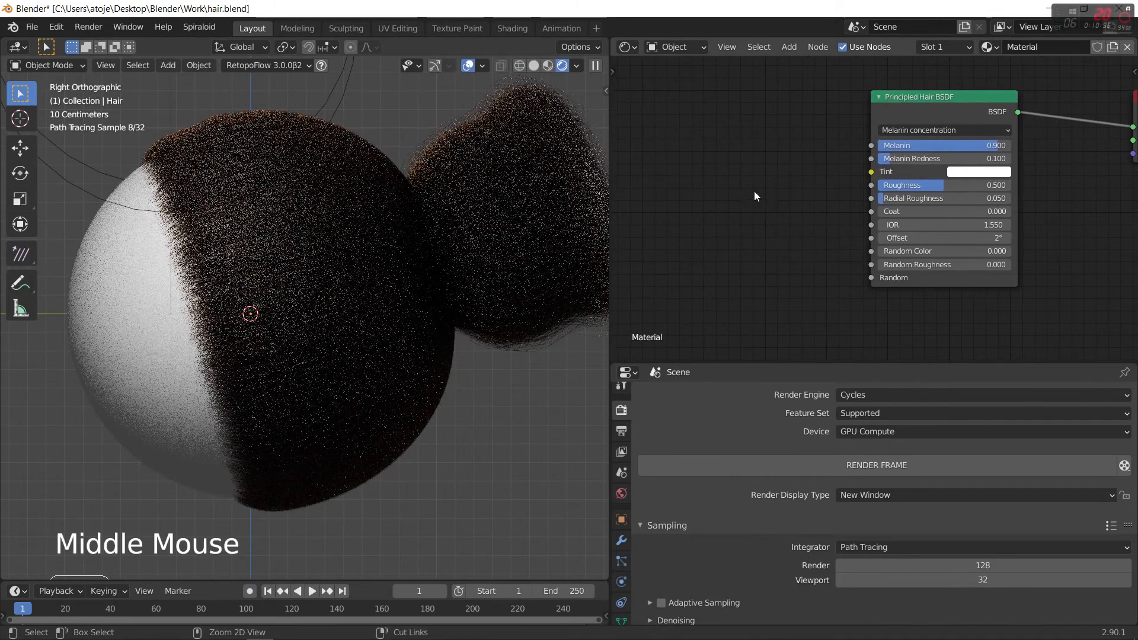
Step: Add a ColorRamp node feeding the hair Tint and give its stops dark reddish-brown colours
{"action": "key", "text": "shift+a"}
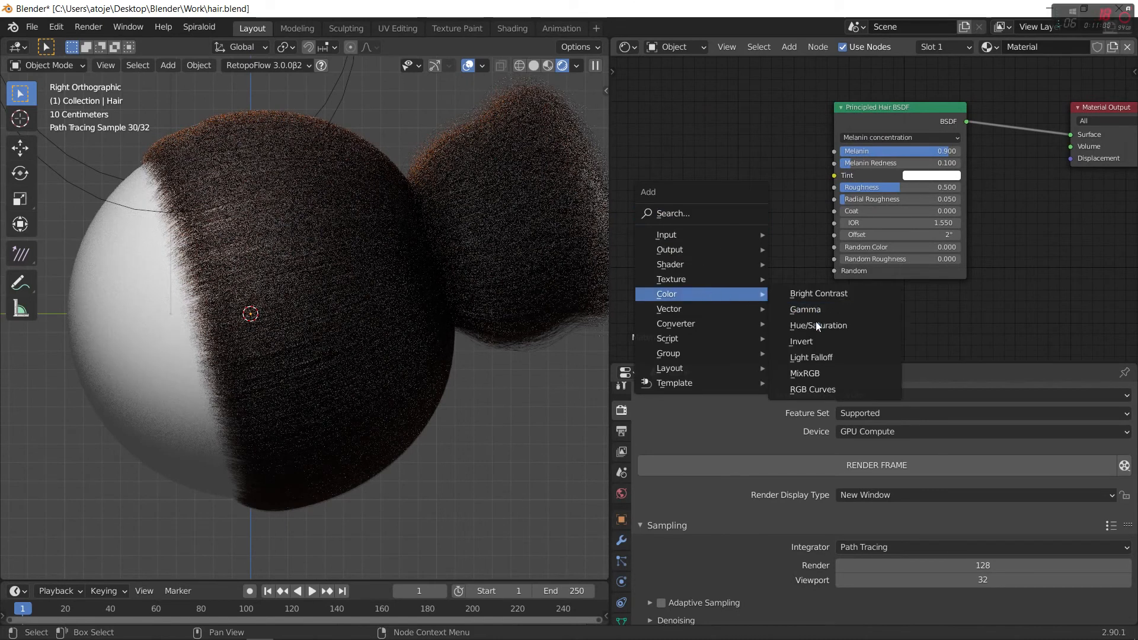
{"action": "mouse_move", "coordinate": [801, 342]}
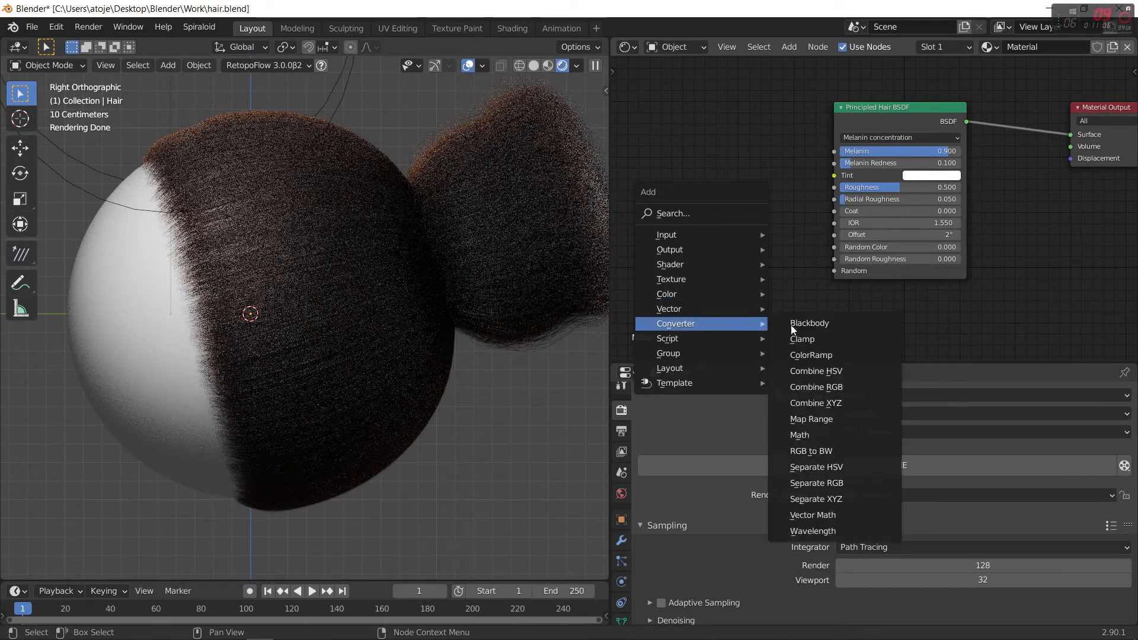
{"action": "left_click", "coordinate": [811, 354]}
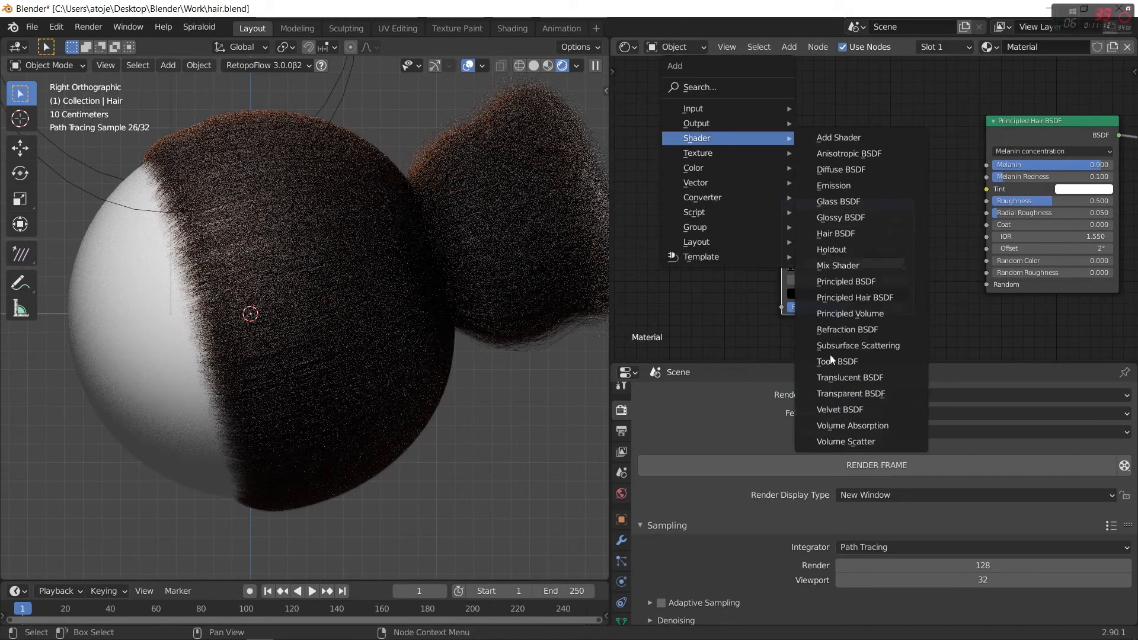
{"action": "left_click", "coordinate": [697, 153]}
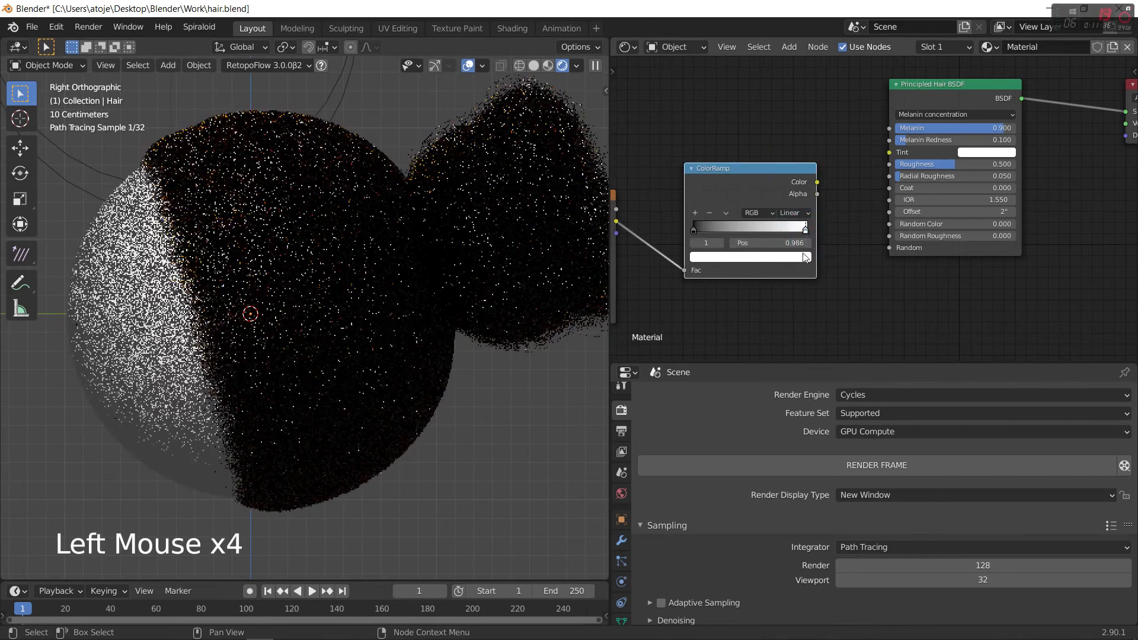
{"action": "left_click", "coordinate": [748, 256]}
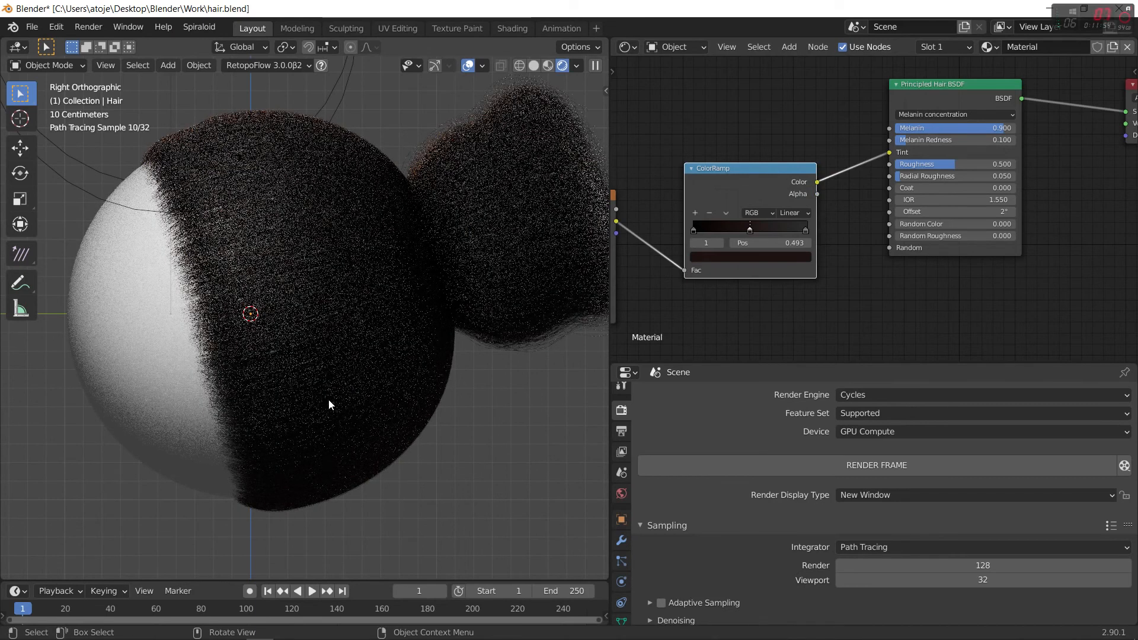
{"action": "mouse_move", "coordinate": [691, 232]}
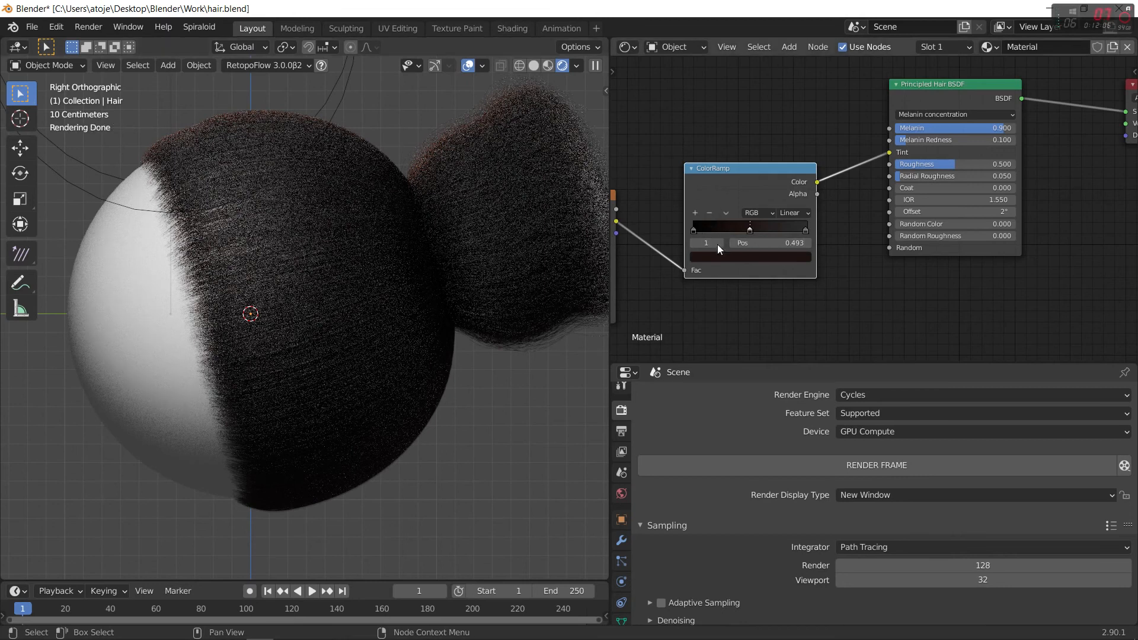
{"action": "mouse_move", "coordinate": [628, 218]}
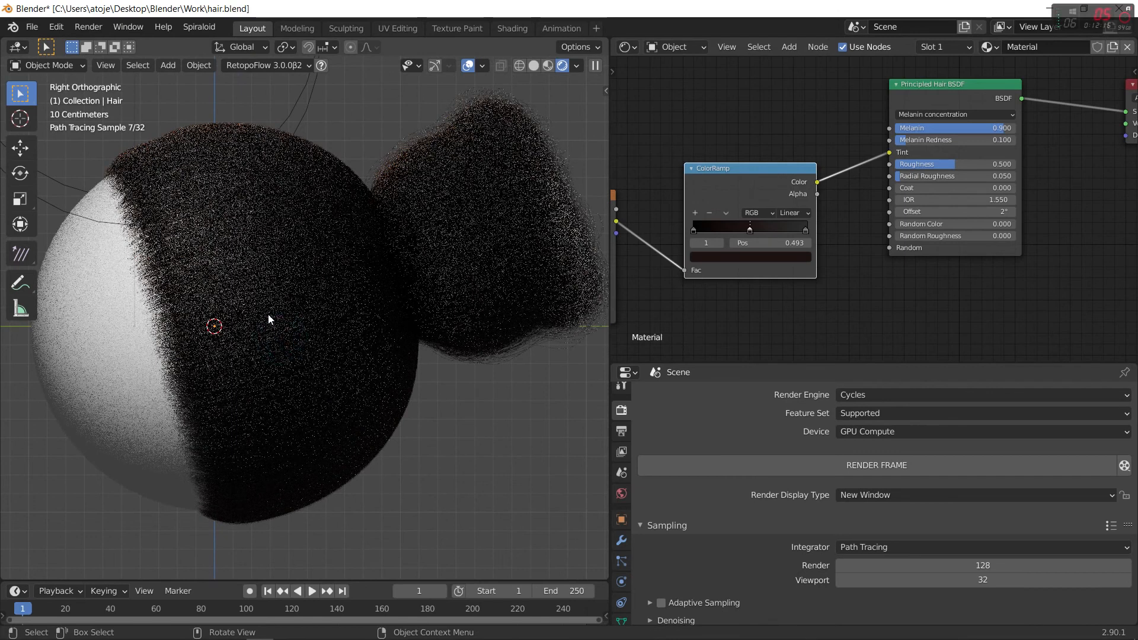
Step: Lower the head's Subdivision modifier render level from 2 to 1
{"action": "left_click", "coordinate": [620, 541]}
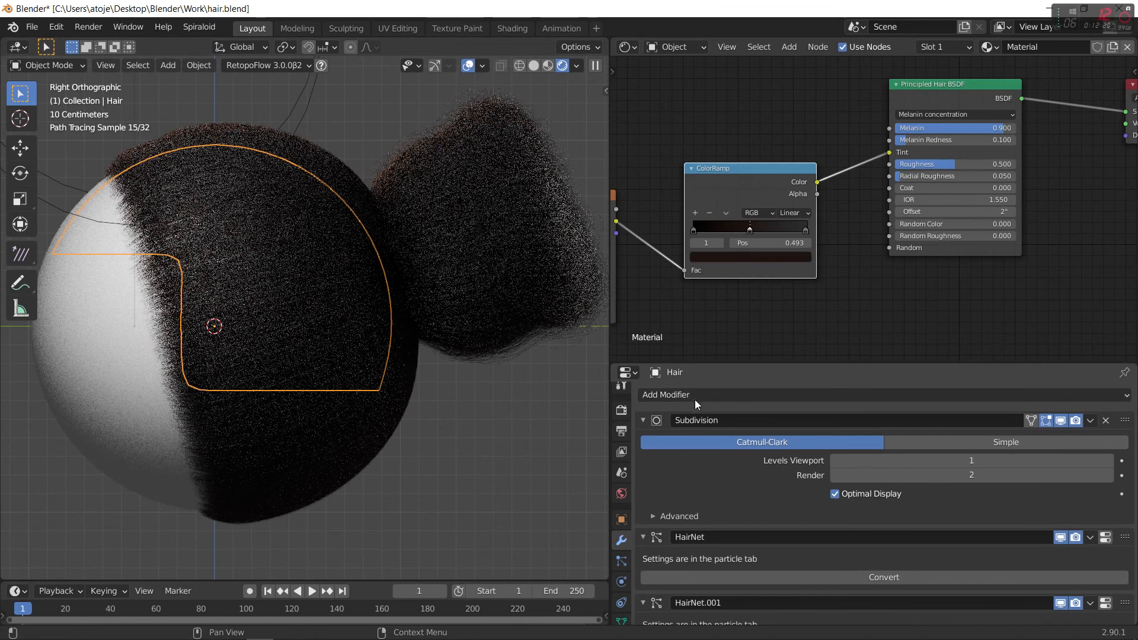
{"action": "mouse_move", "coordinate": [900, 474]}
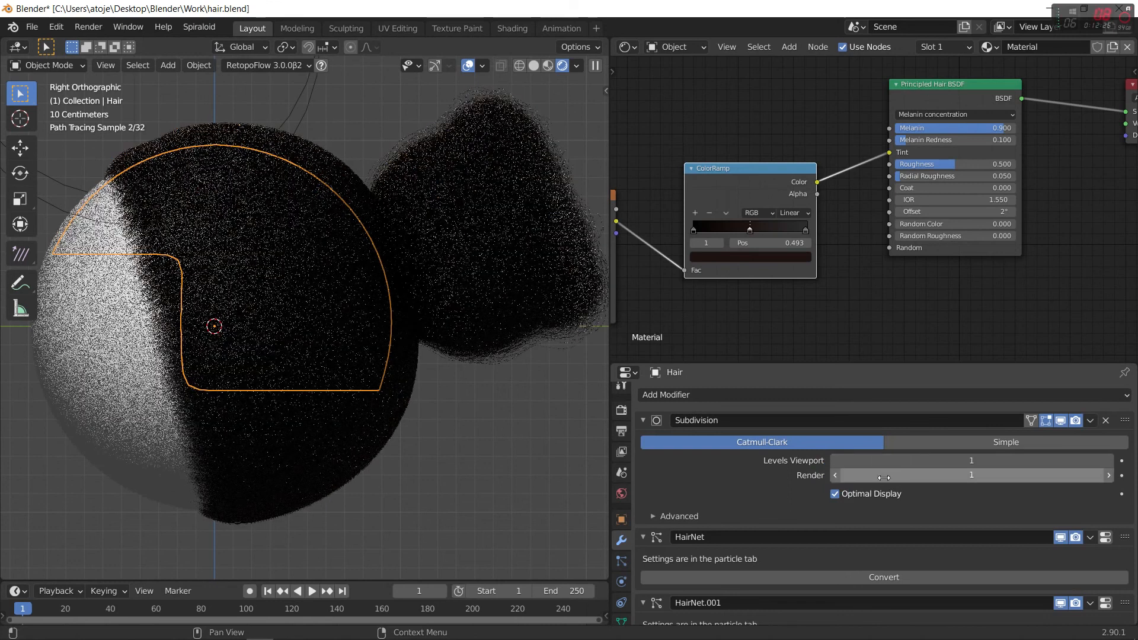
{"action": "left_click", "coordinate": [438, 444]}
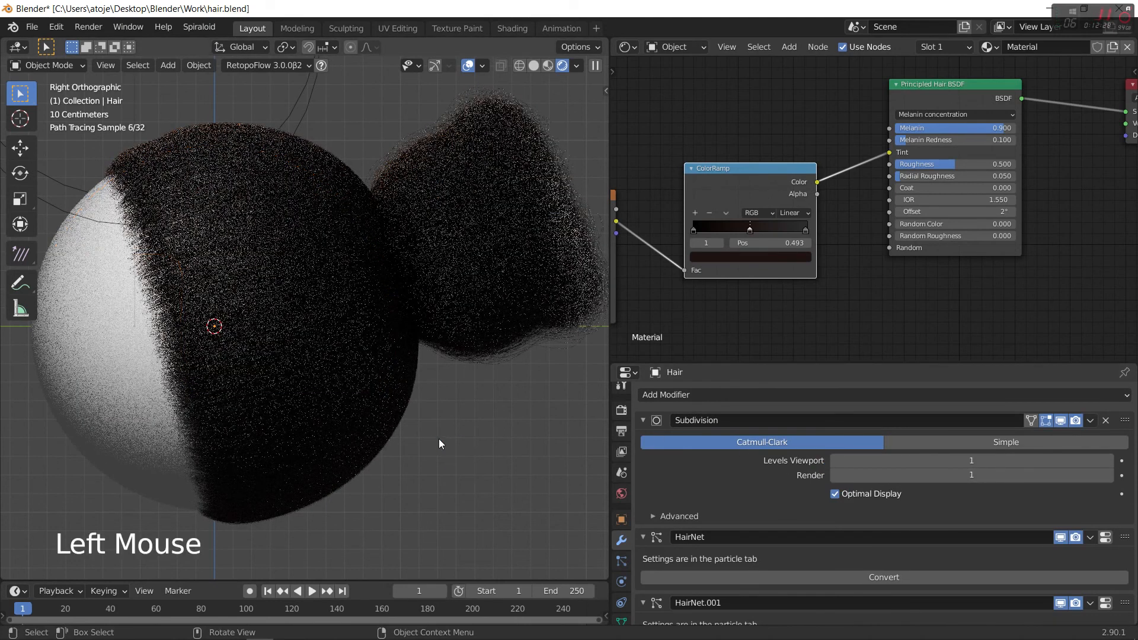